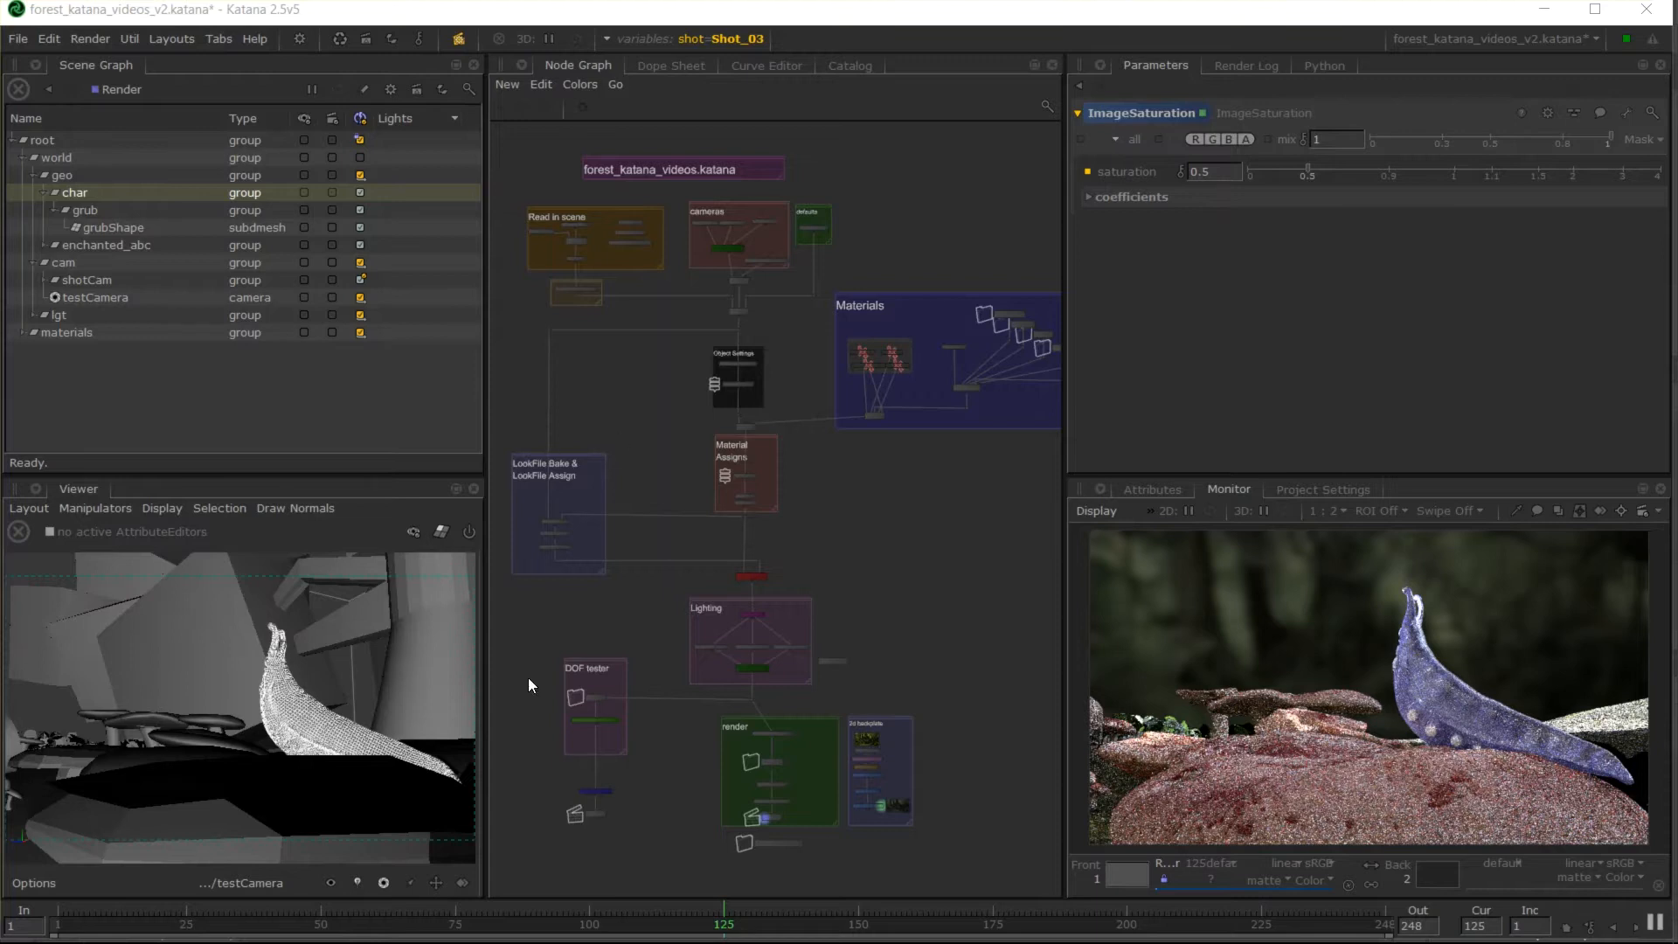
pyautogui.moveTo(105, 35)
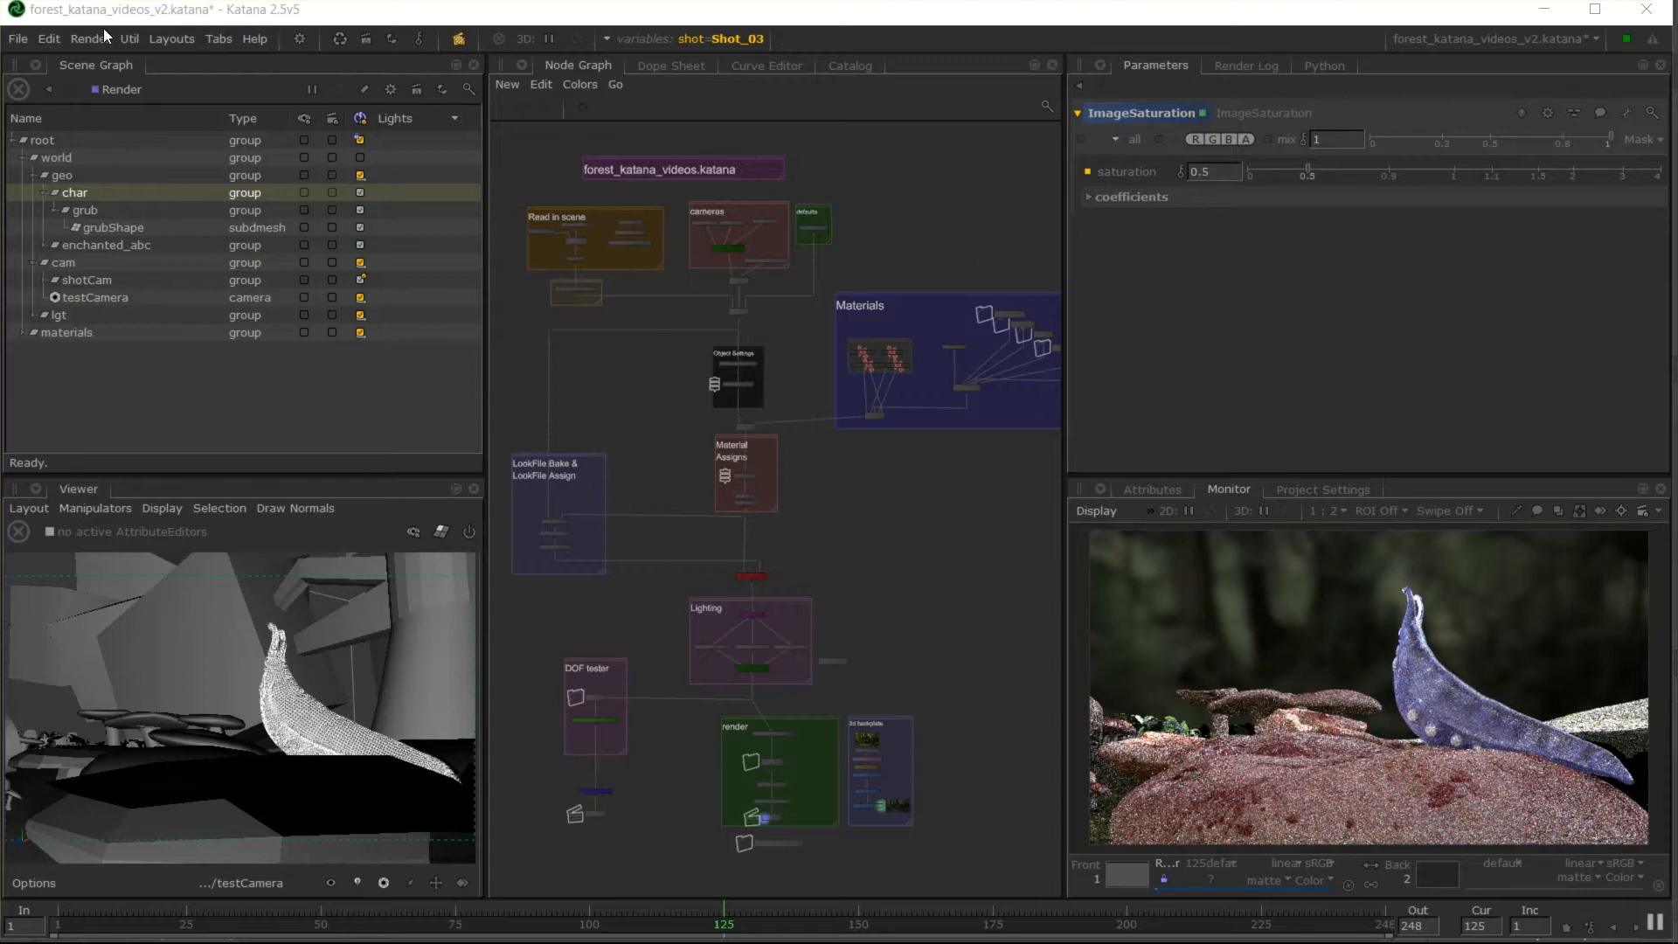
pyautogui.moveTo(498, 351)
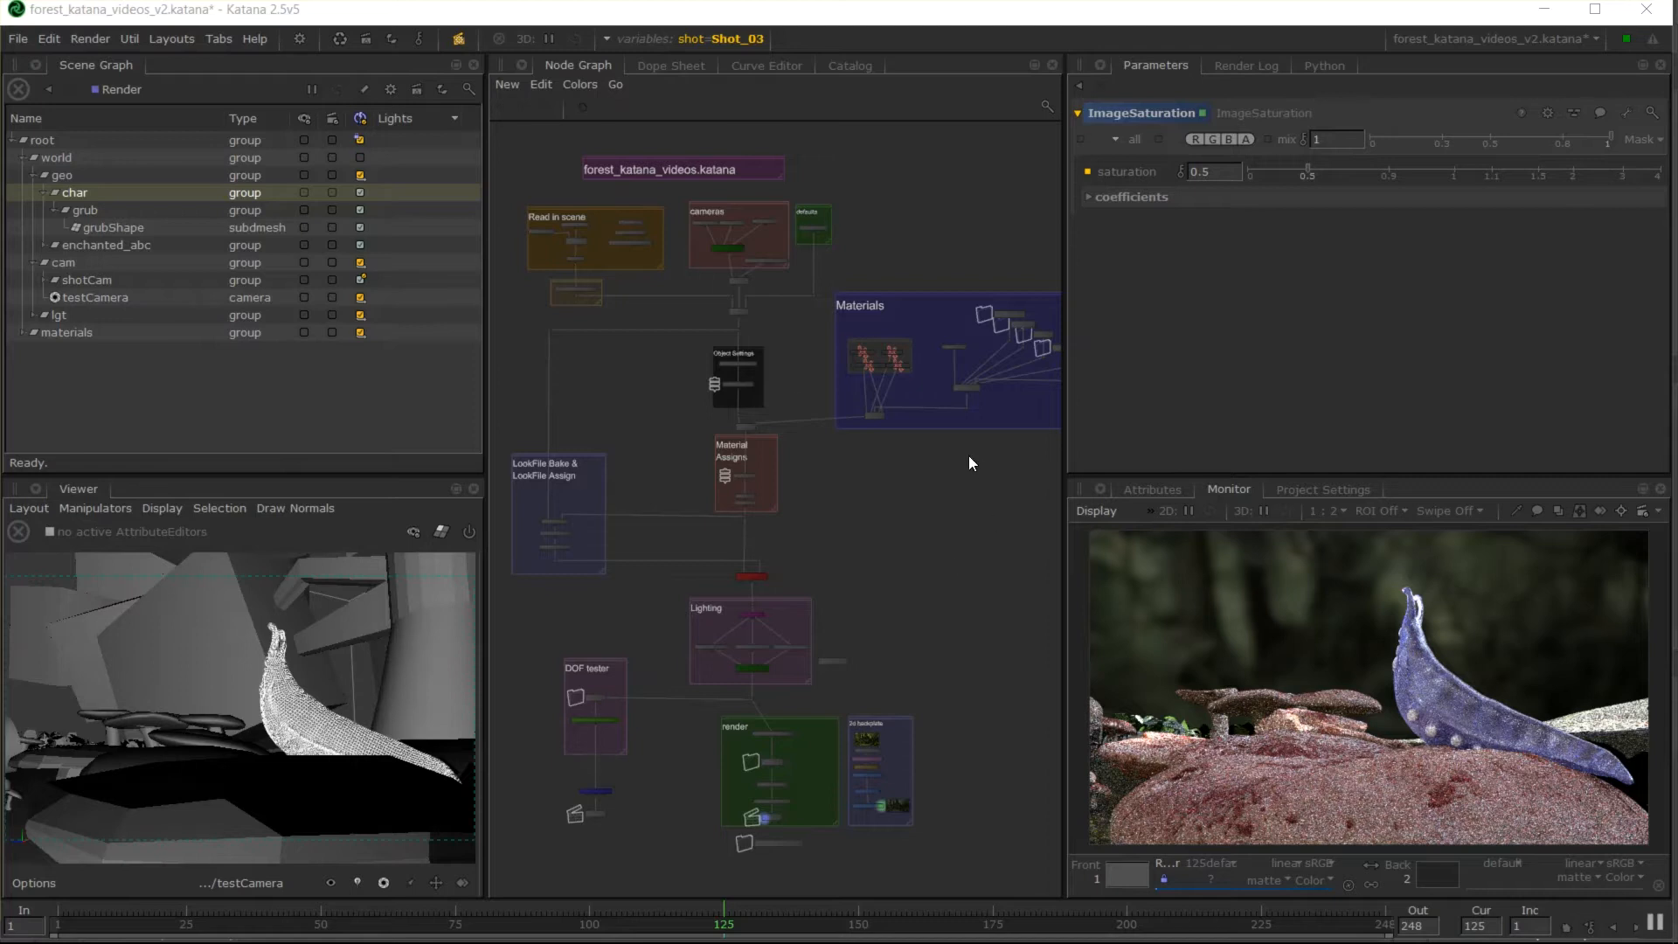
pyautogui.moveTo(929, 567)
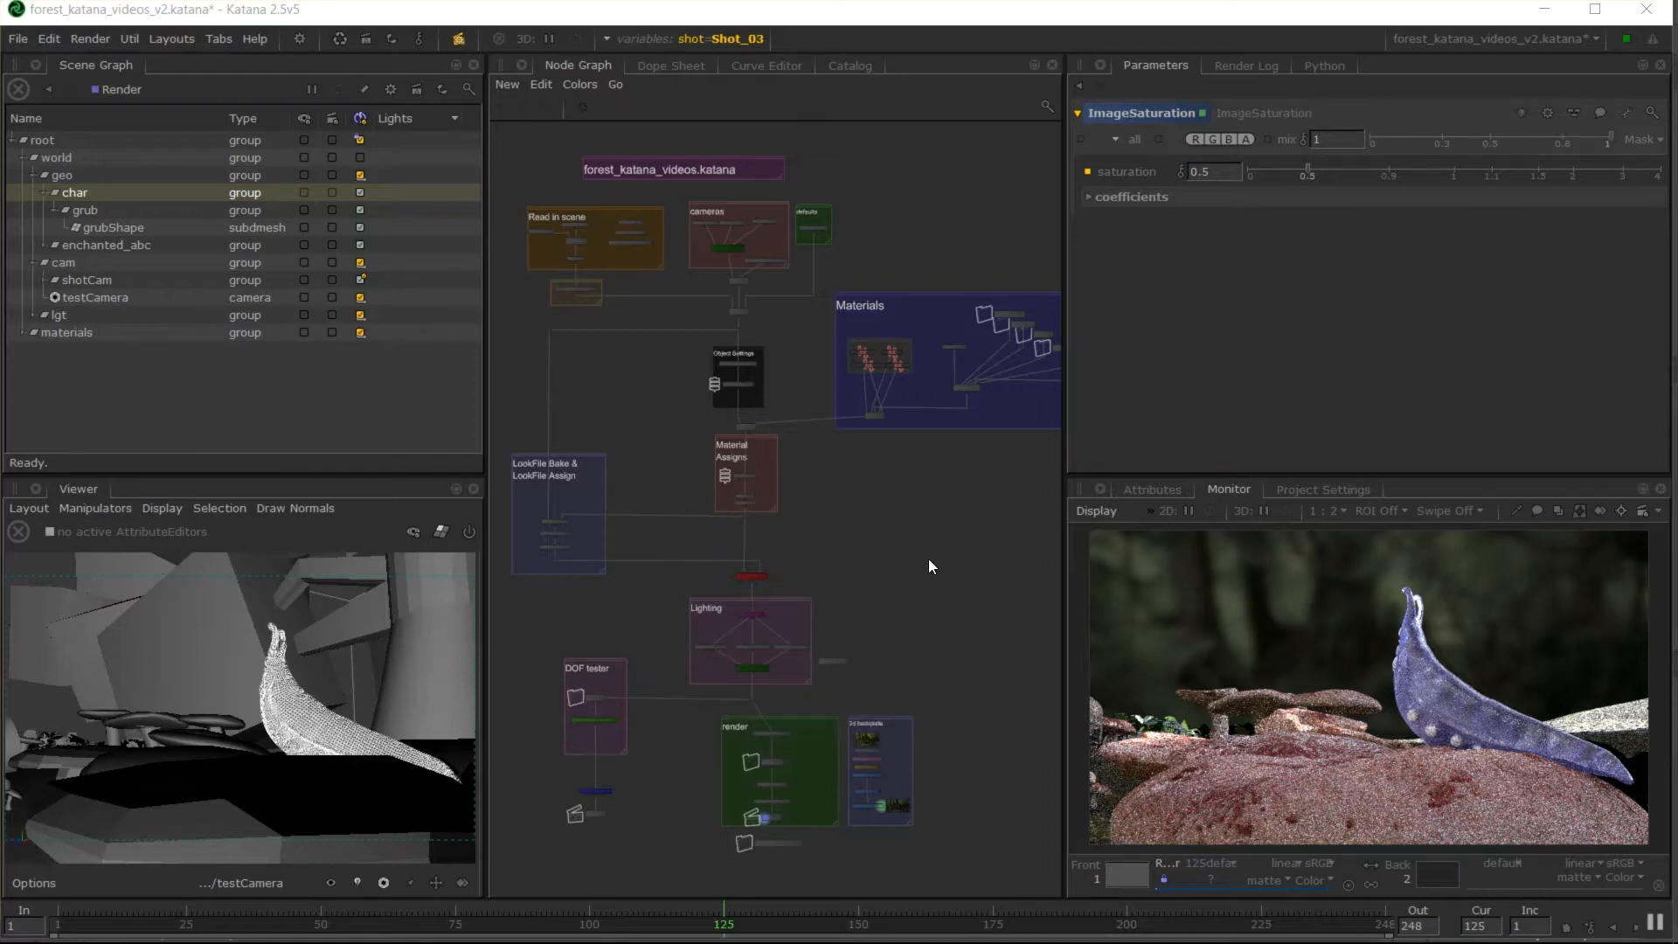
pyautogui.moveTo(946, 551)
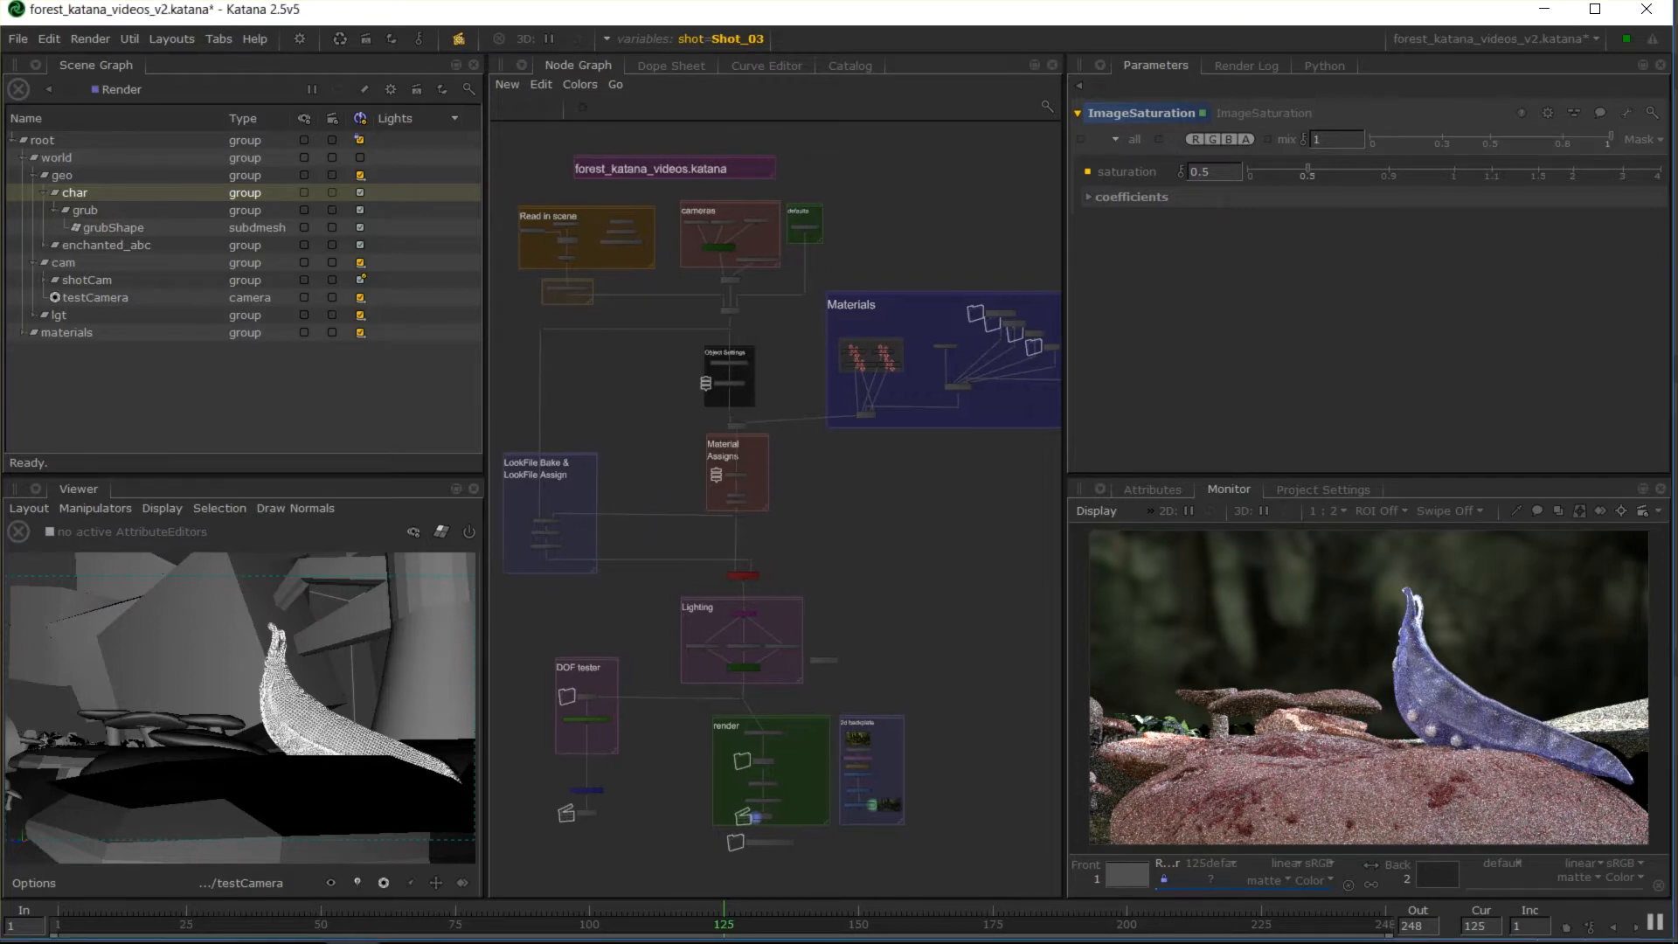
pyautogui.moveTo(1220, 395)
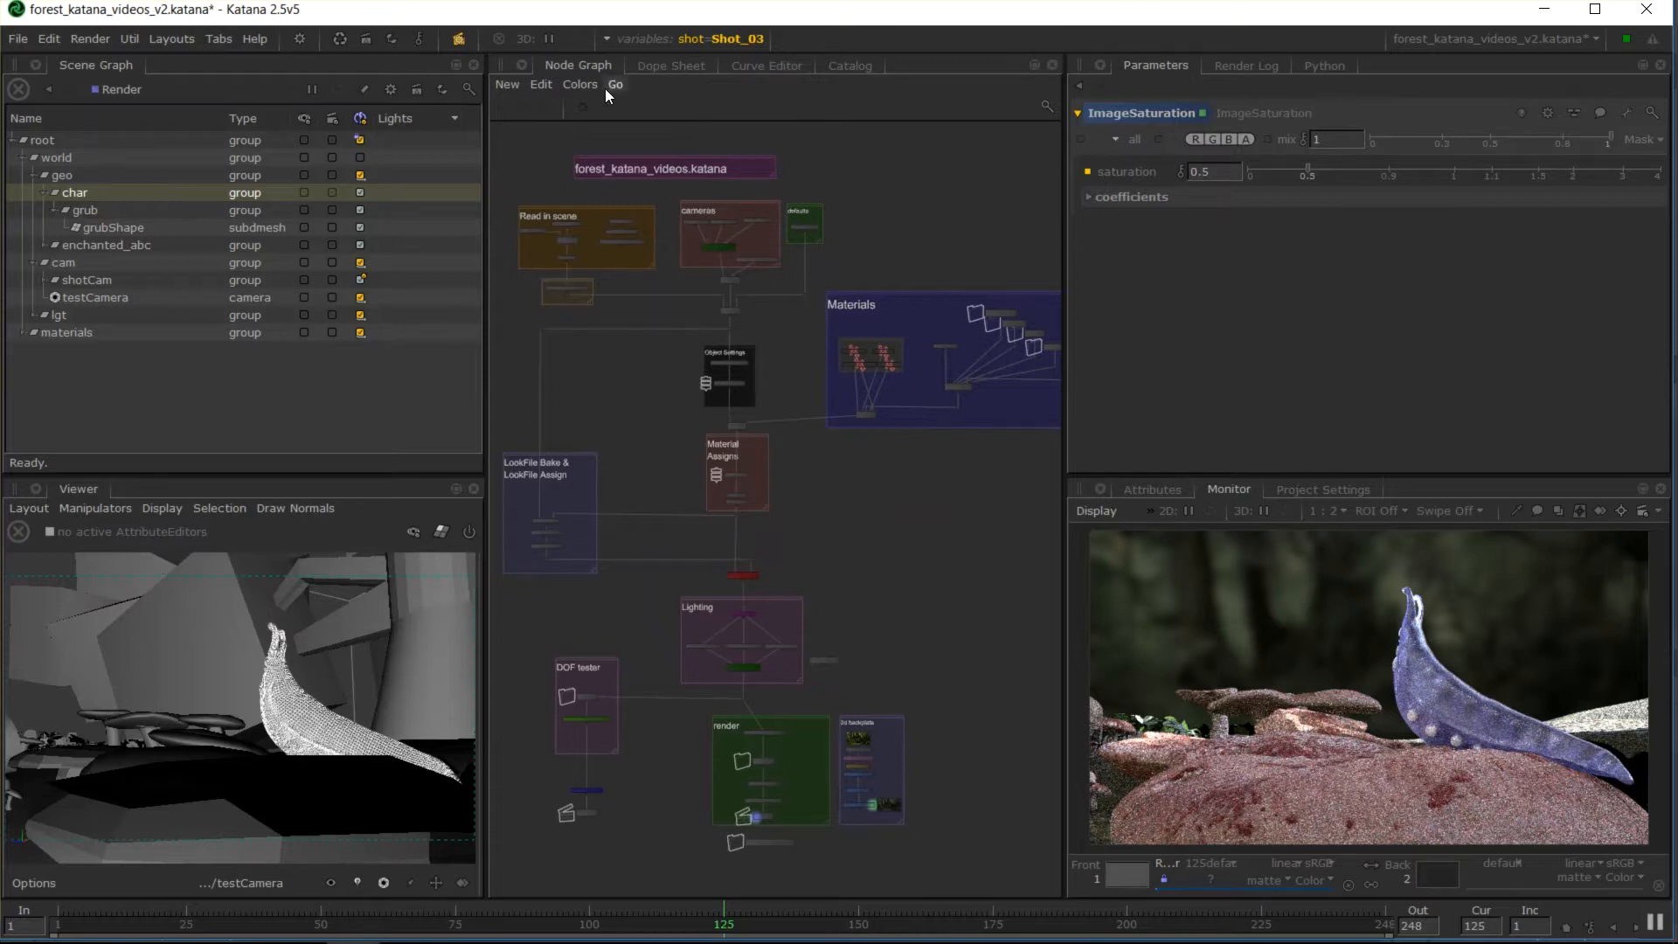
pyautogui.moveTo(519, 106)
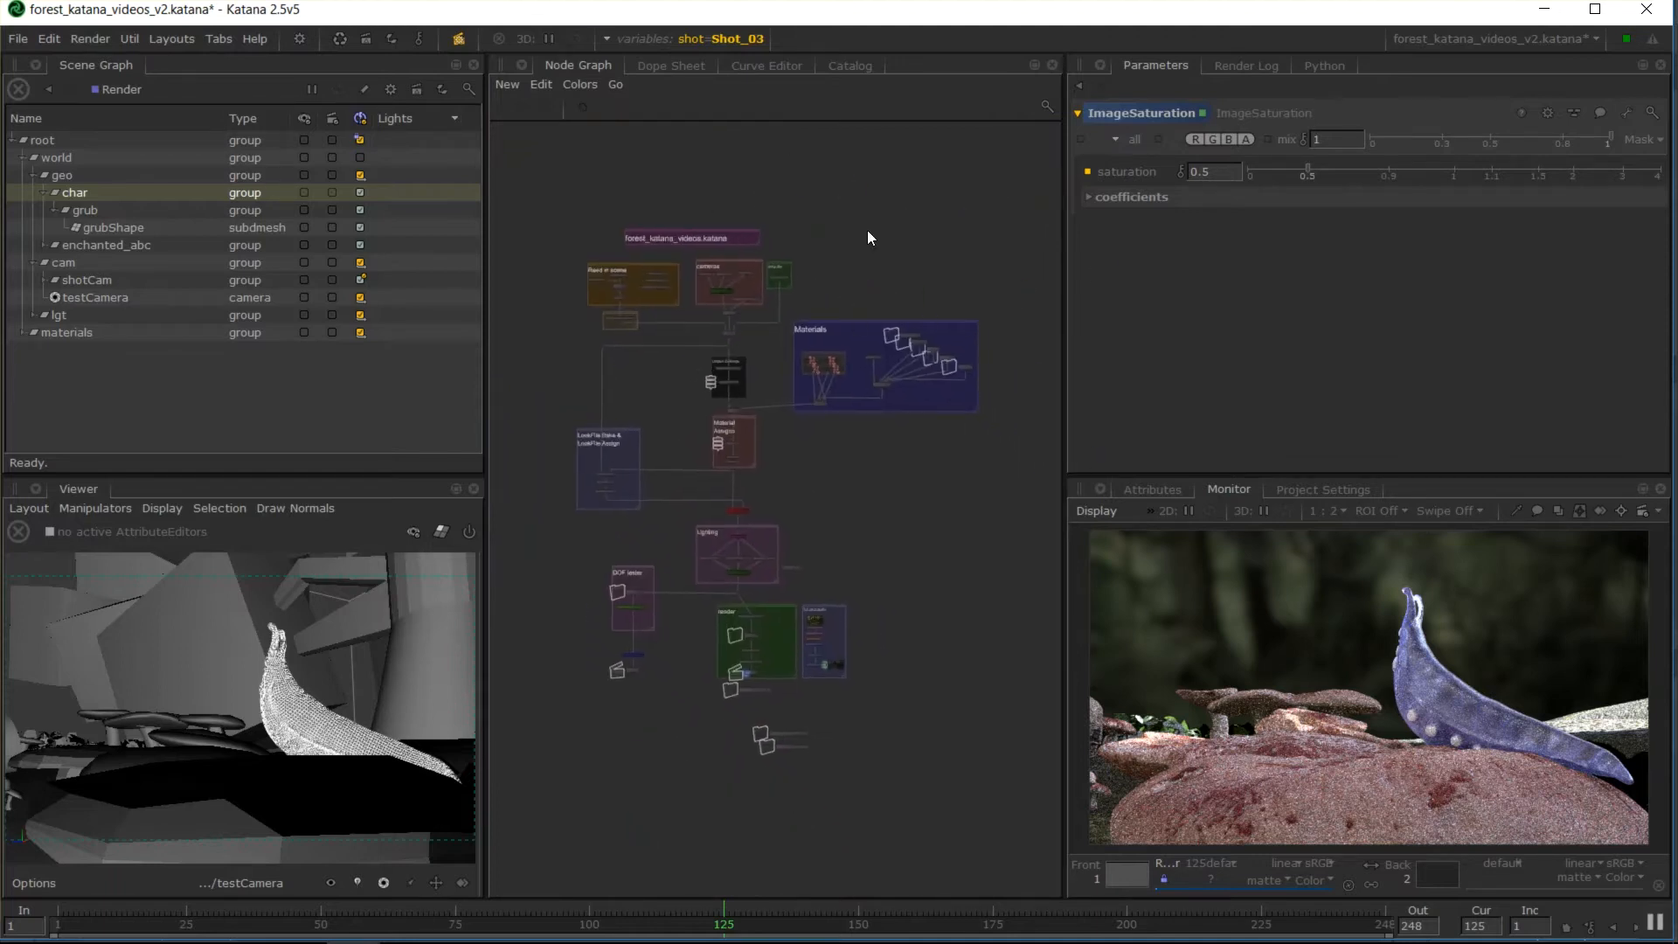
pyautogui.moveTo(867, 166)
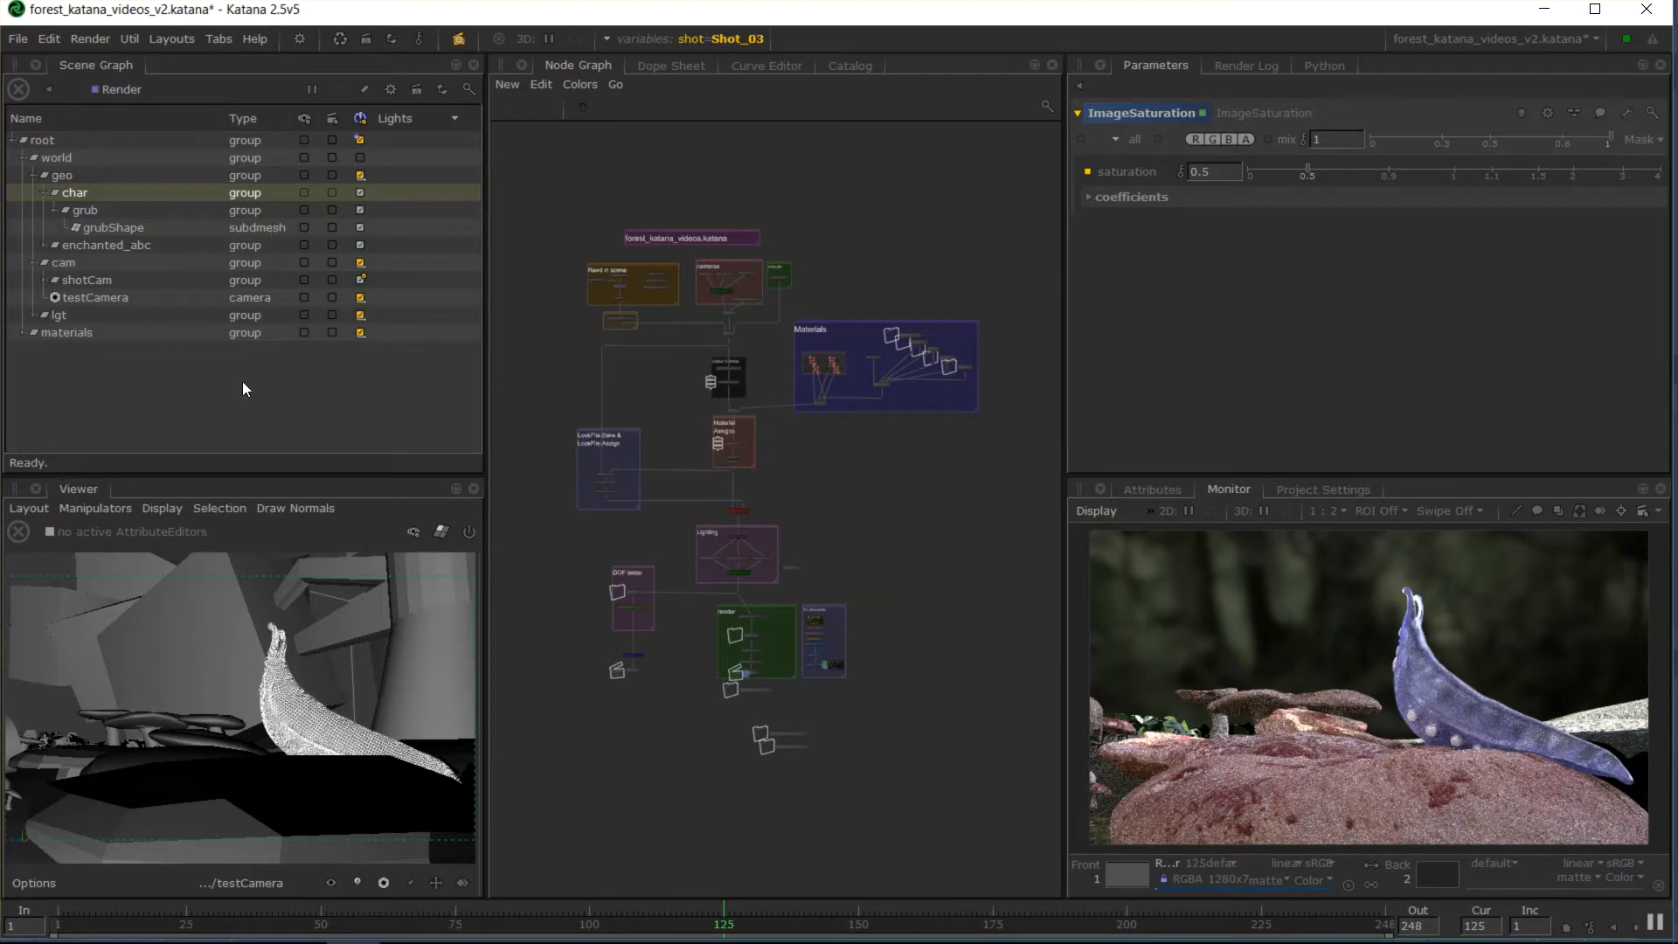
pyautogui.moveTo(280, 385)
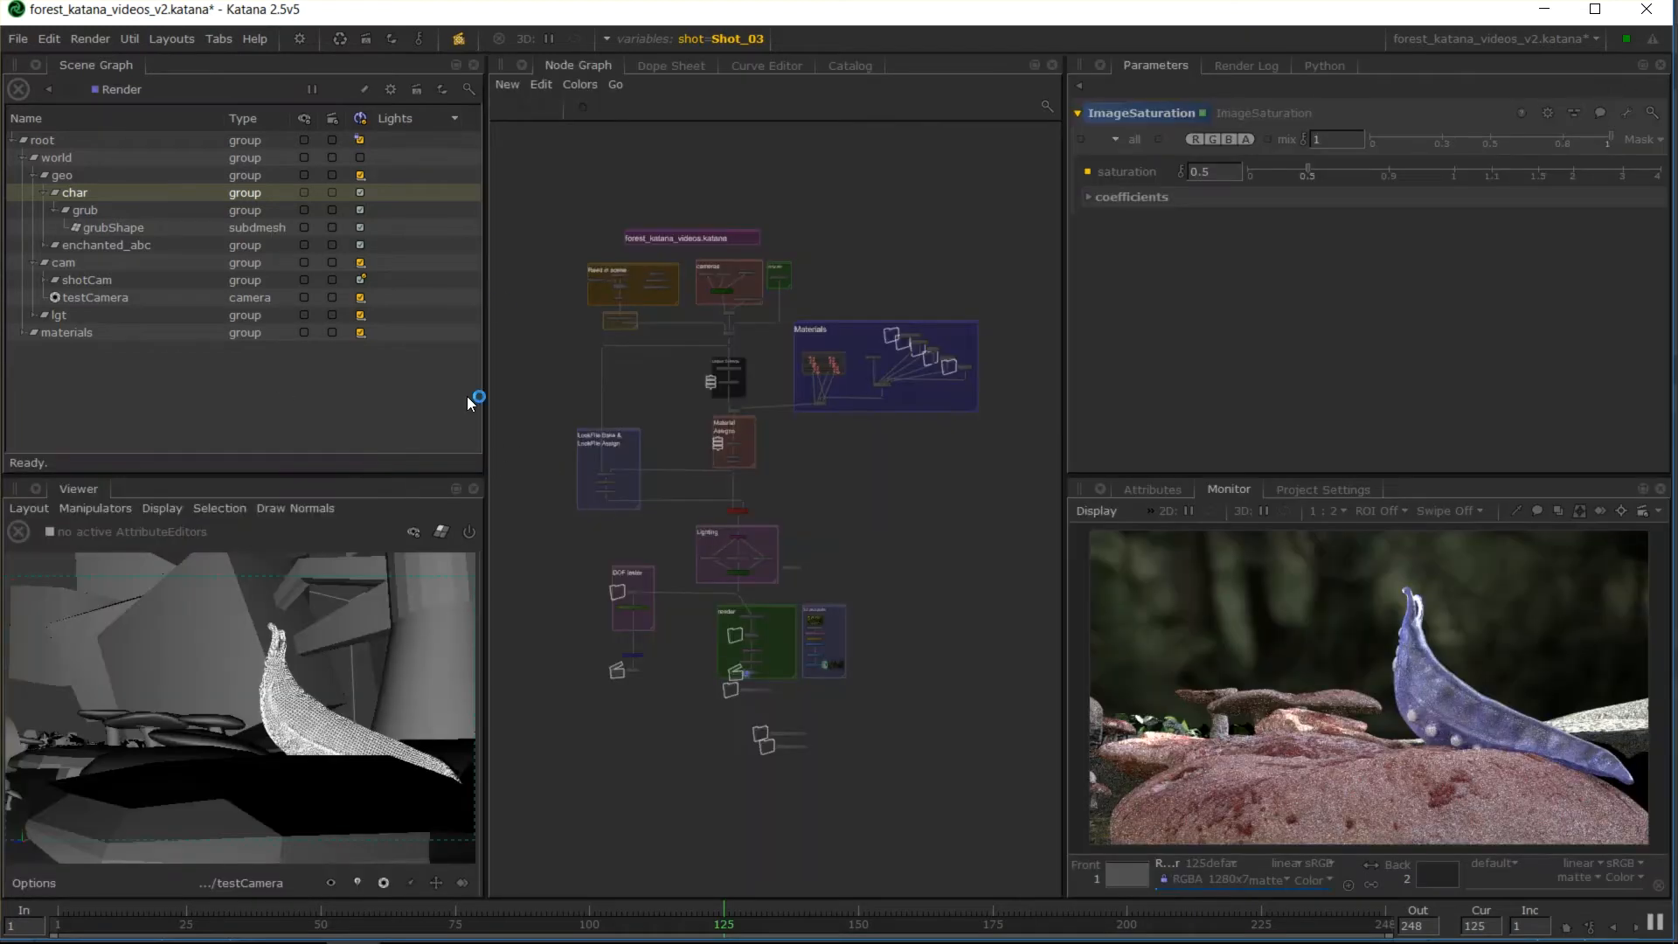
# Load the forest_ma node's parameters and select grubShape then testCamera in the scene graph.
pyautogui.click(217, 39)
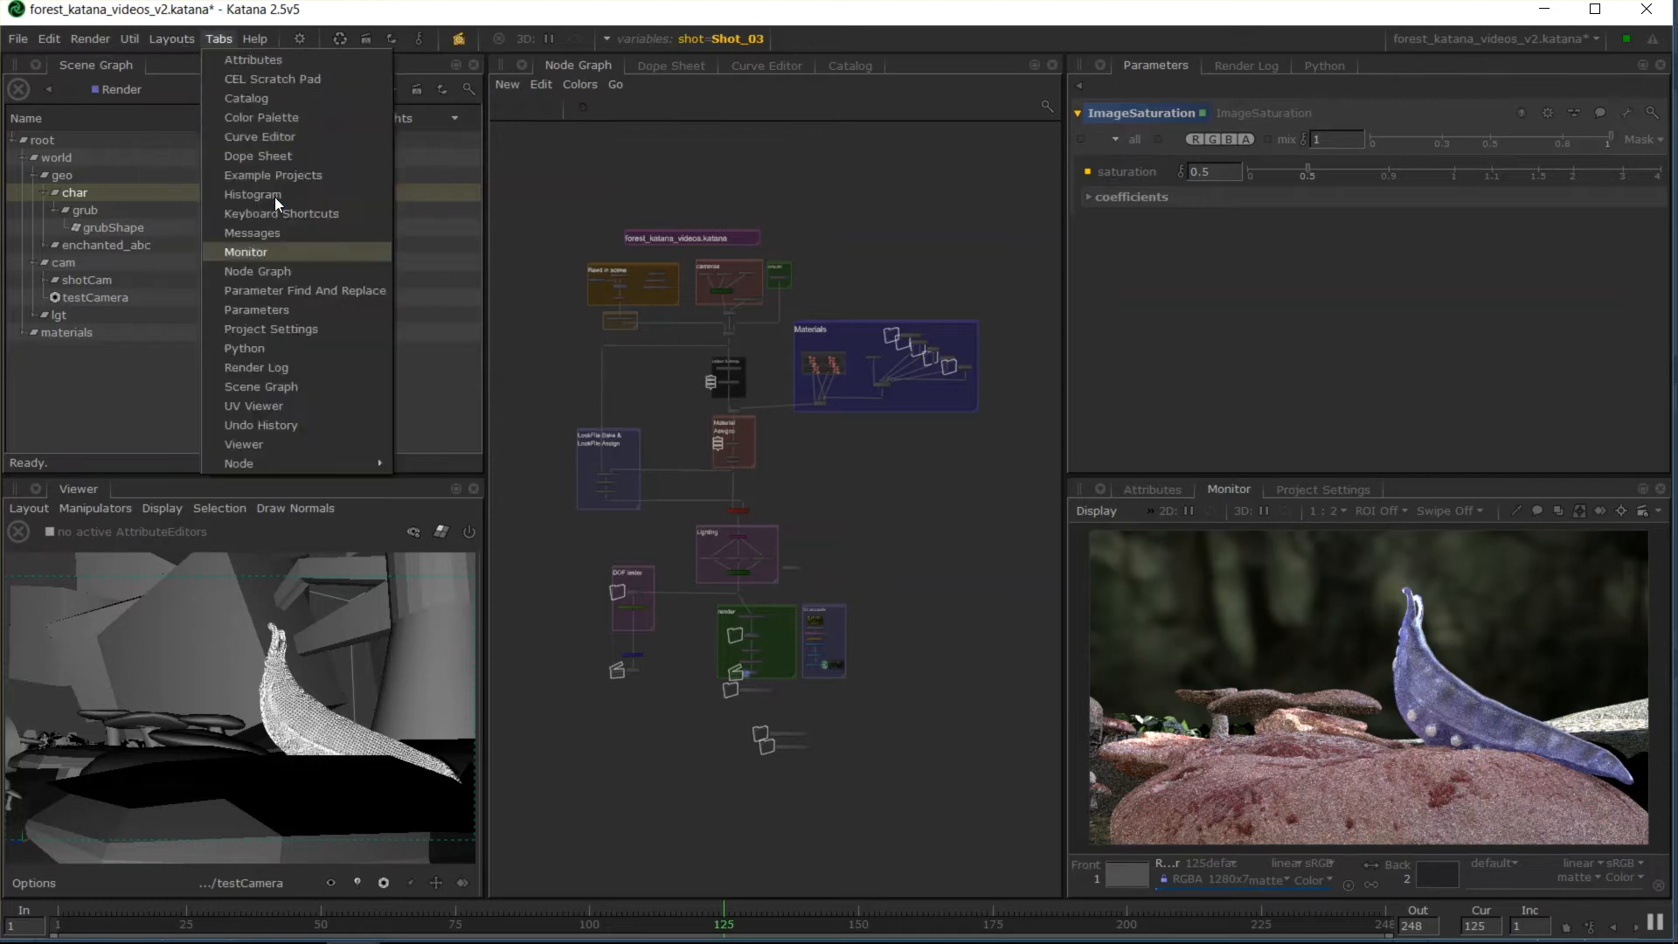
pyautogui.click(171, 38)
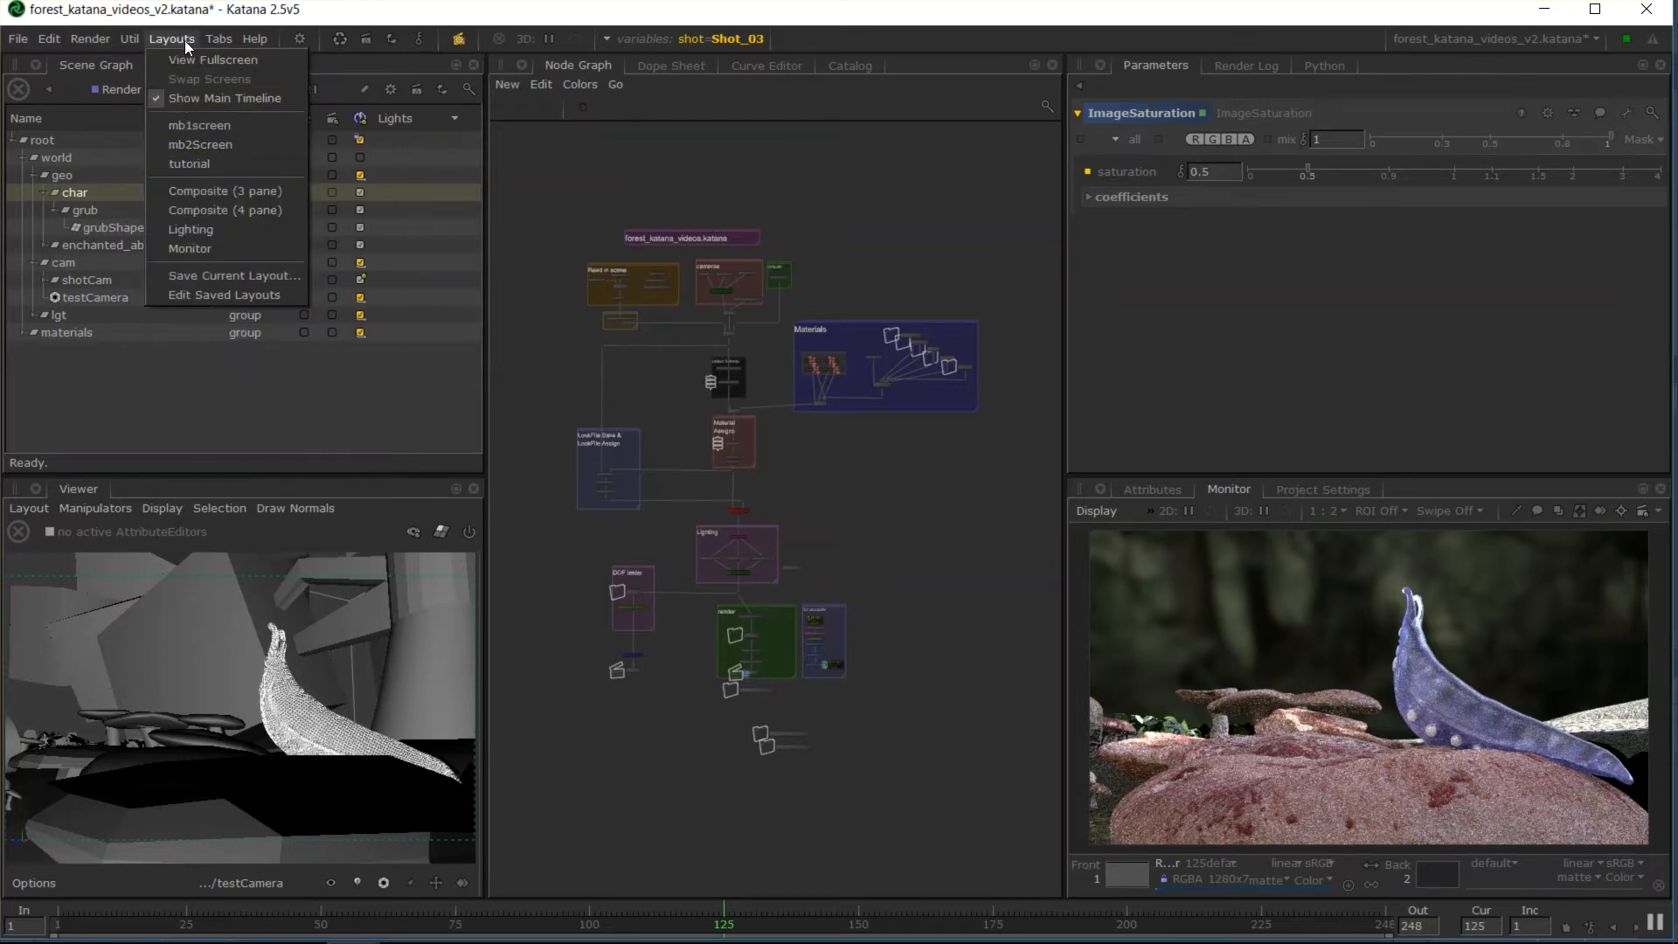
pyautogui.moveTo(184, 154)
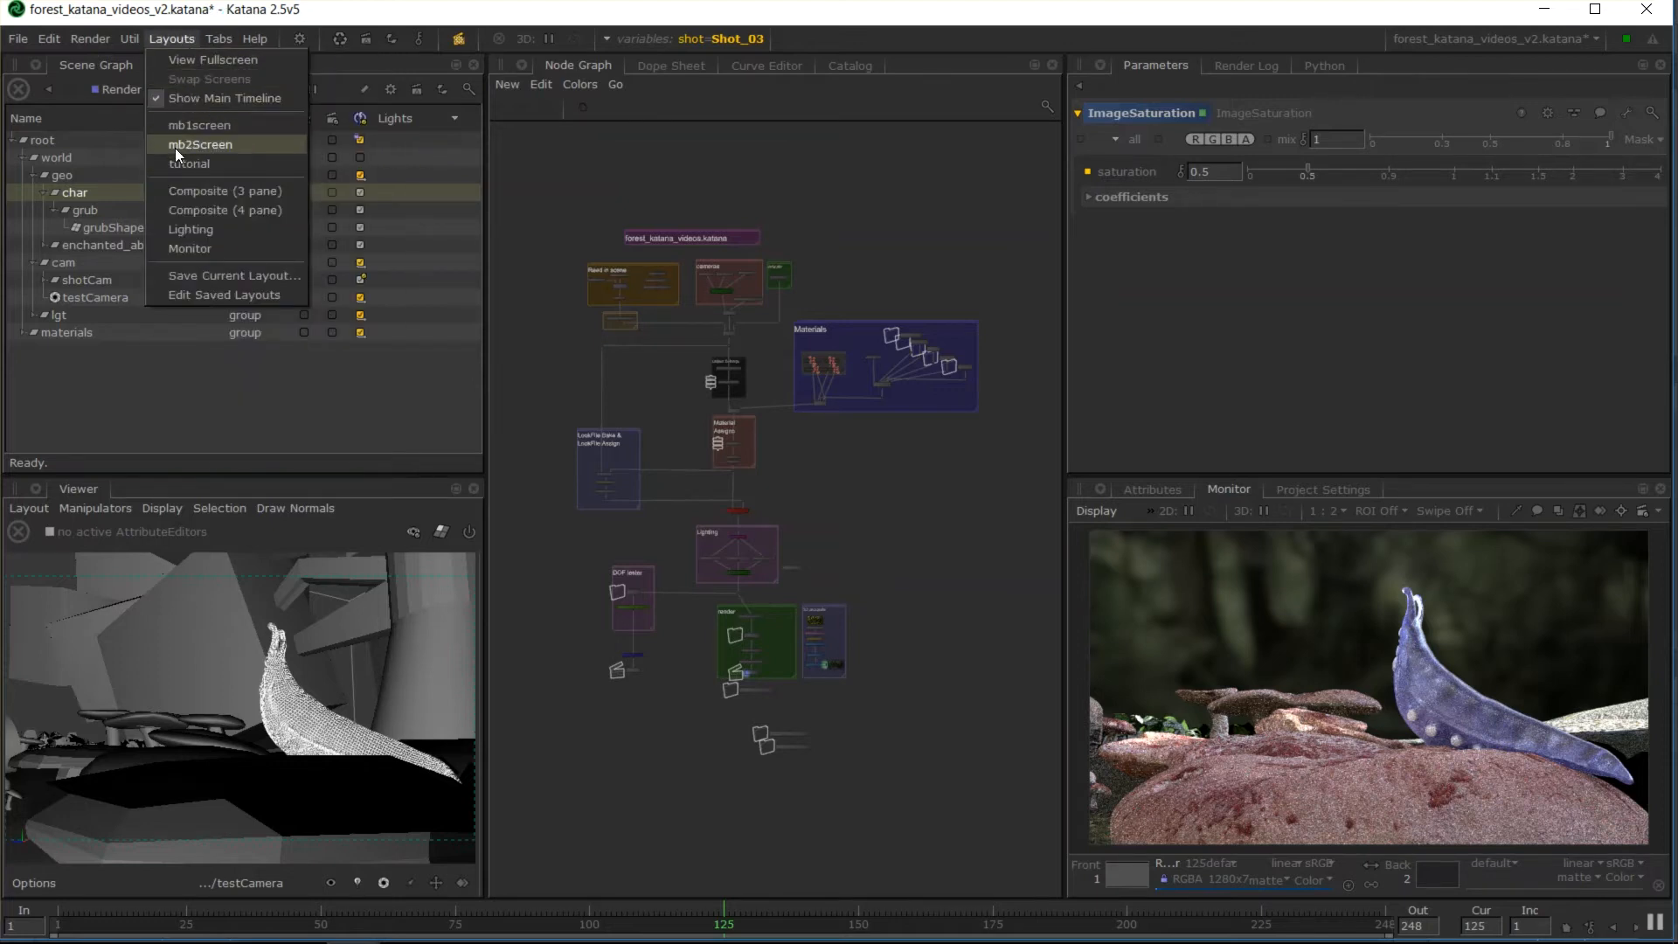
pyautogui.moveTo(225, 145)
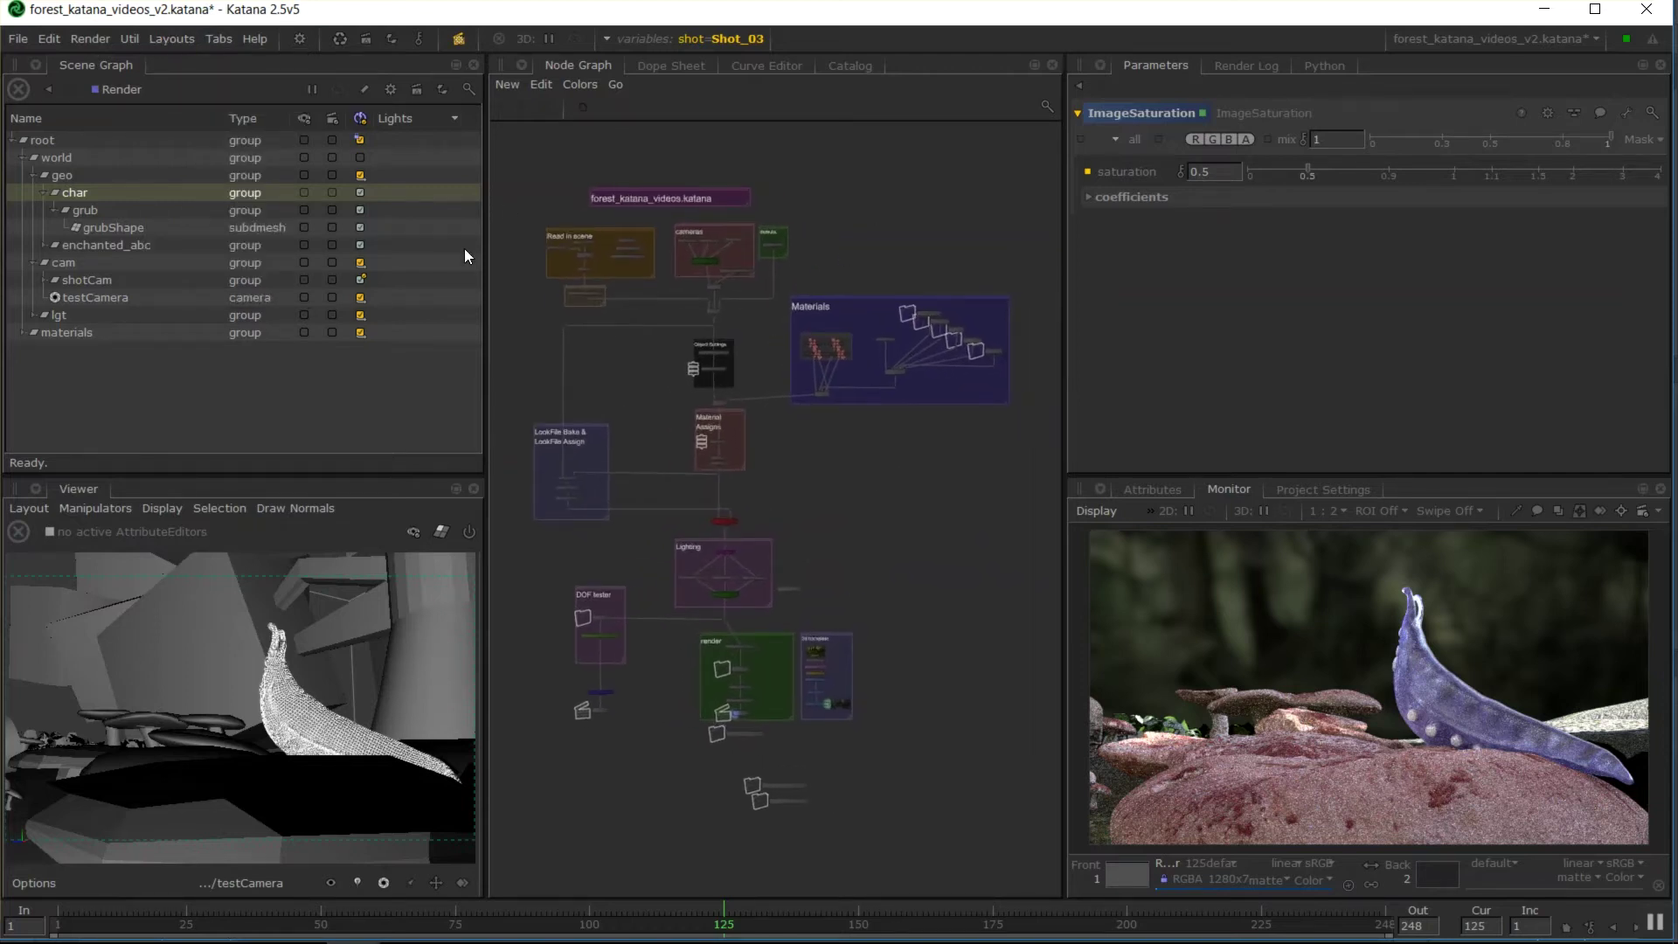
pyautogui.moveTo(640, 138)
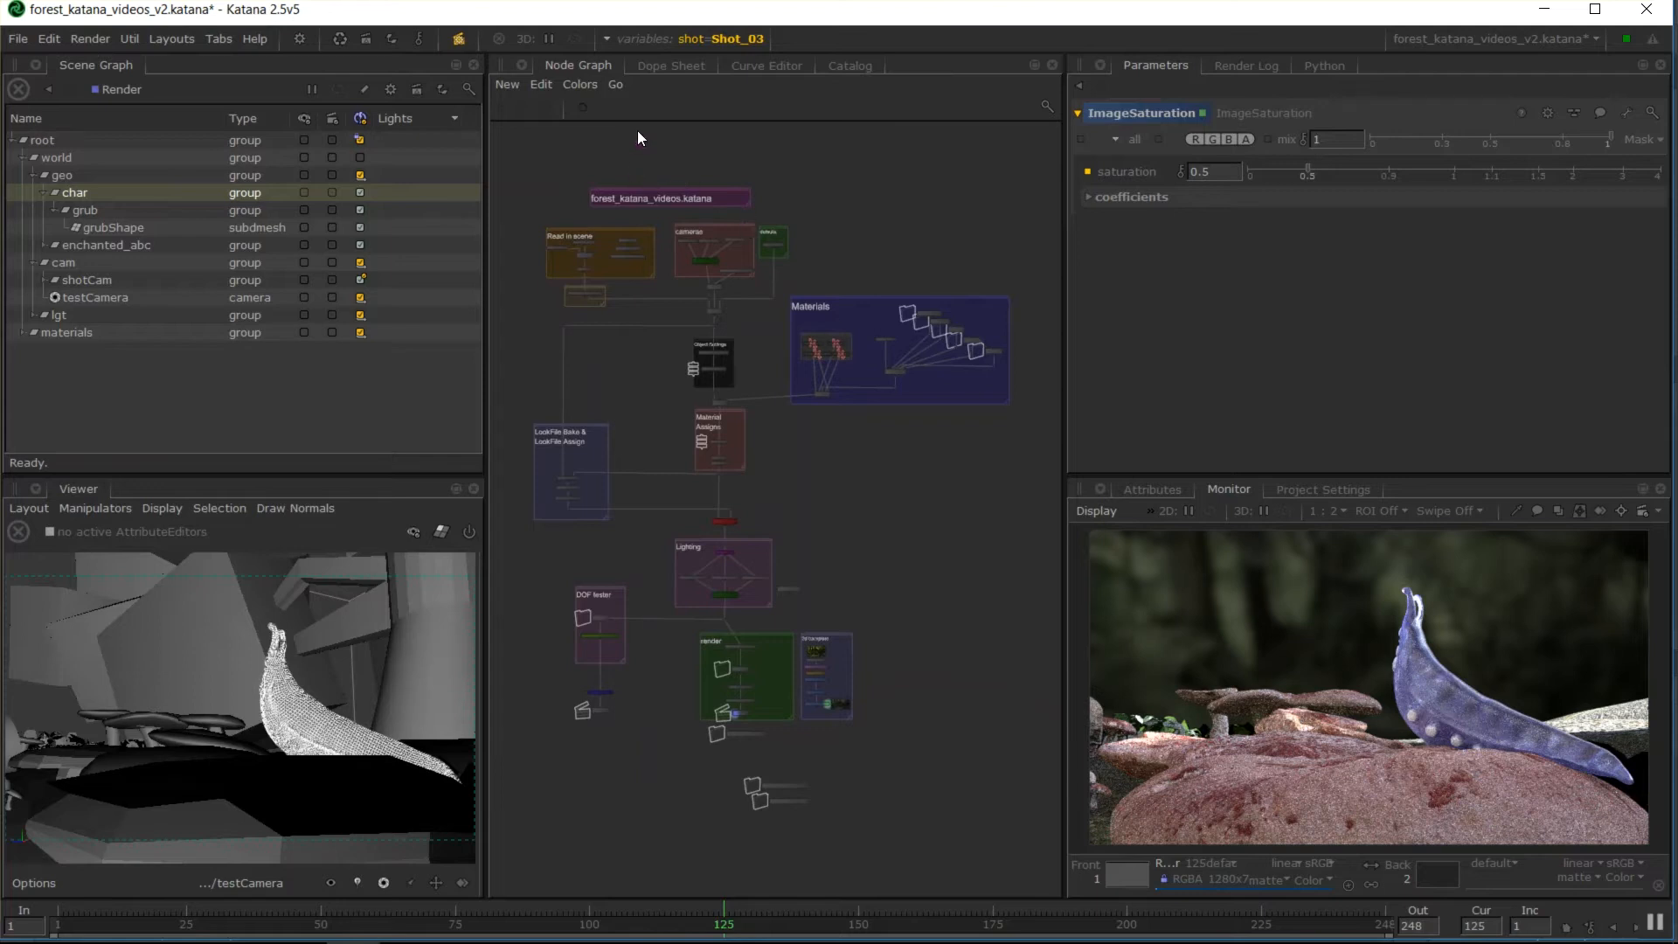
pyautogui.moveTo(404, 634)
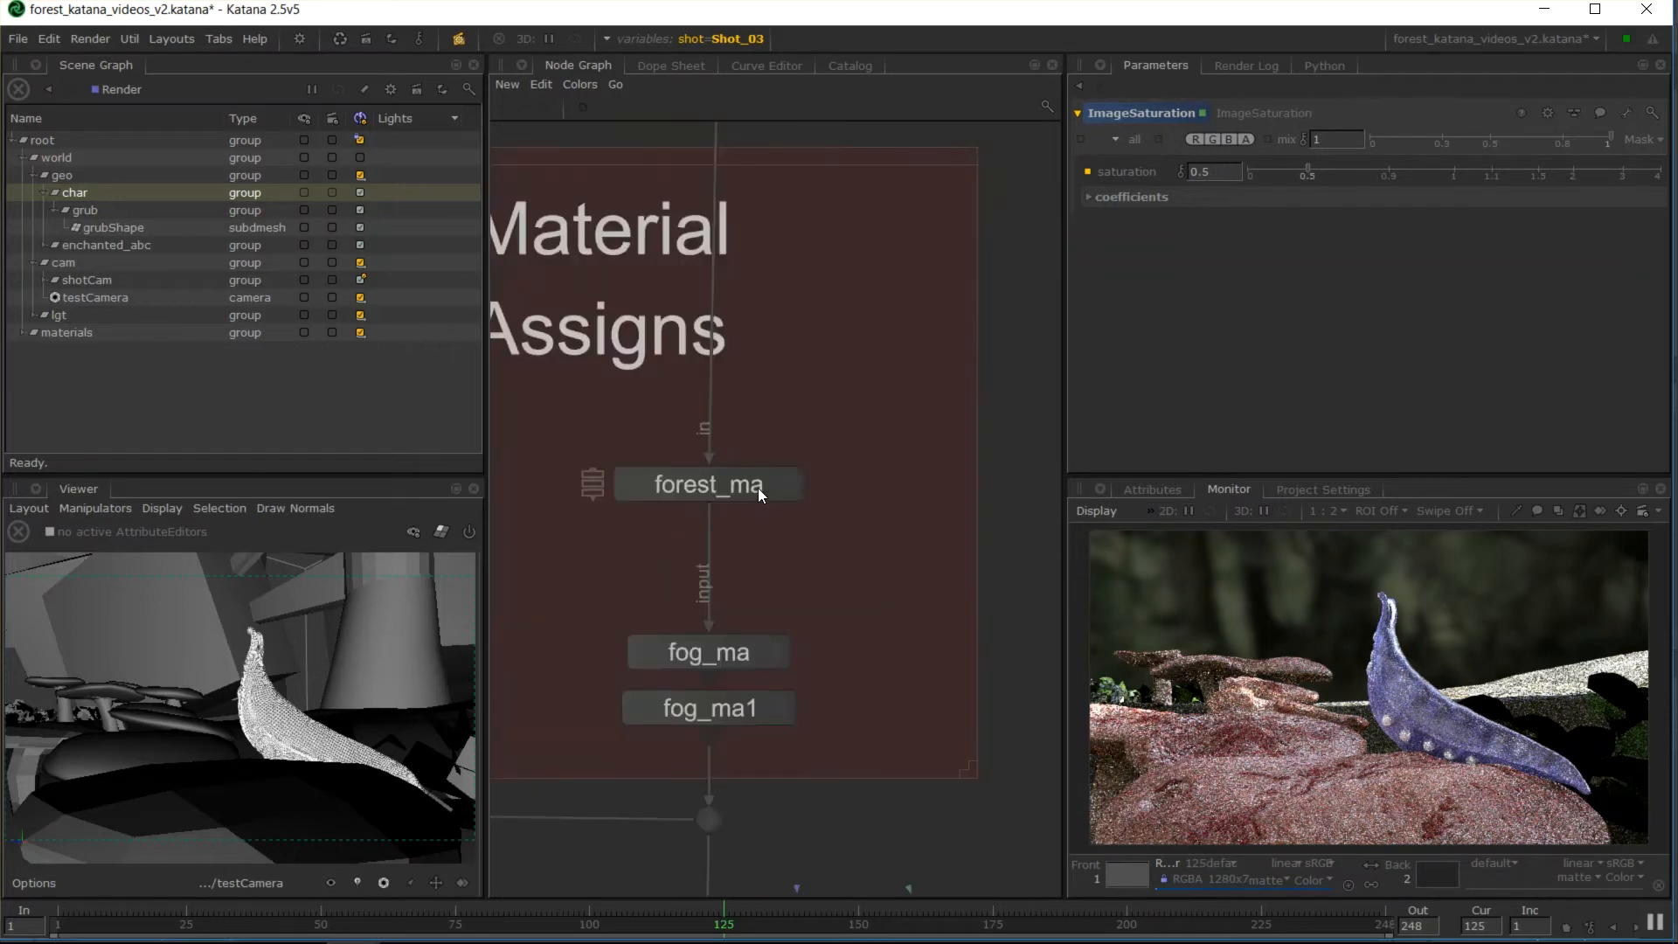
pyautogui.click(708, 484)
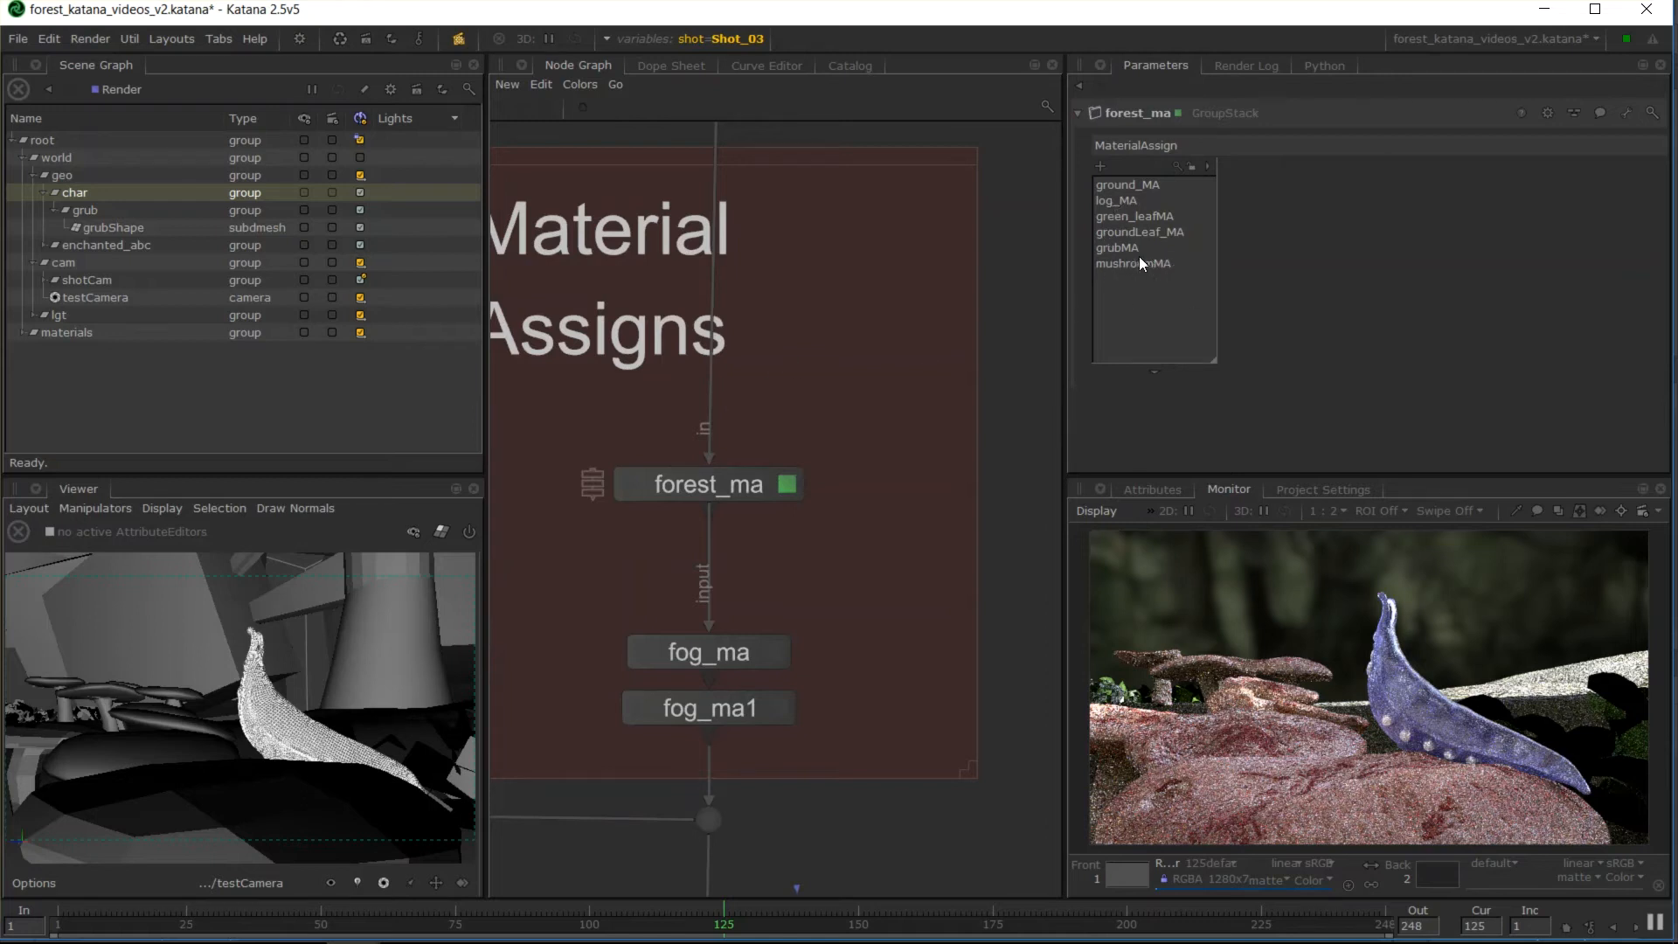
pyautogui.moveTo(1568, 283)
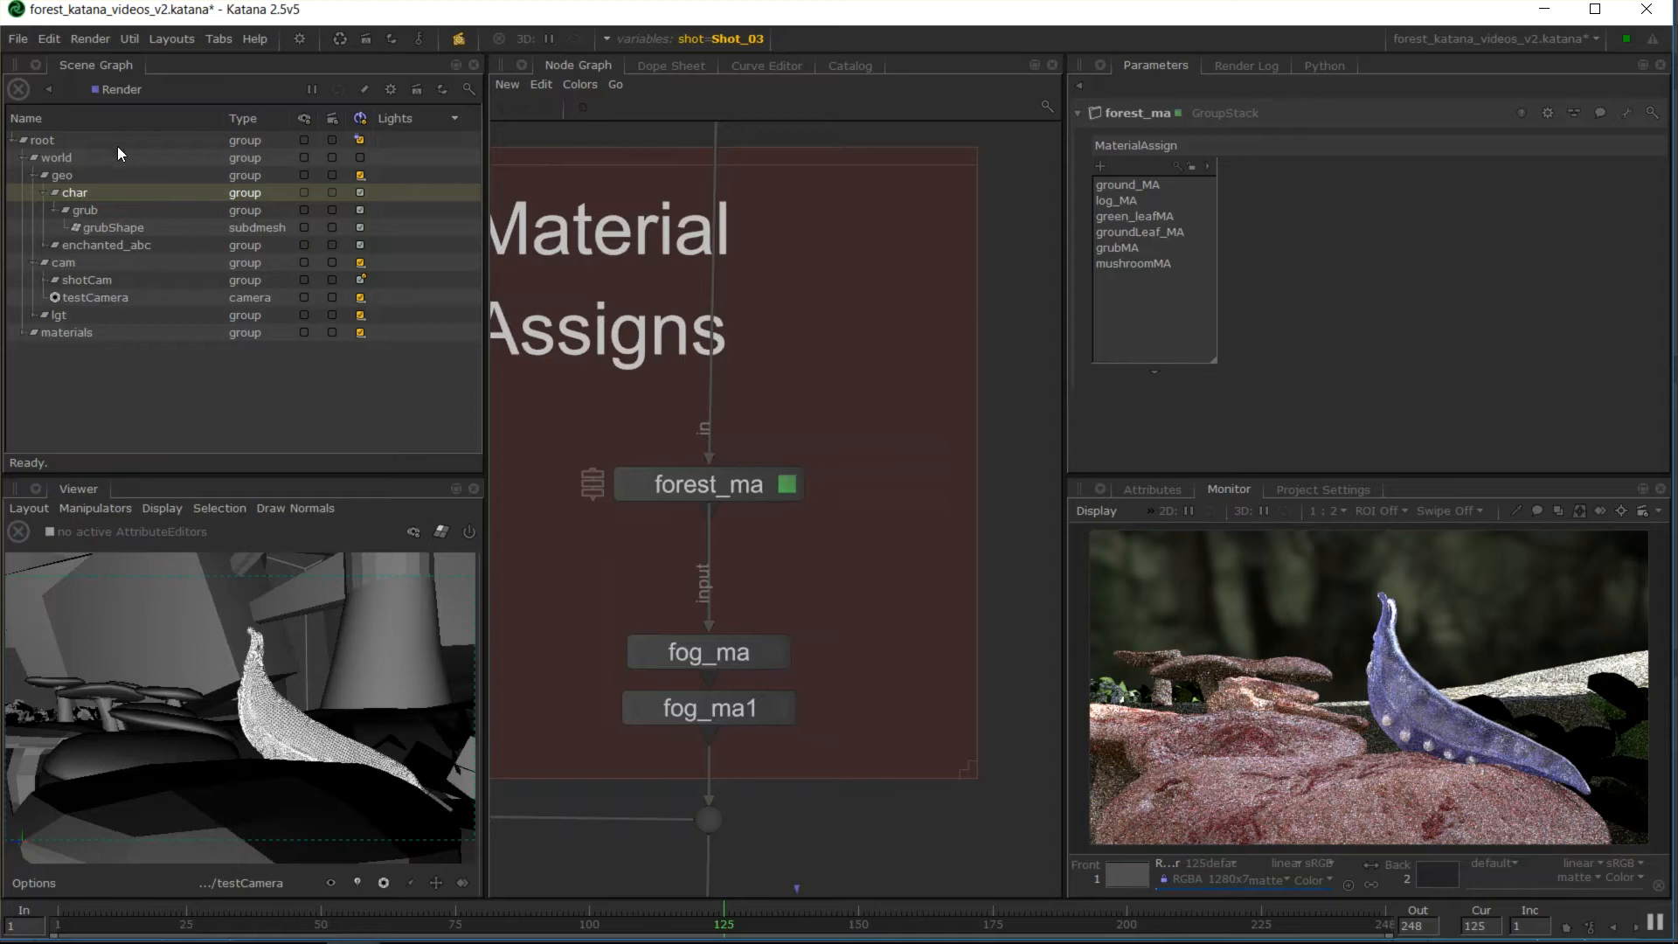
pyautogui.moveTo(342, 325)
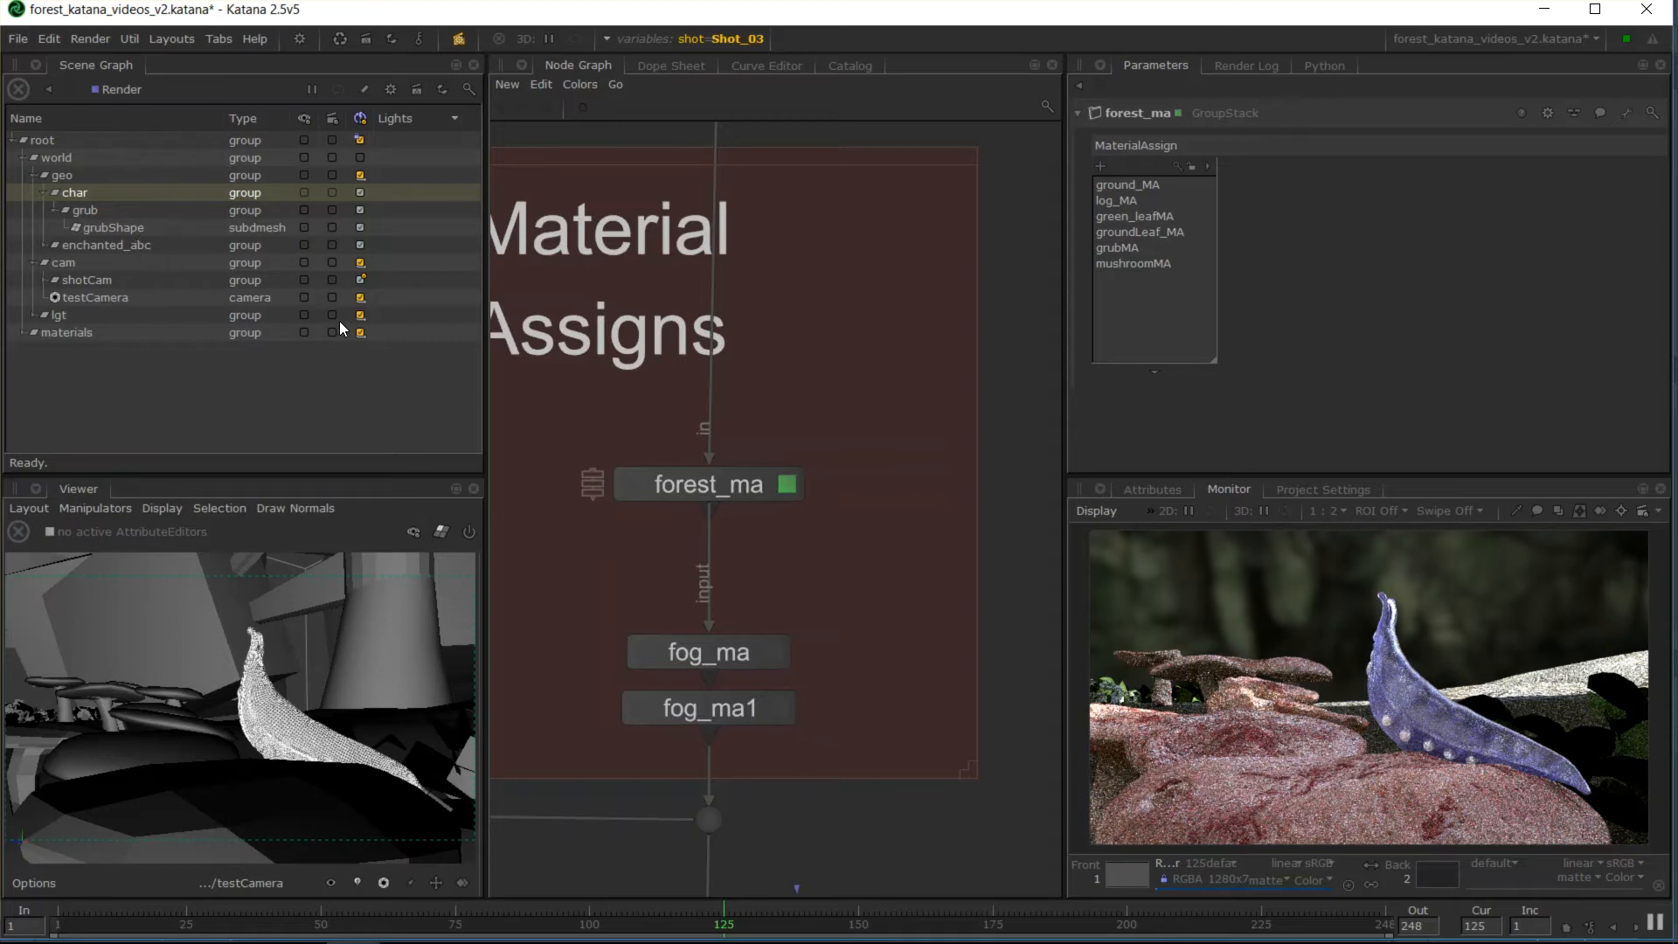
pyautogui.moveTo(215, 194)
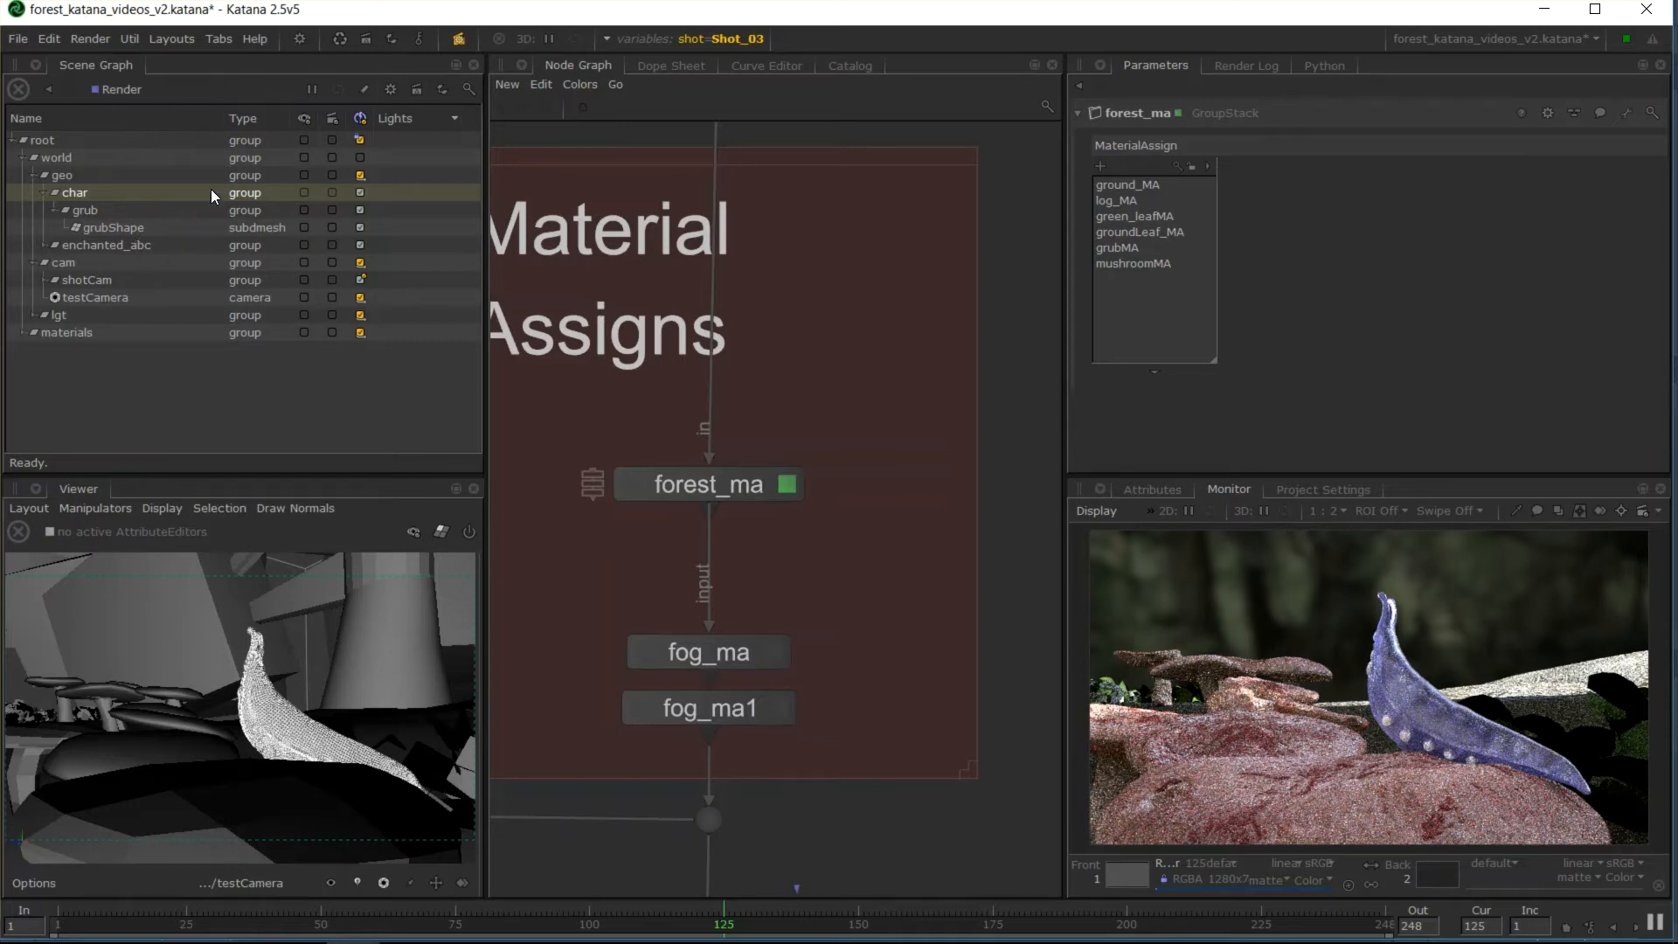
pyautogui.moveTo(171, 278)
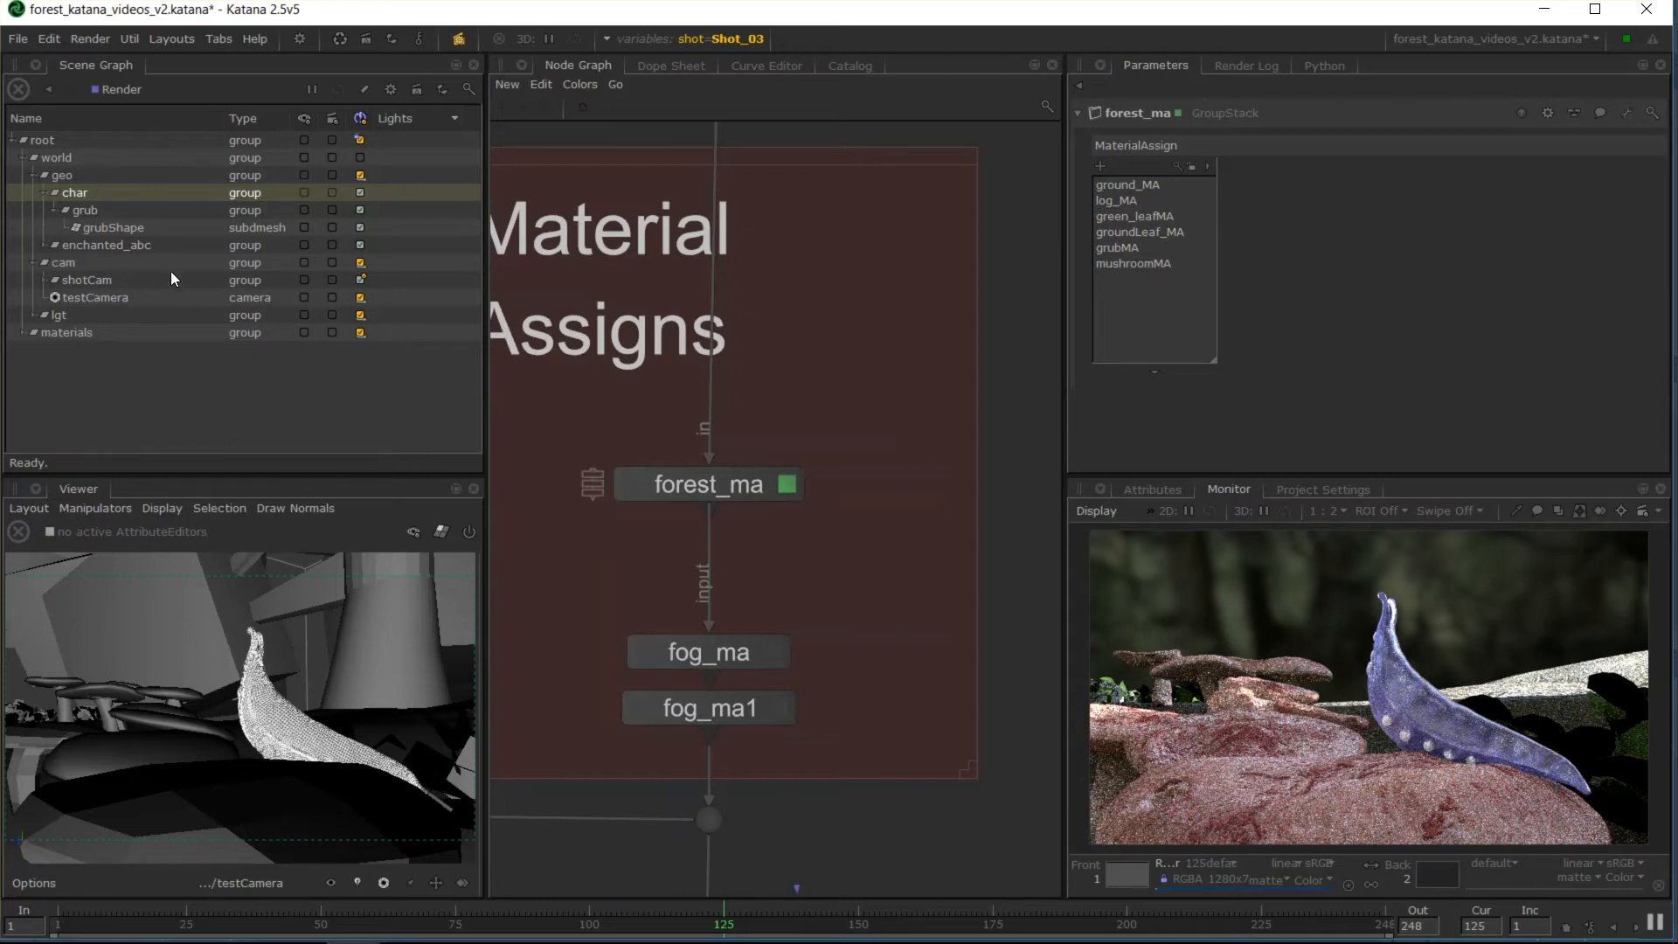
pyautogui.click(112, 227)
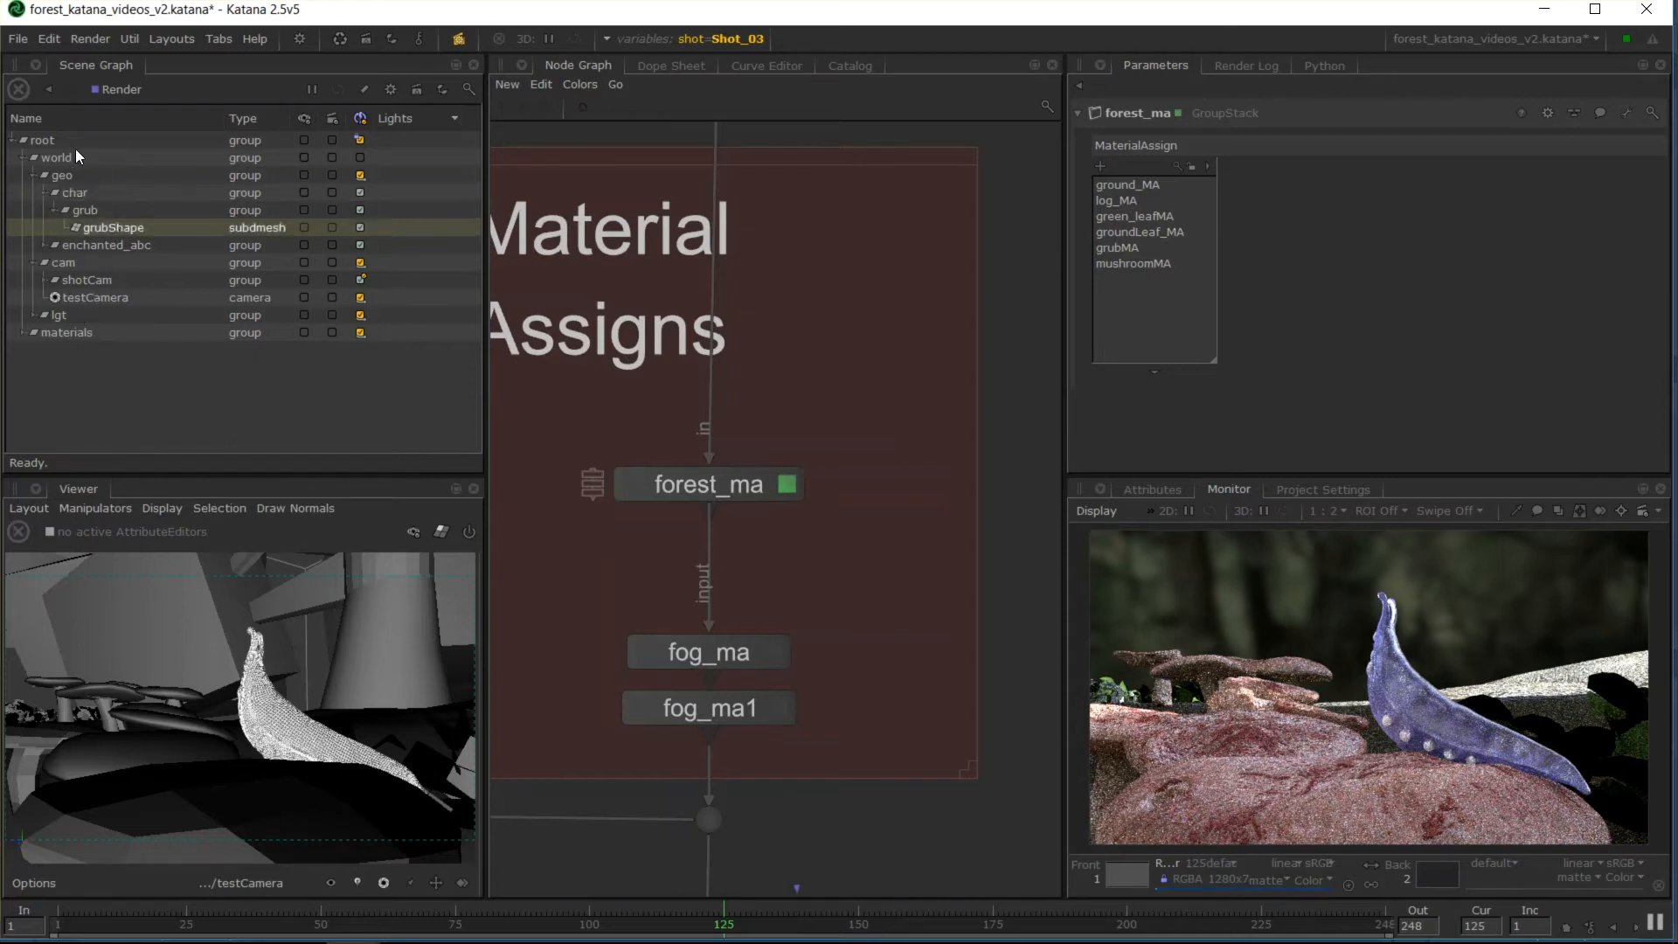
pyautogui.click(97, 297)
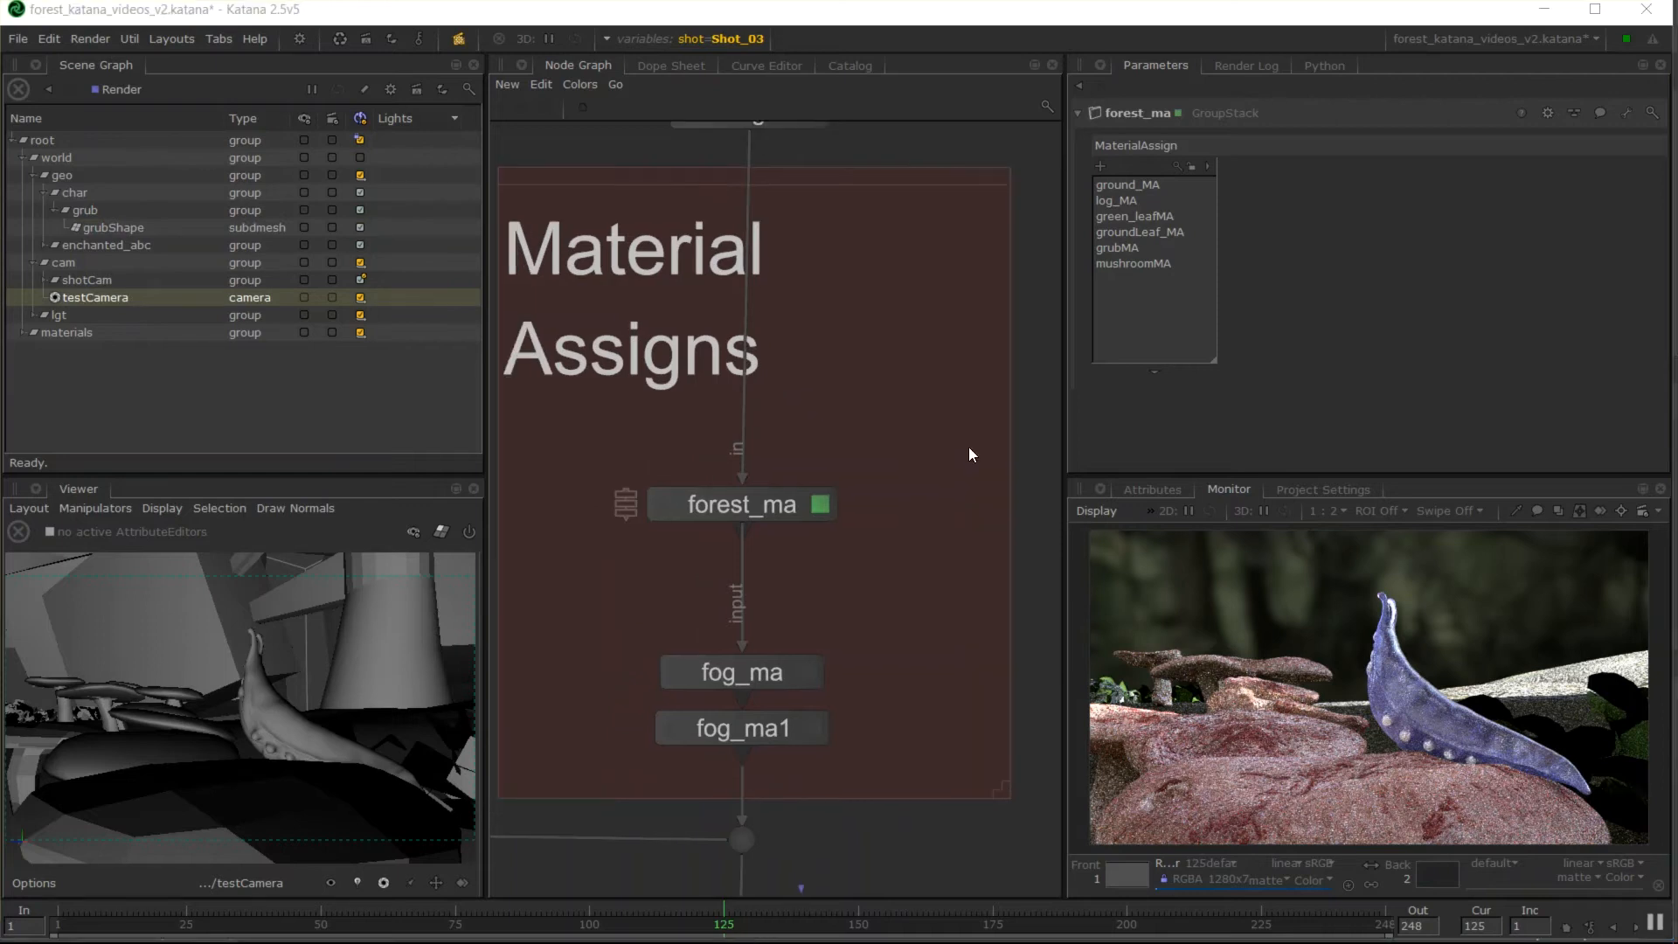
pyautogui.moveTo(769, 142)
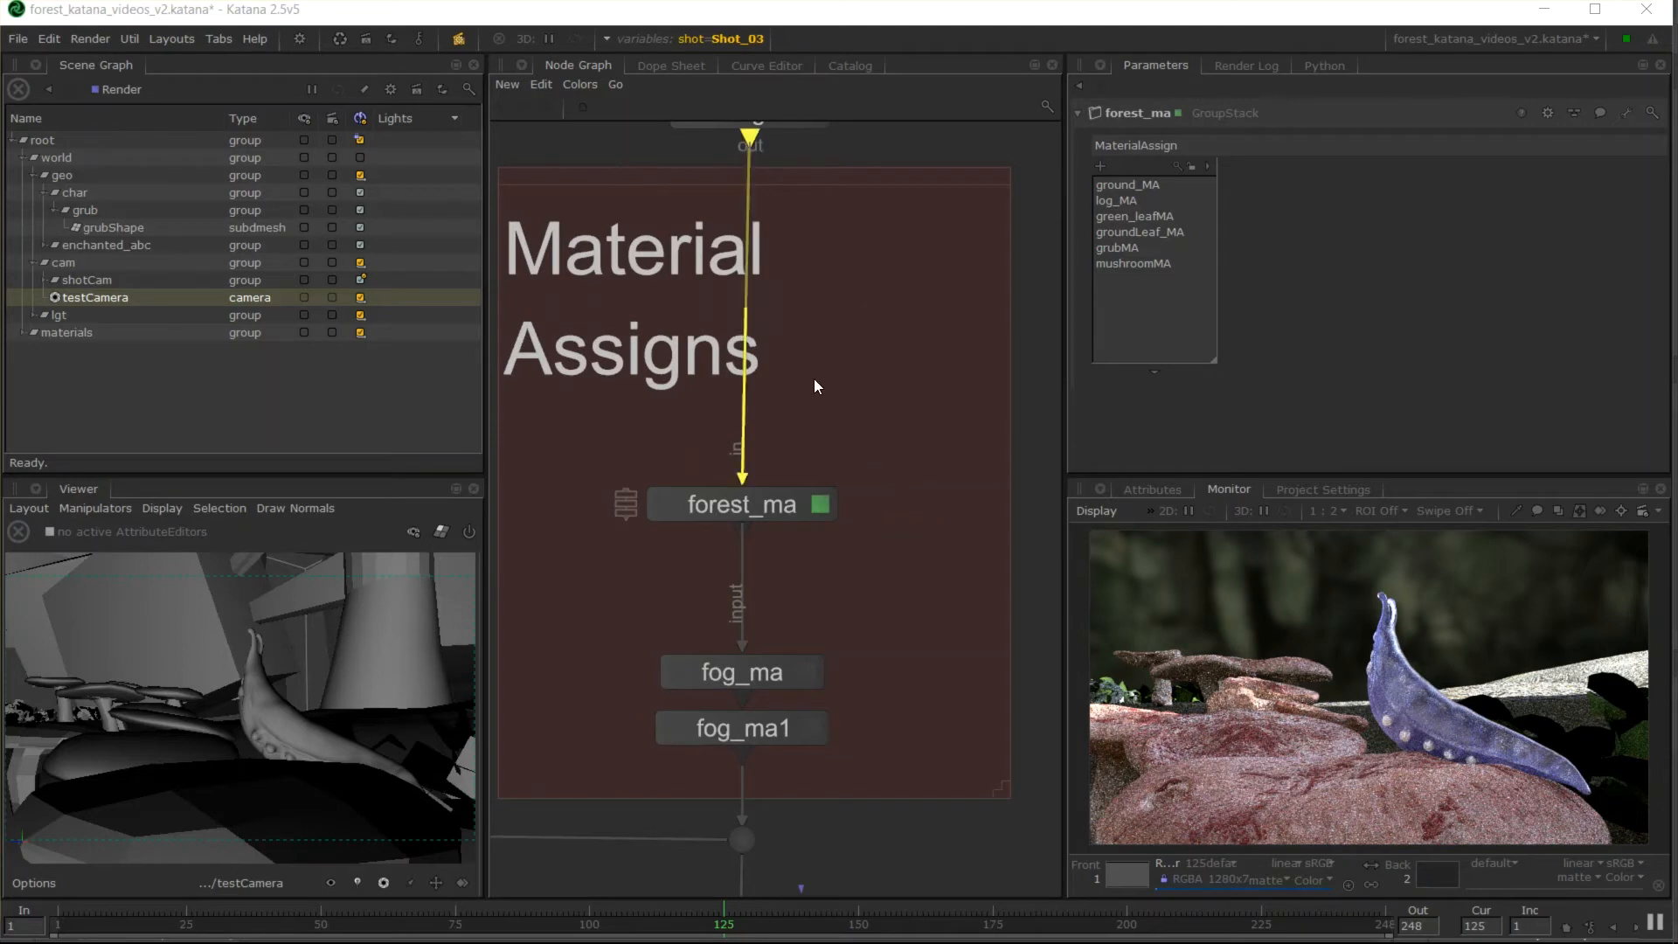
# Dismiss the Layouts menu and show the Tabs menu of available panel types.
pyautogui.click(171, 38)
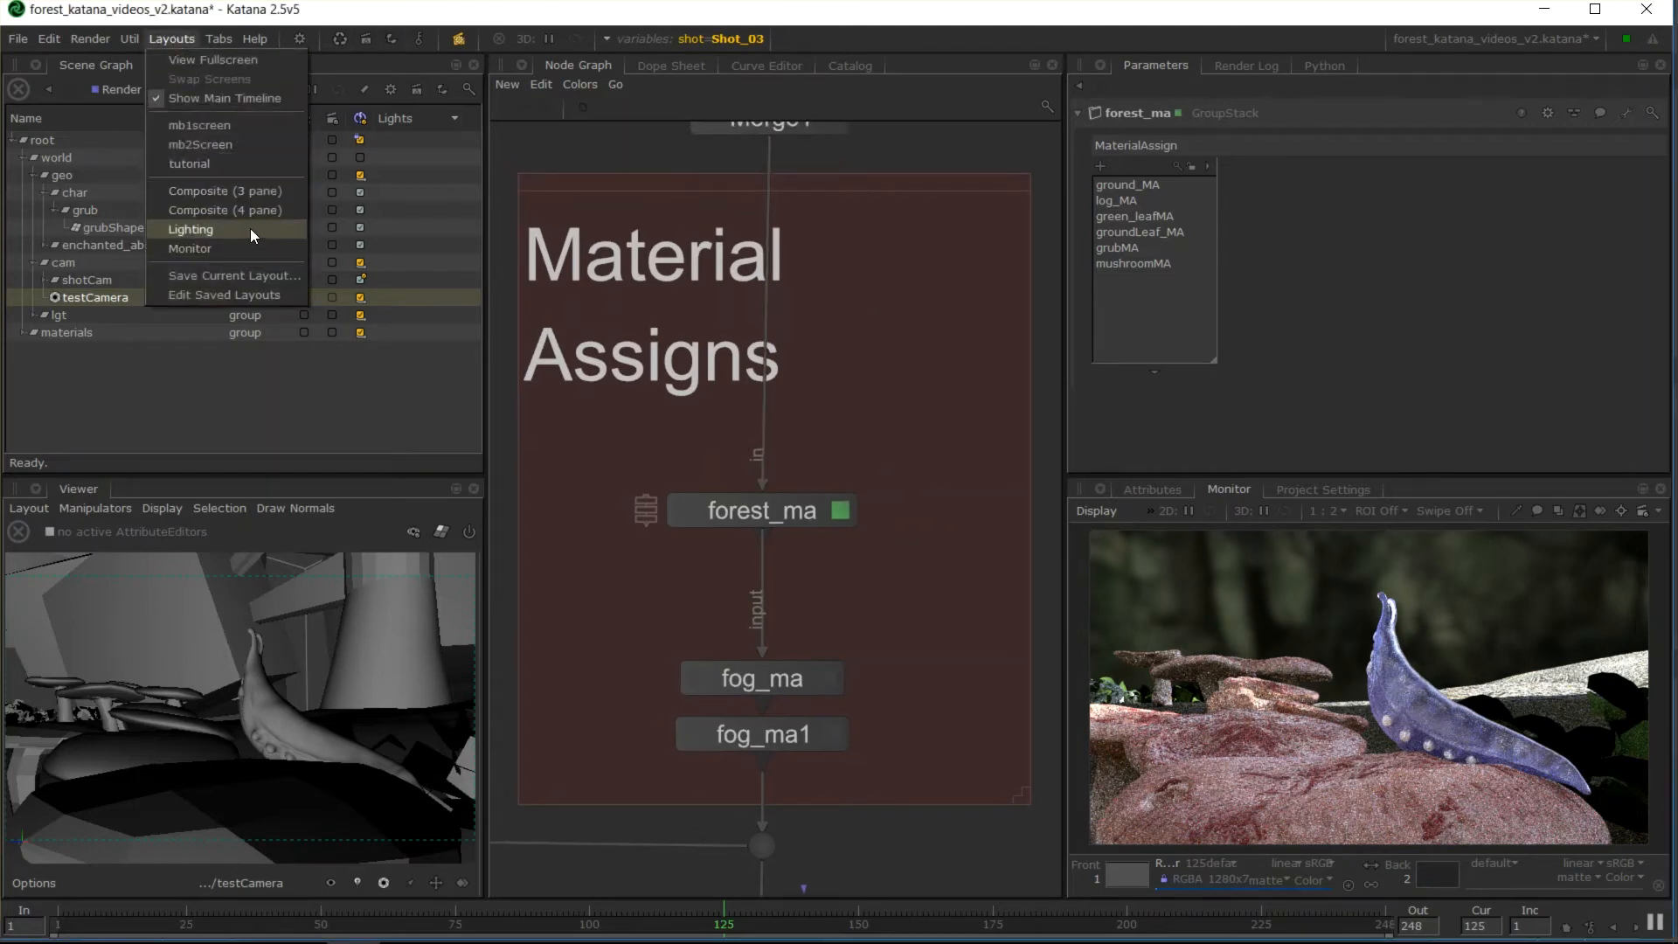
pyautogui.moveTo(218, 210)
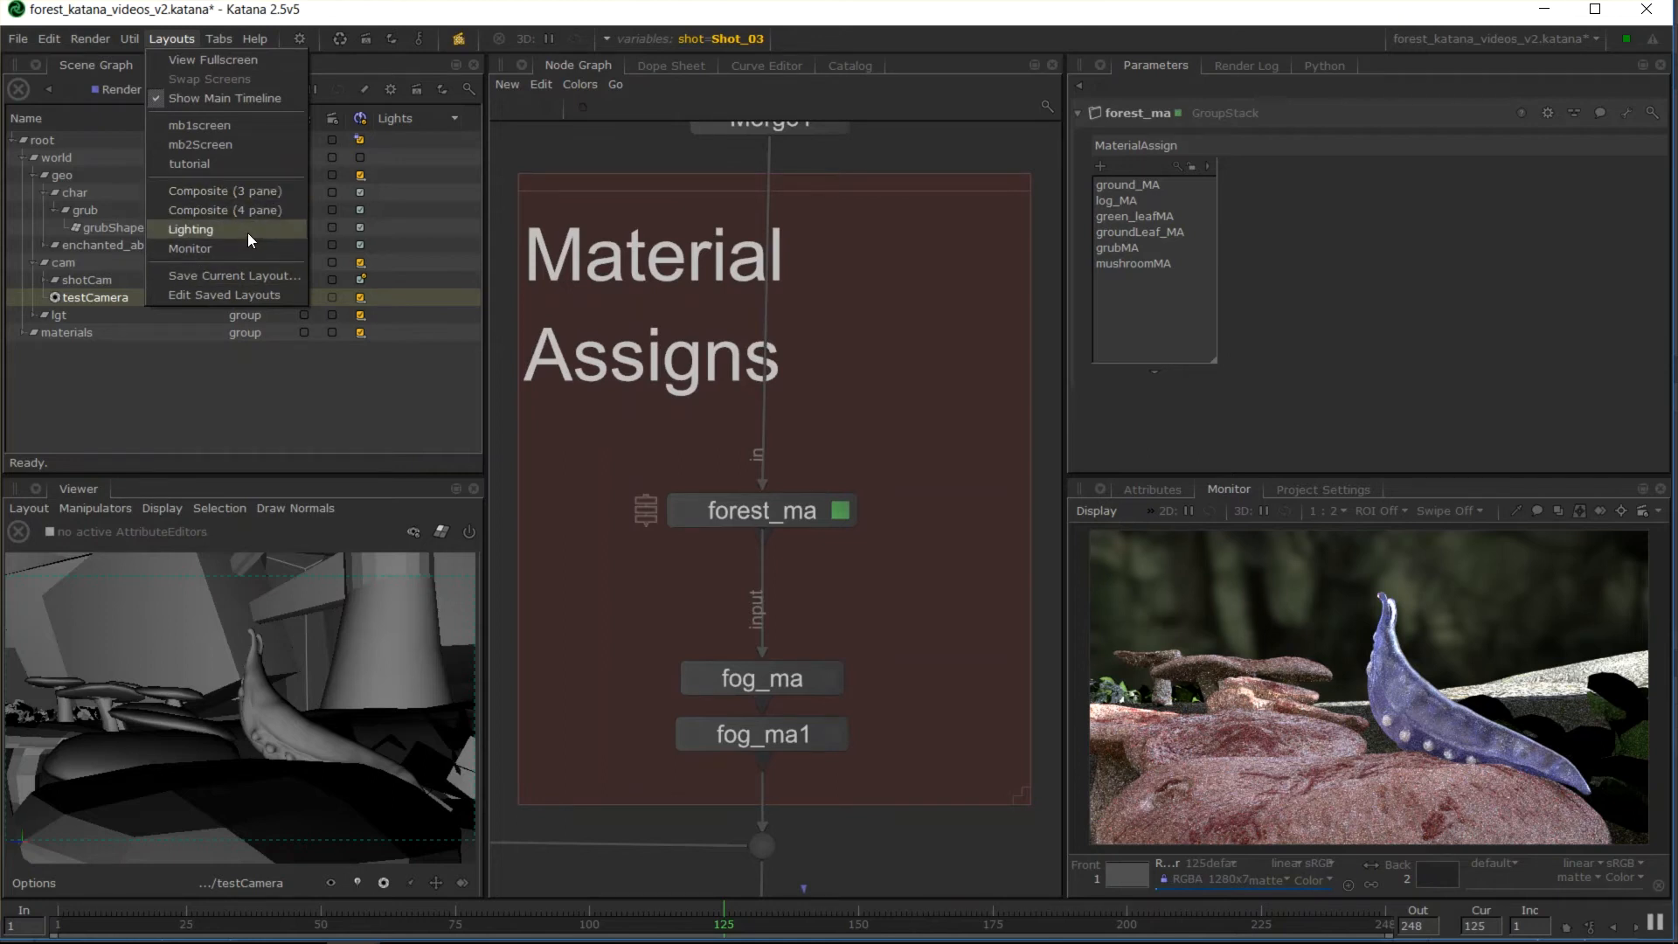
pyautogui.click(219, 39)
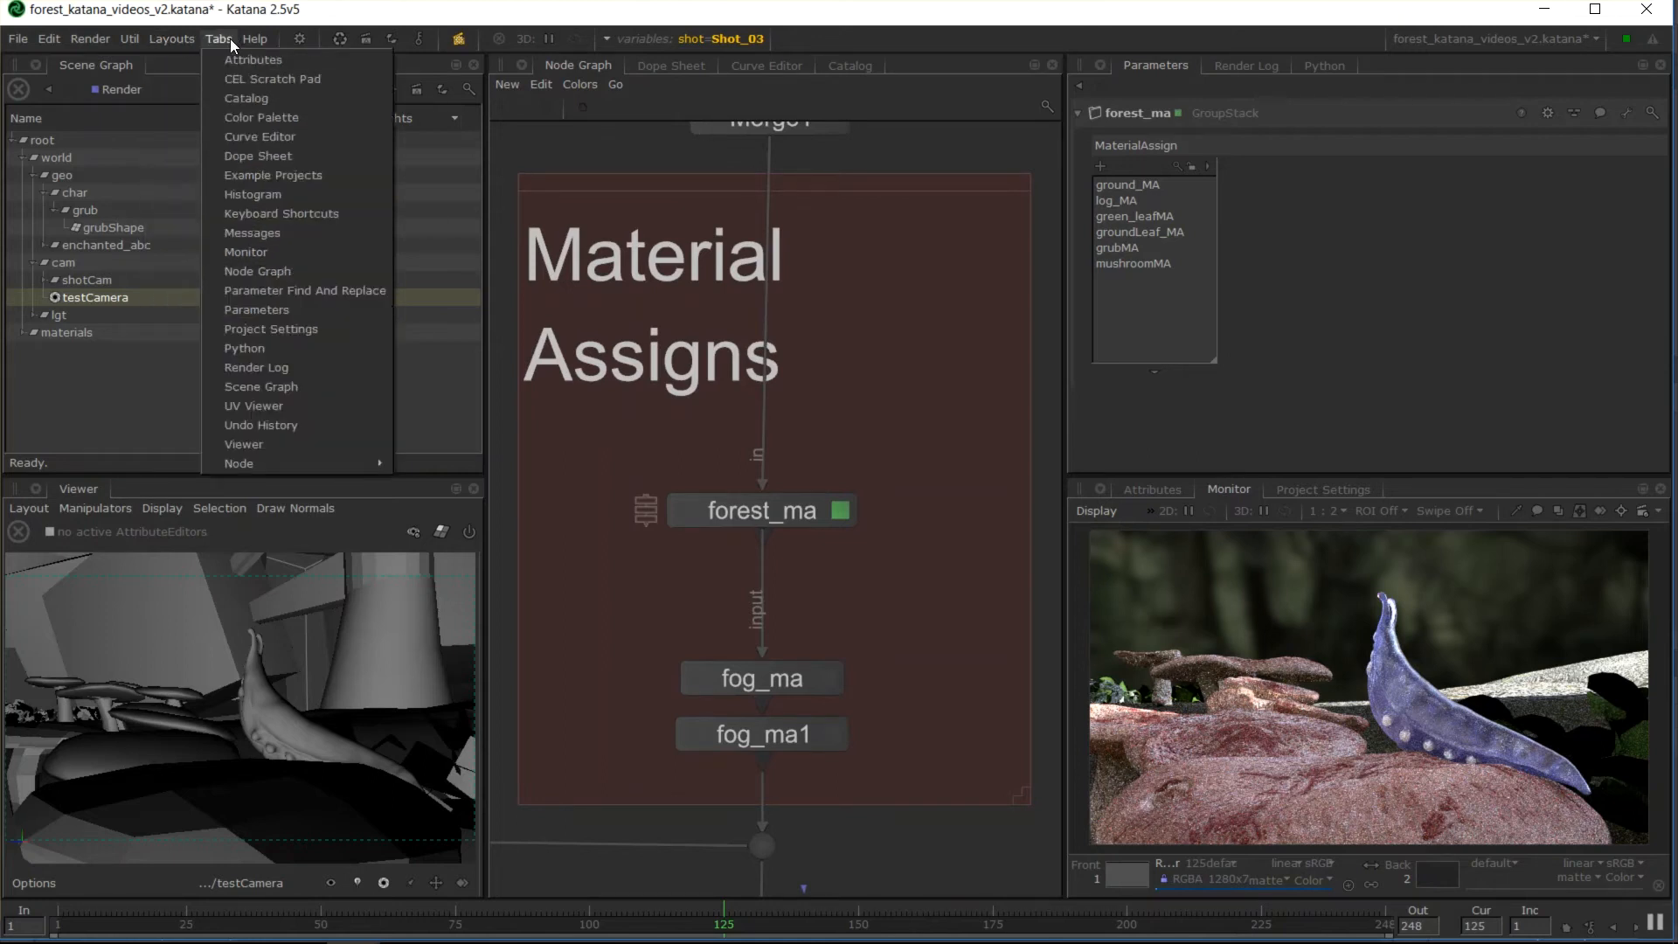
pyautogui.moveTo(256, 178)
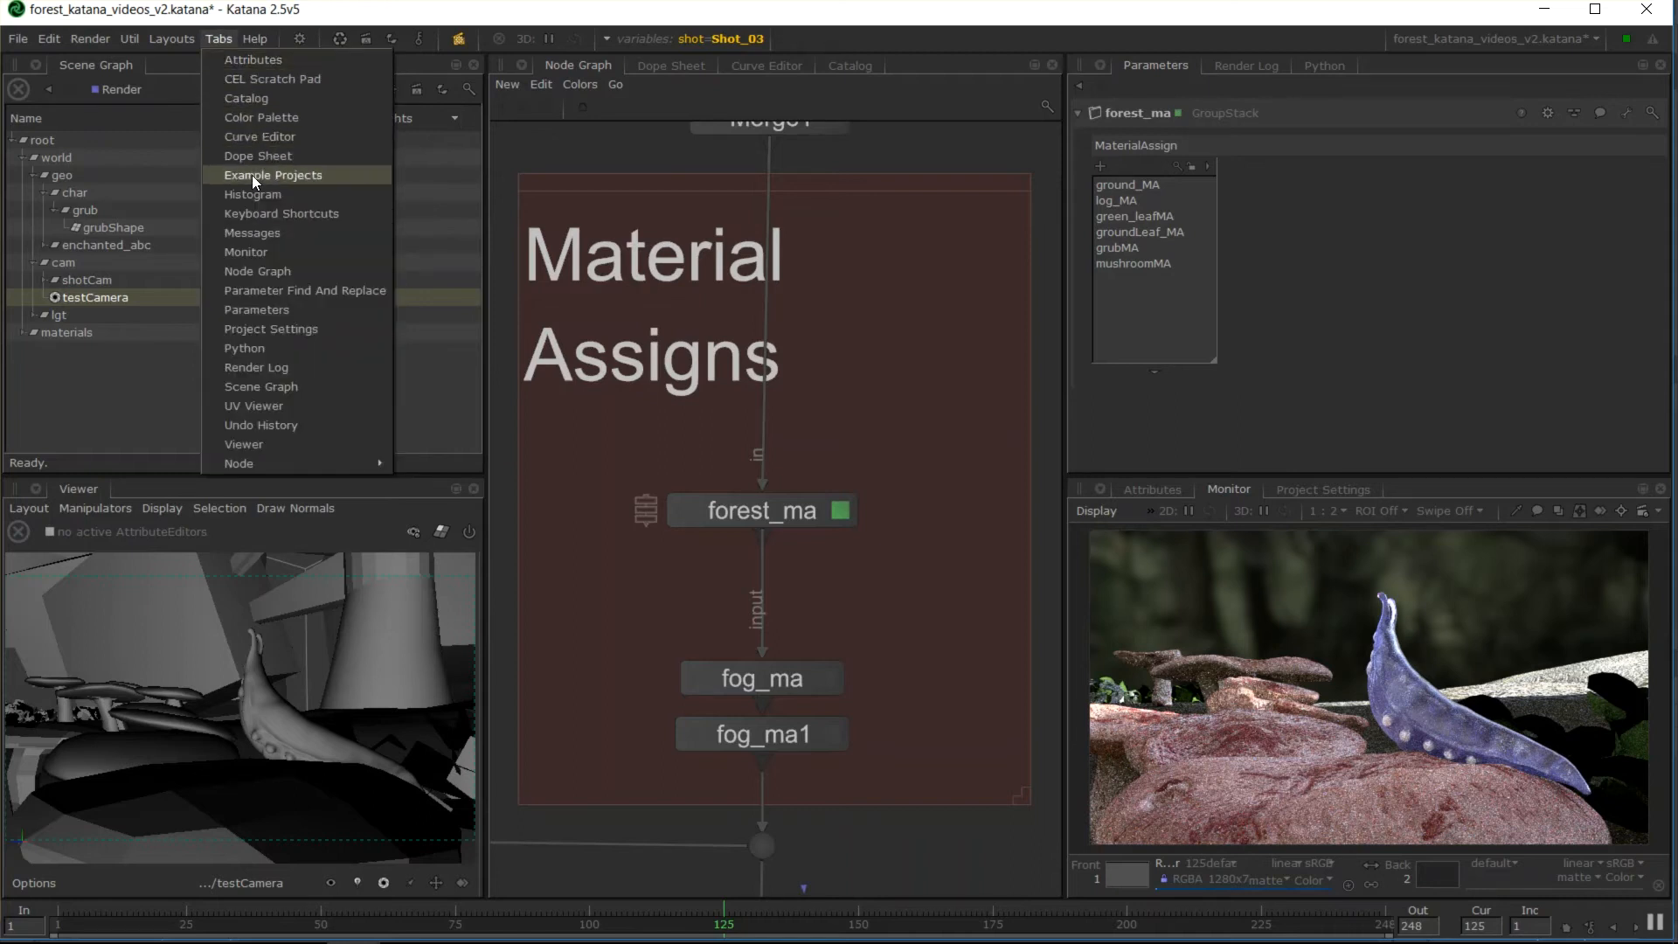
pyautogui.moveTo(211, 16)
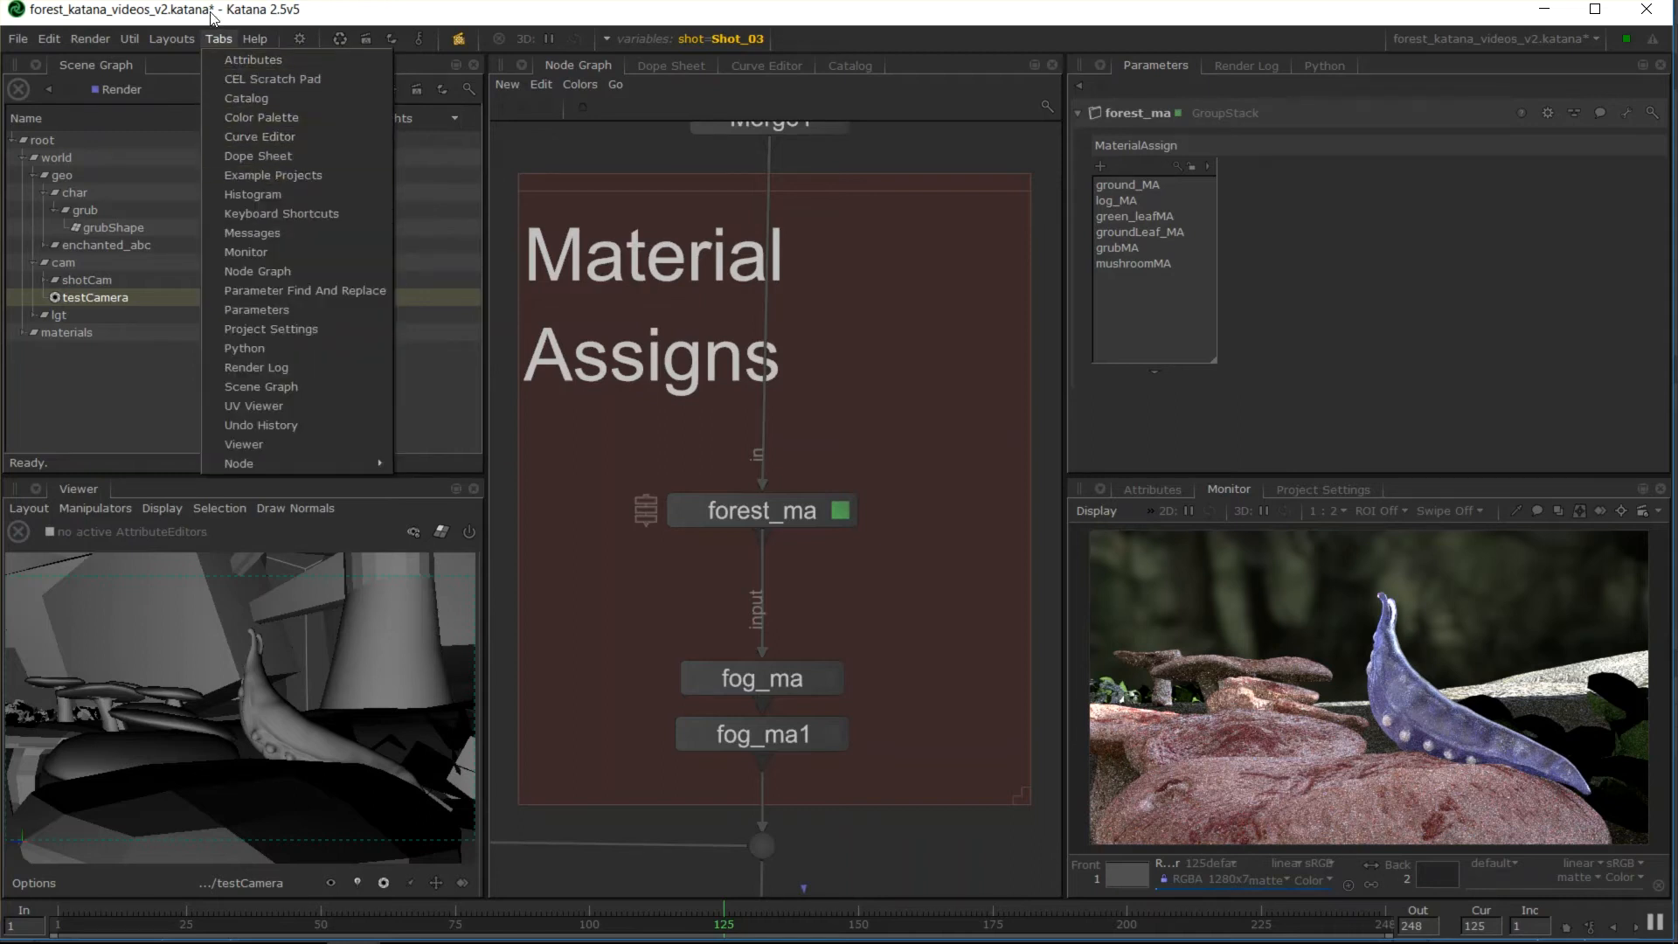
pyautogui.moveTo(257, 155)
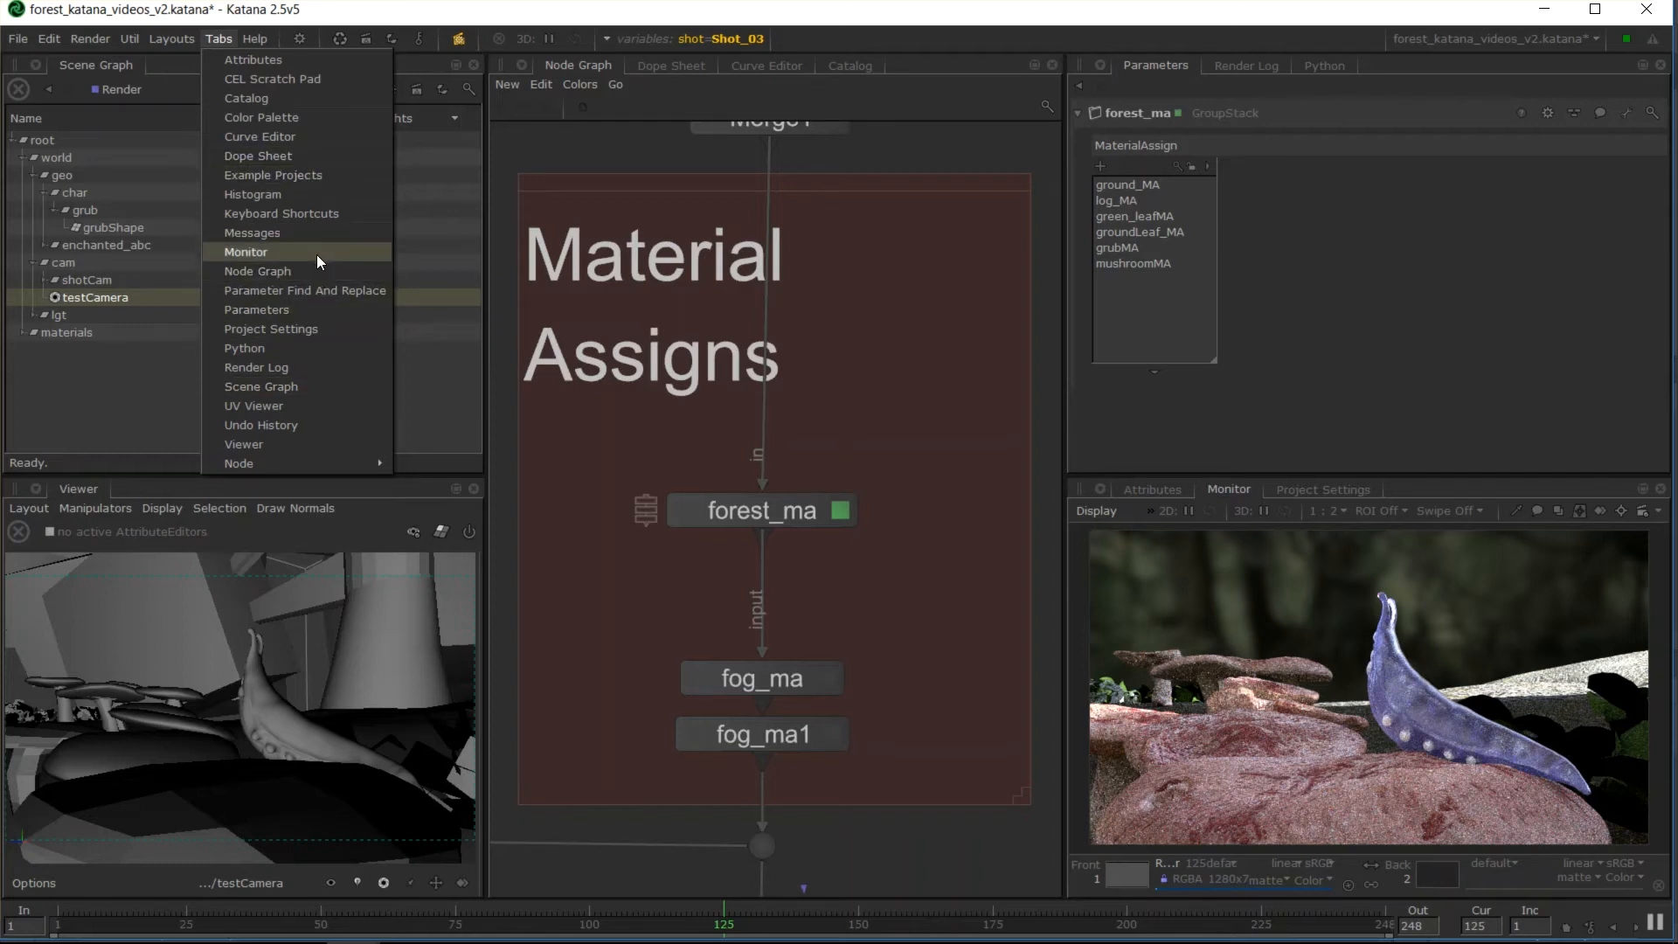
pyautogui.moveTo(255, 425)
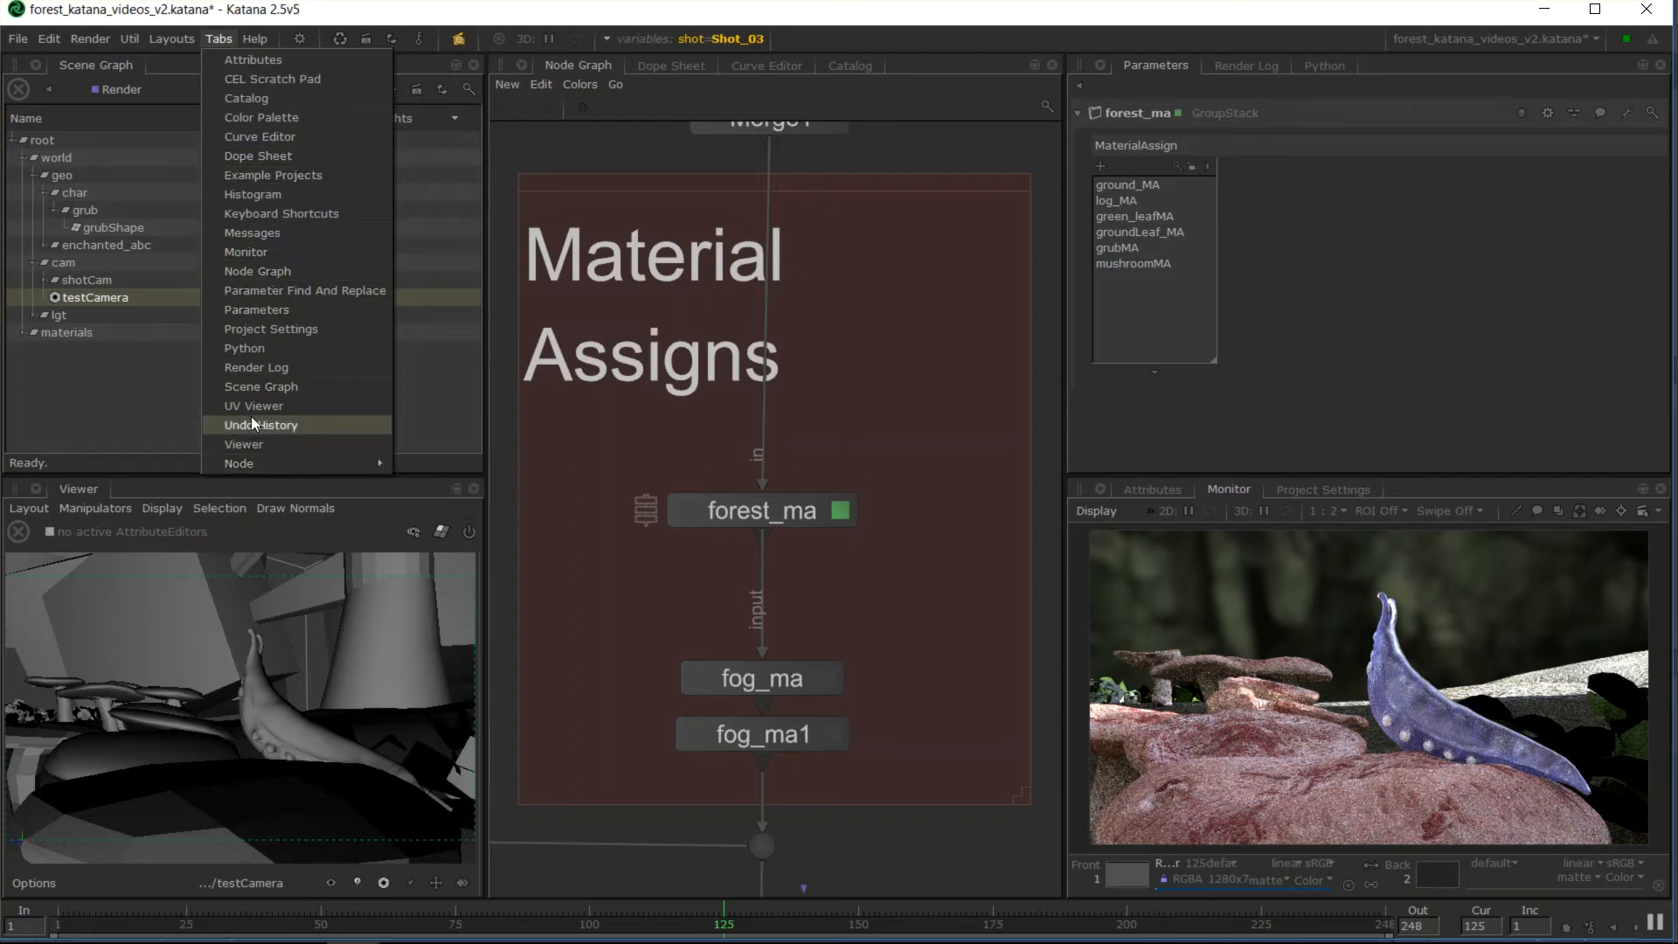
pyautogui.moveTo(260, 386)
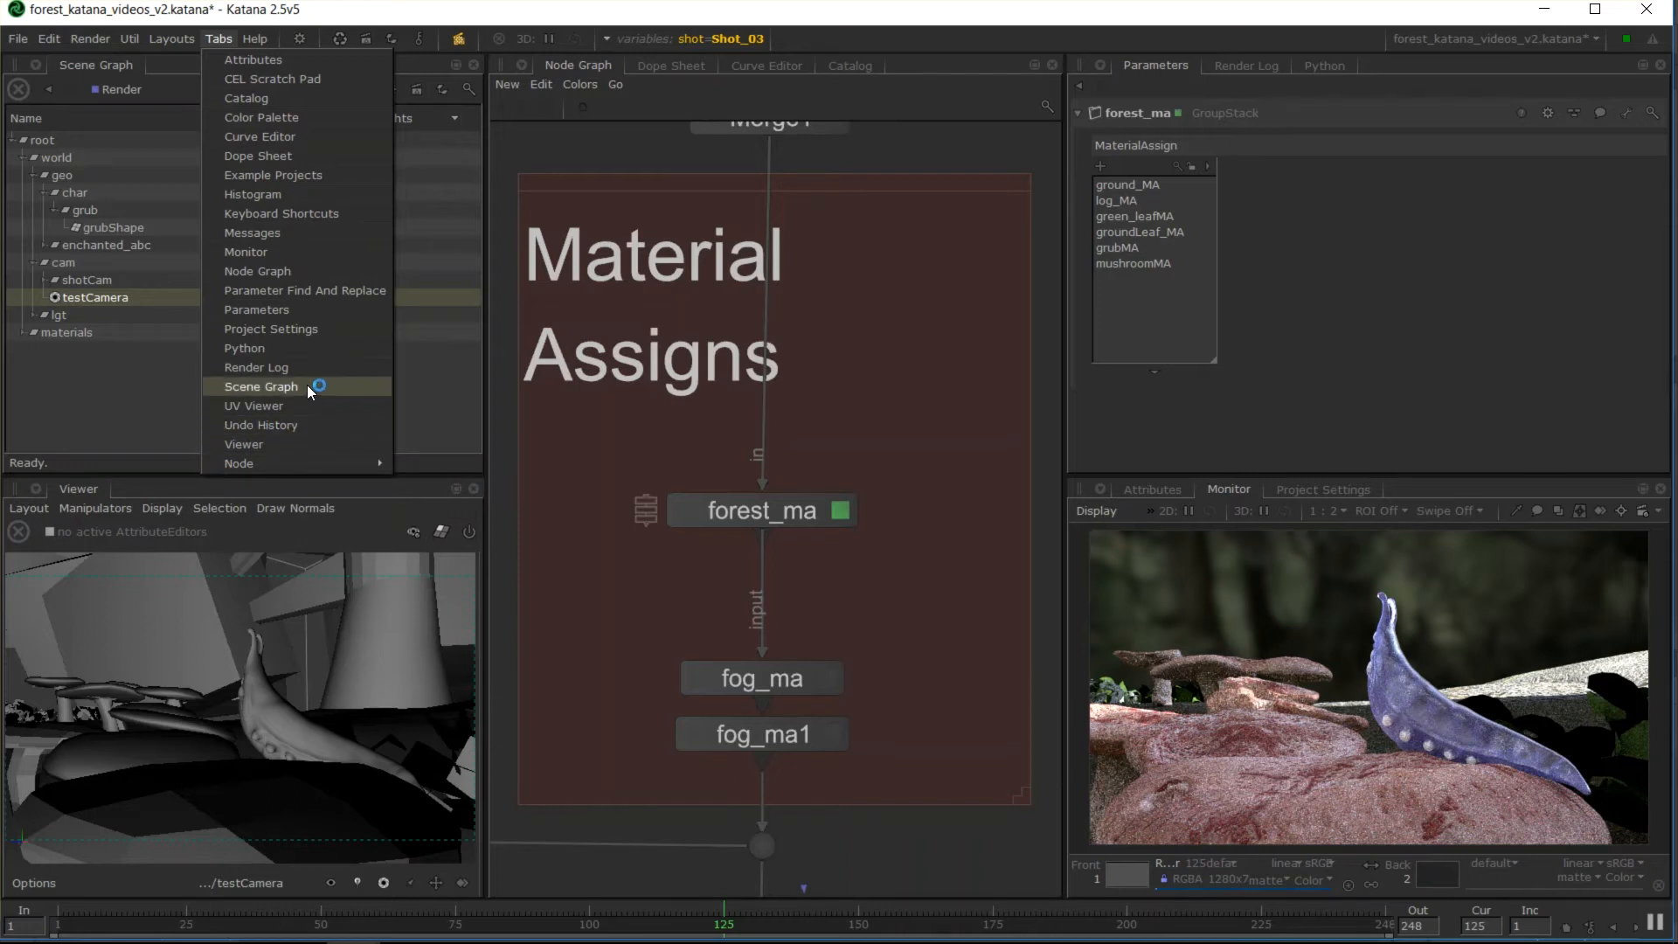
pyautogui.moveTo(304, 432)
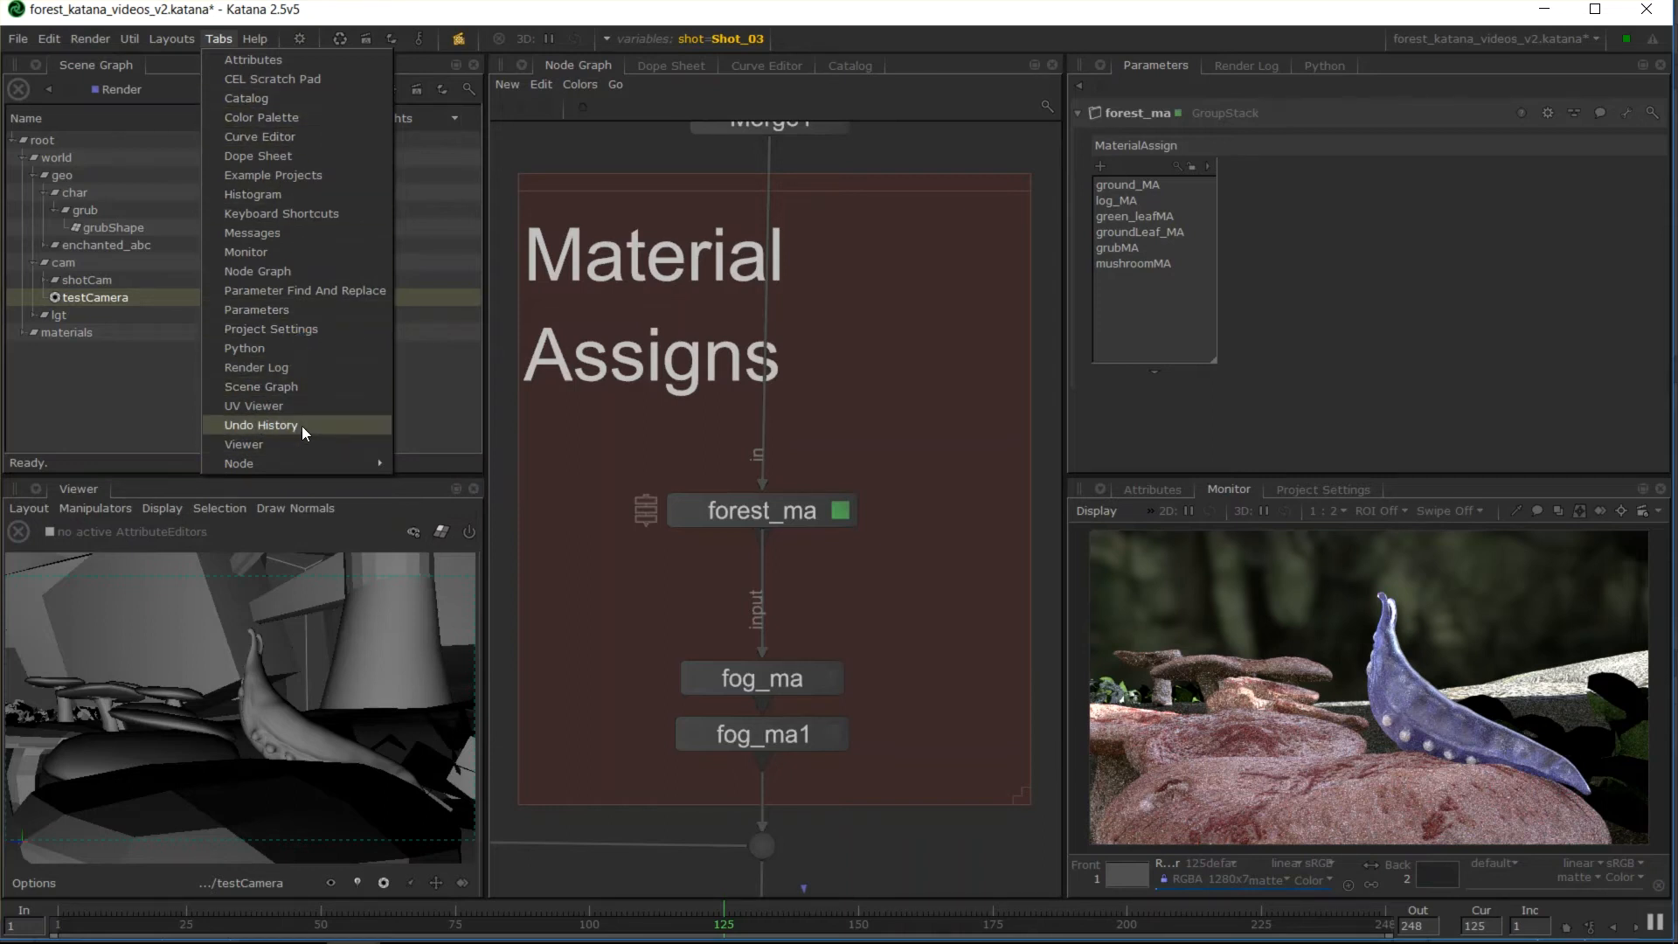
pyautogui.moveTo(654, 74)
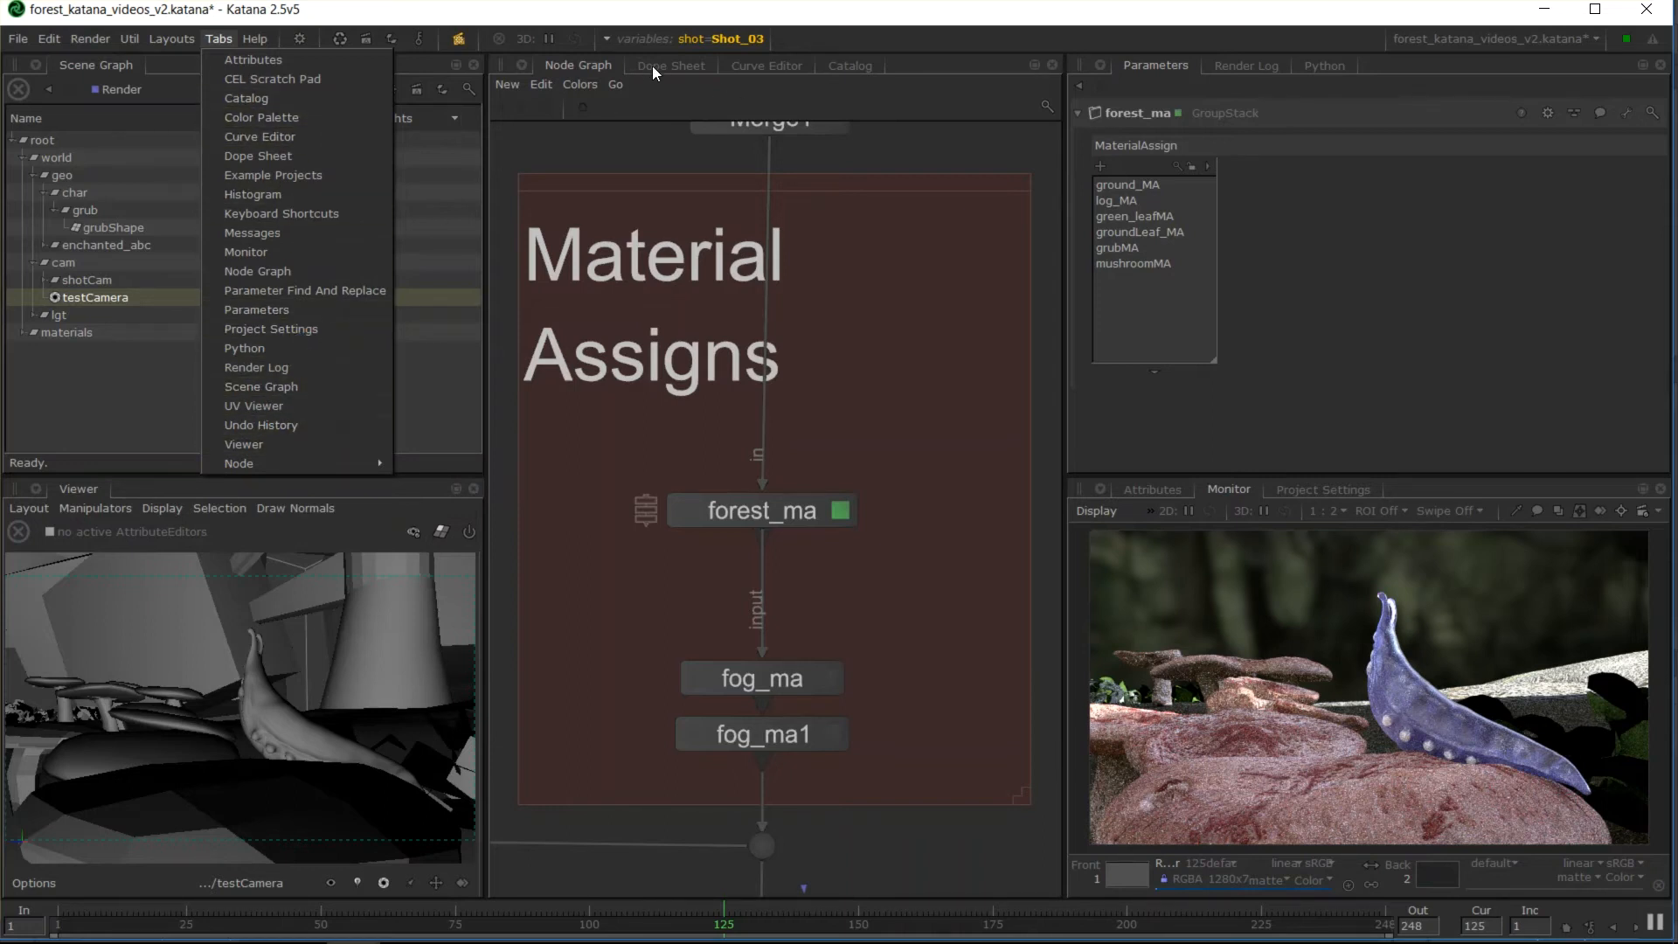
# Move the Curve Editor into its own pane below the Catalog and show a Python pane.
pyautogui.click(667, 67)
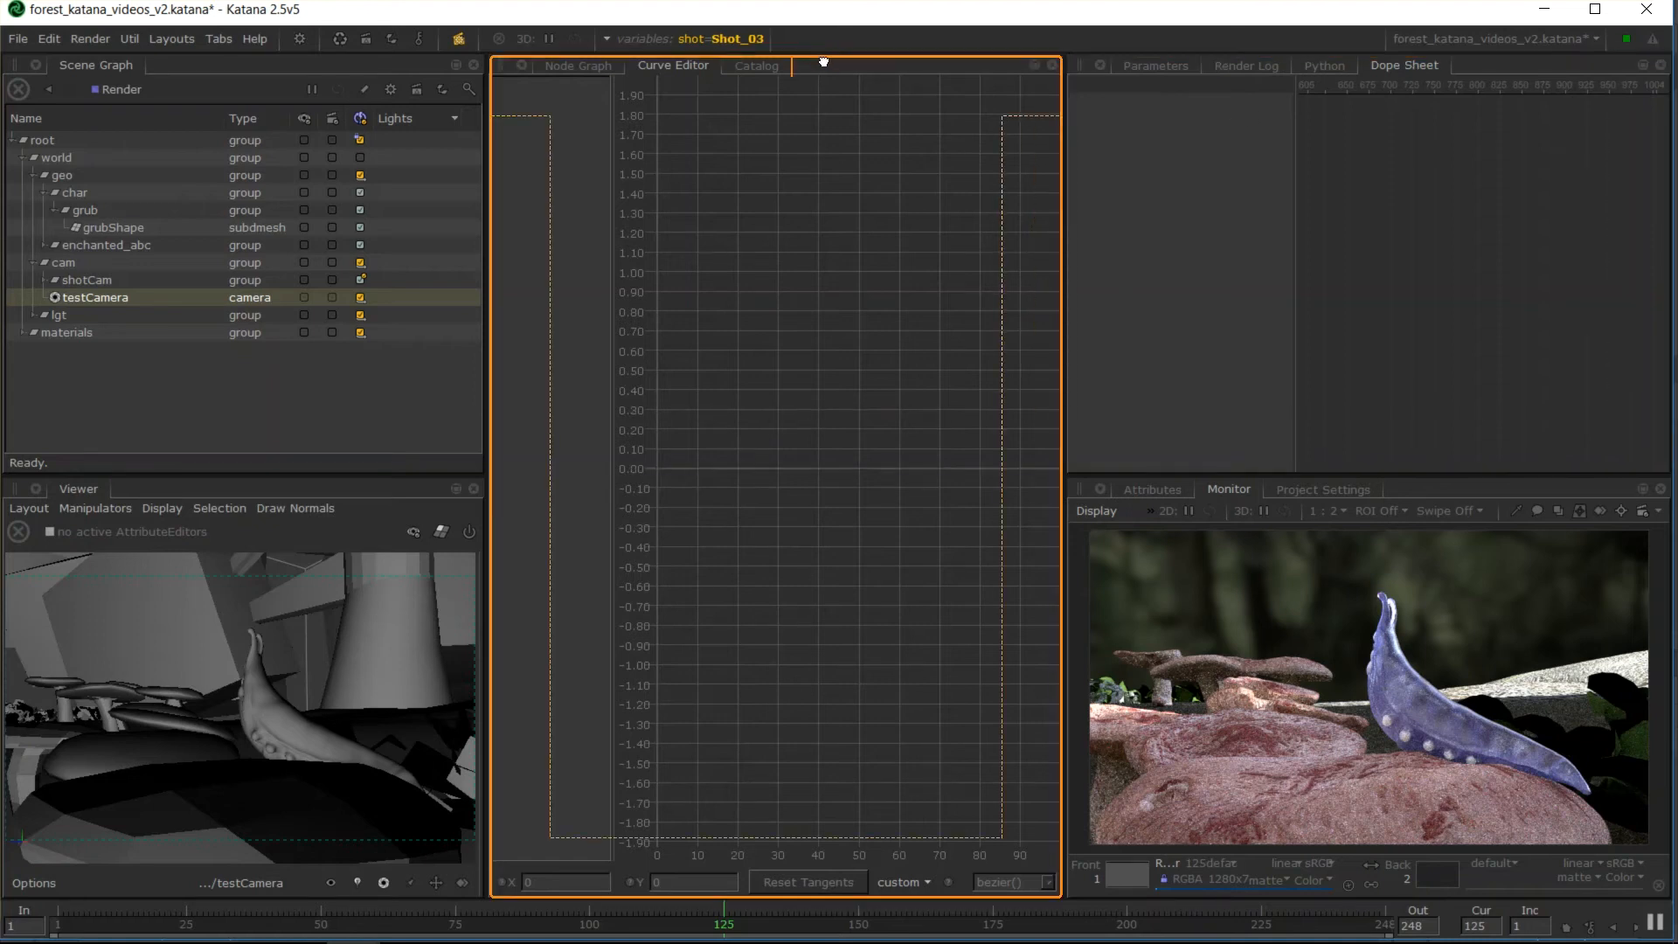
pyautogui.click(757, 64)
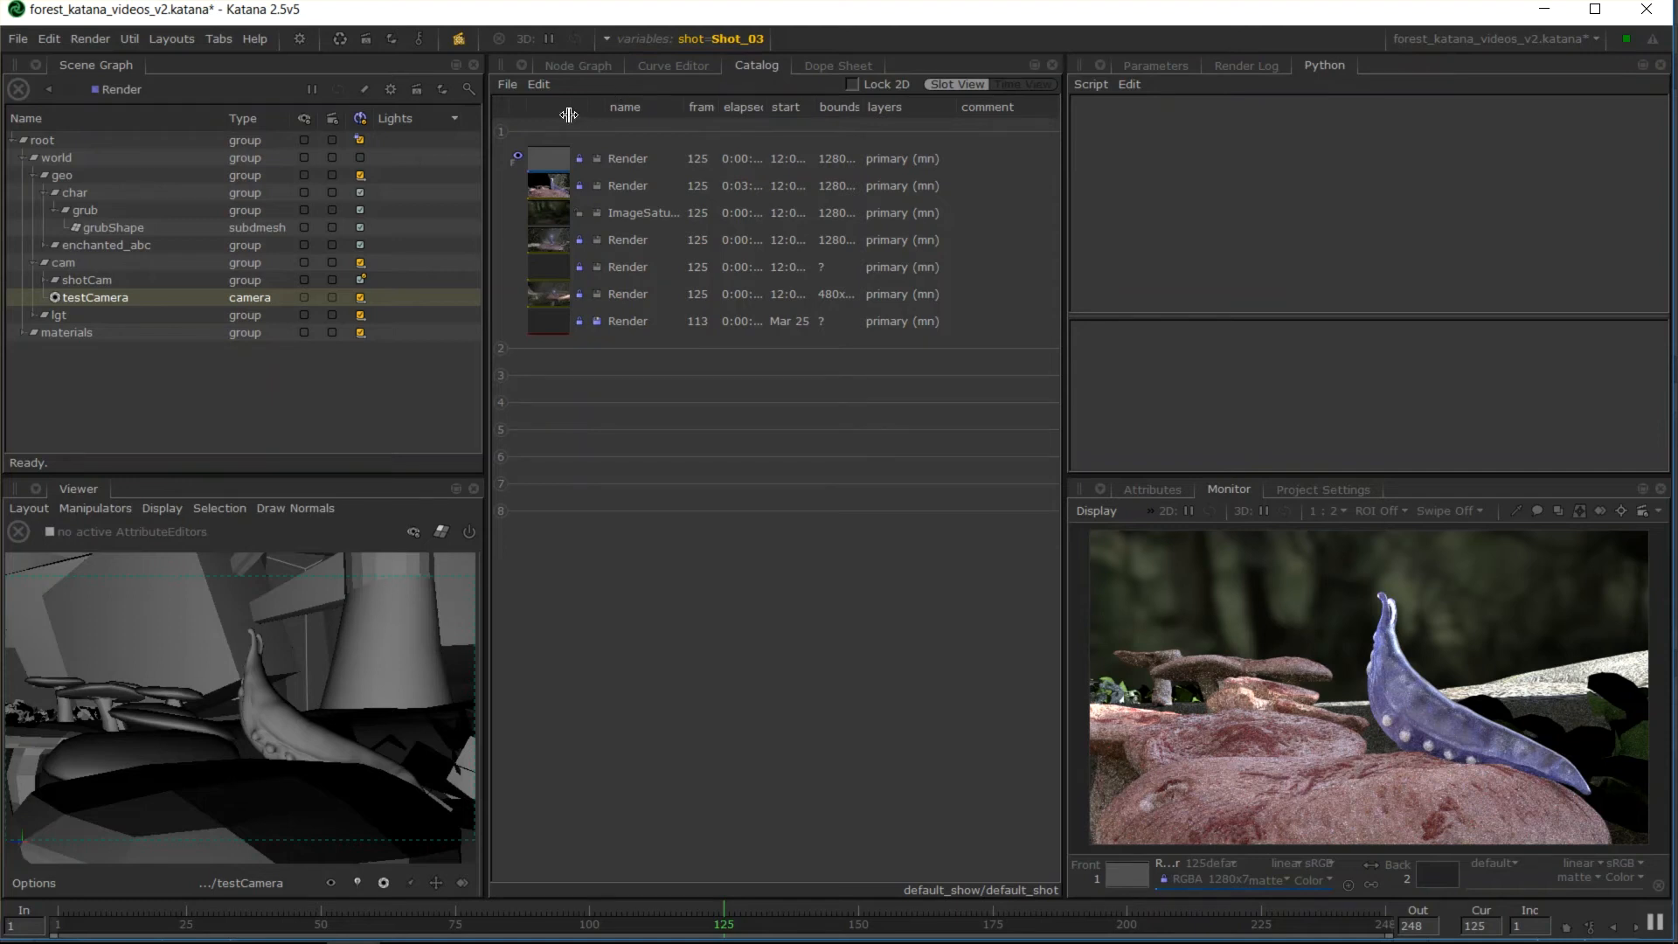
pyautogui.click(673, 67)
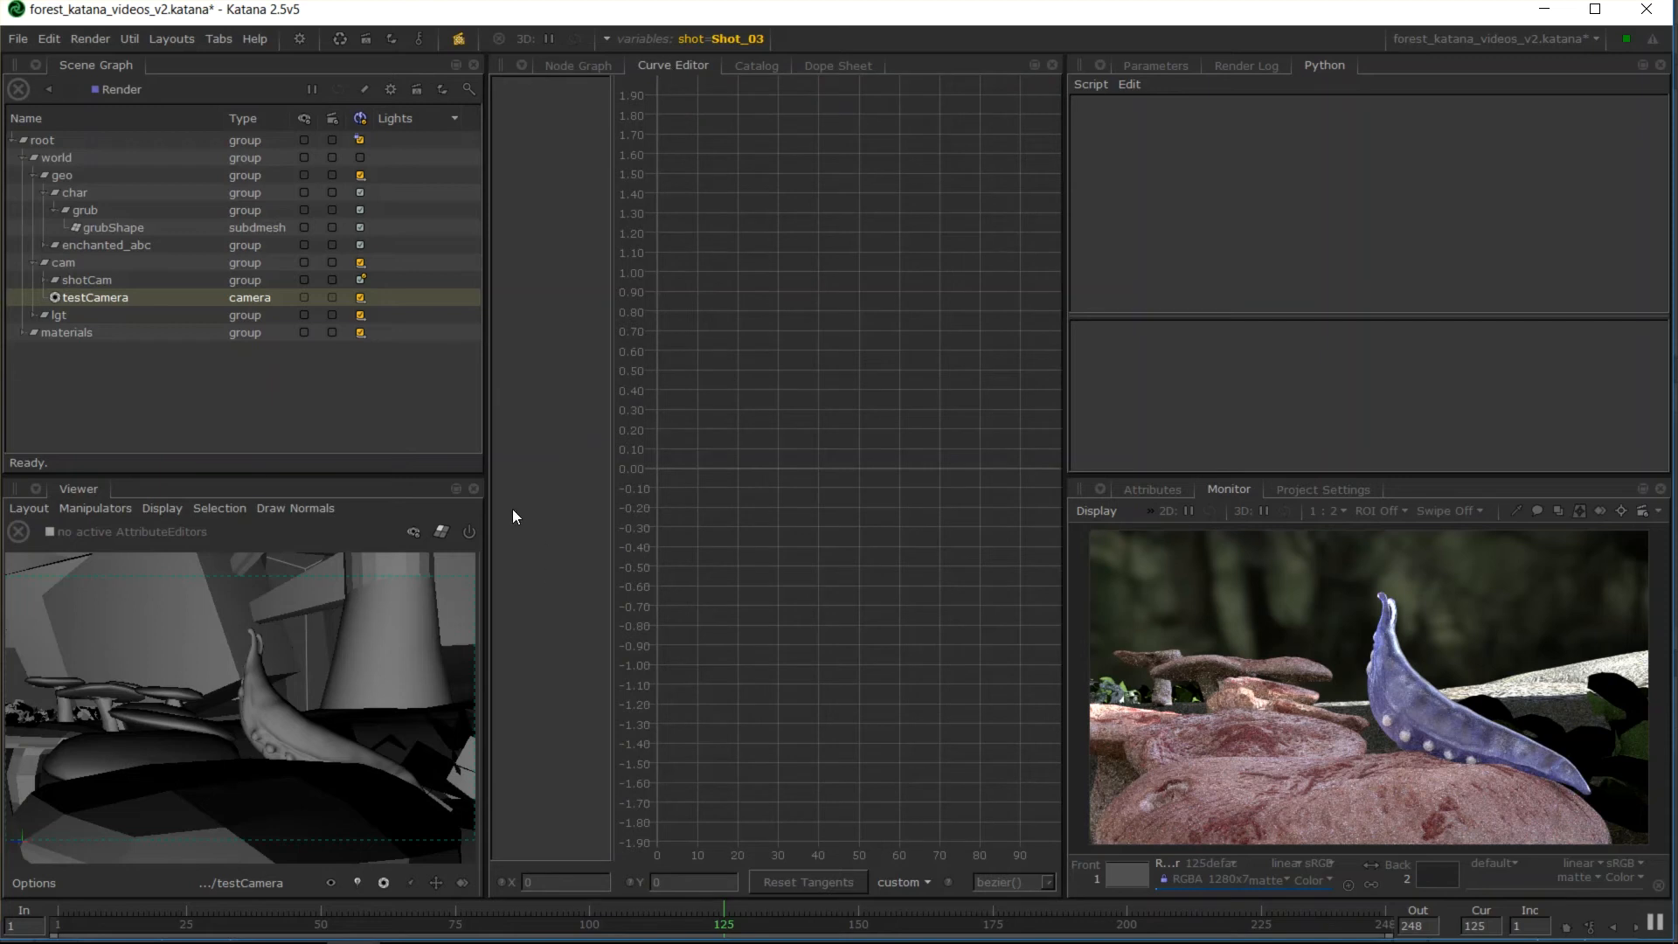
pyautogui.moveTo(673, 465)
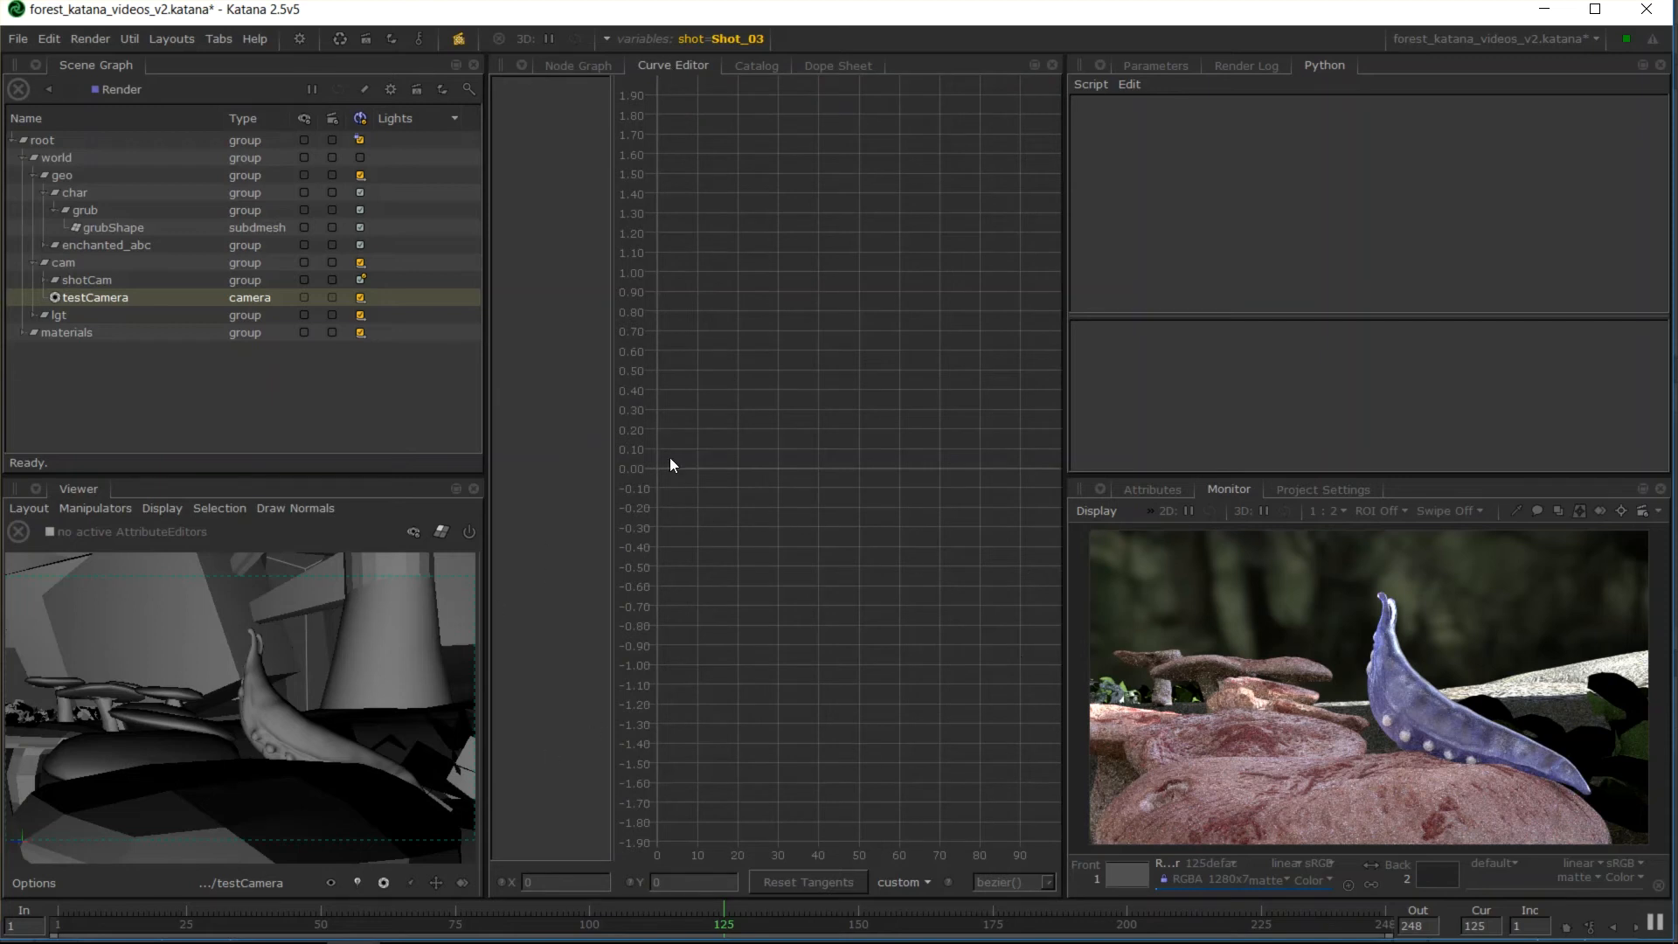
pyautogui.moveTo(102, 626)
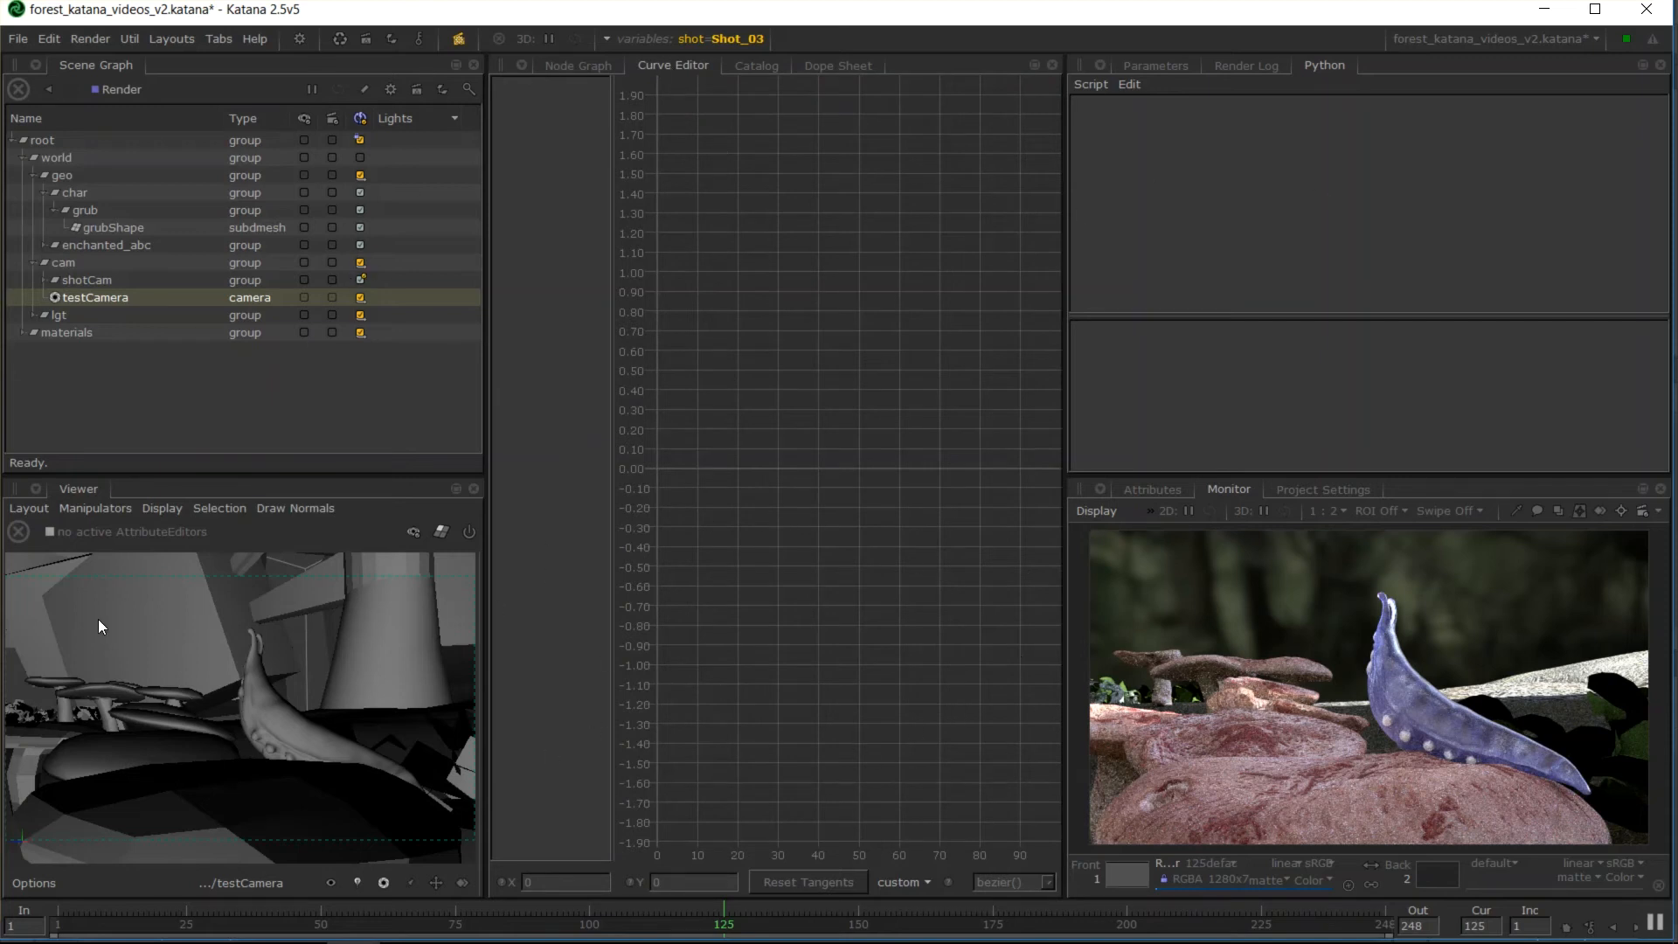
pyautogui.moveTo(687, 178)
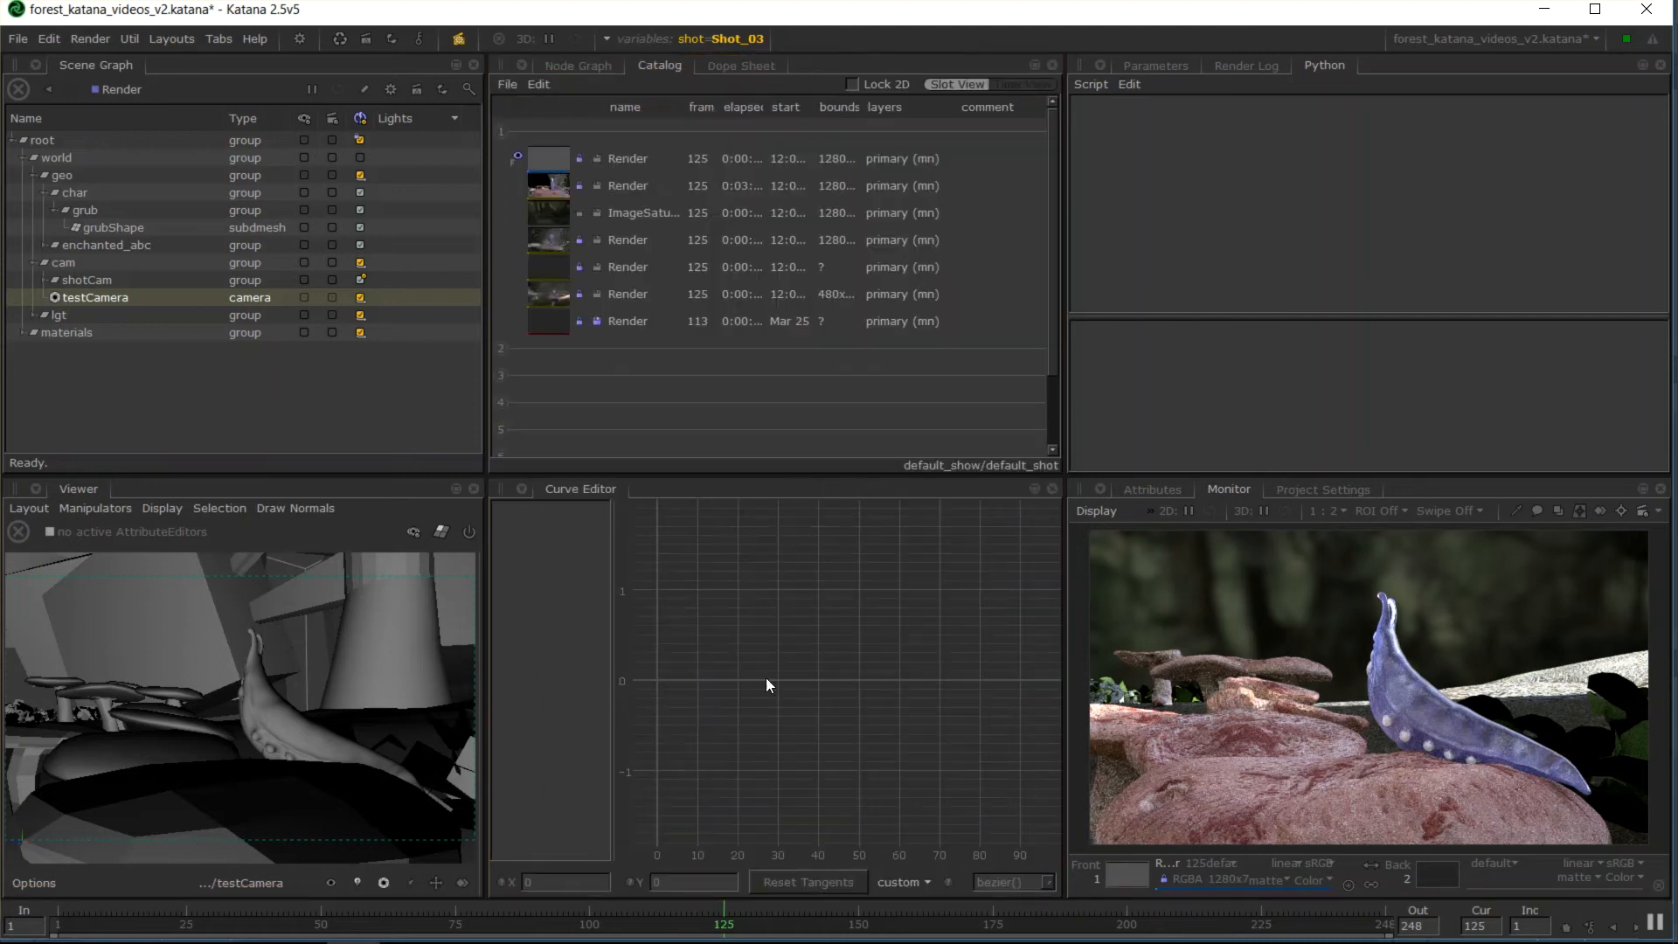
pyautogui.rightClick(580, 490)
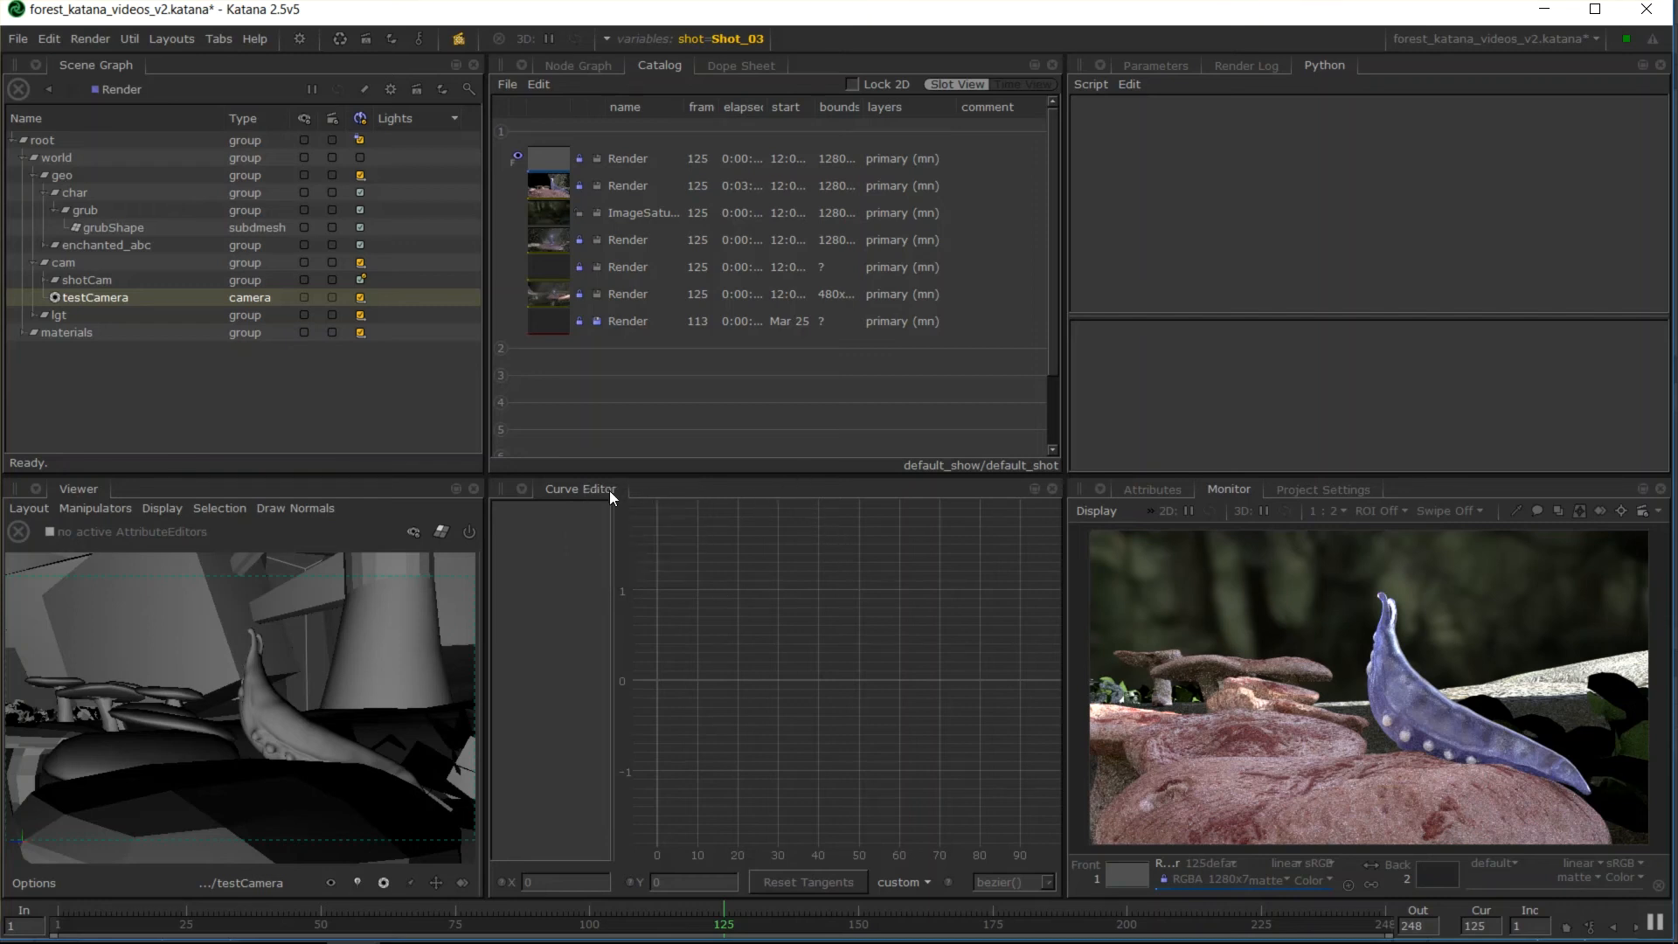
pyautogui.moveTo(1164, 547)
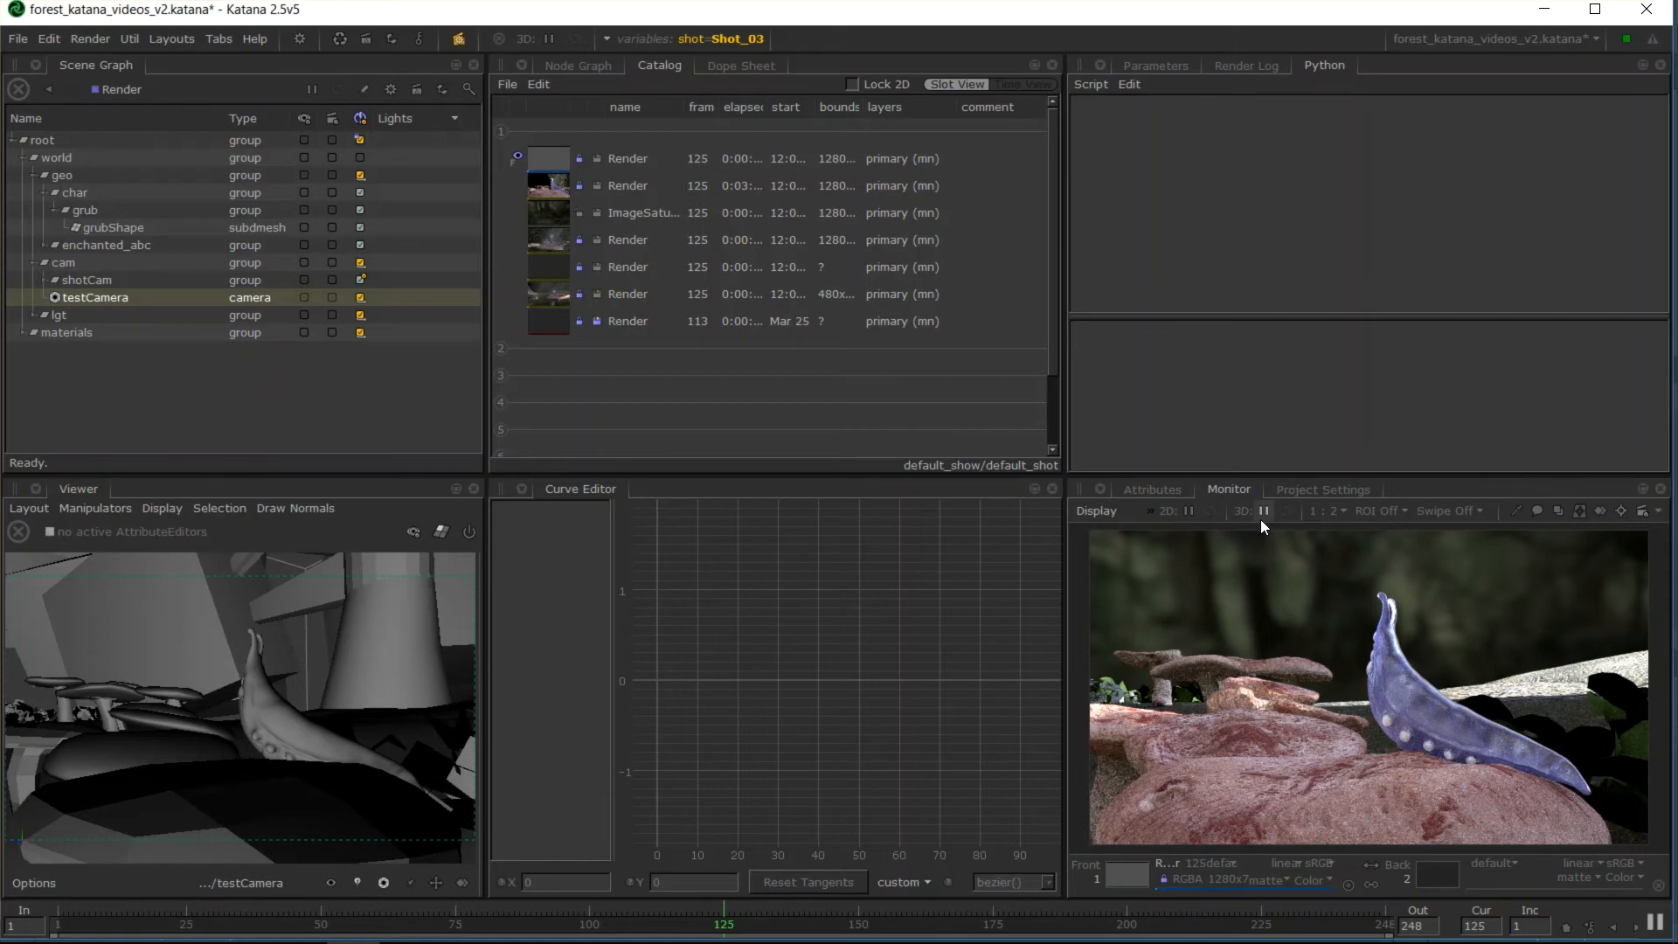
pyautogui.moveTo(1232, 490)
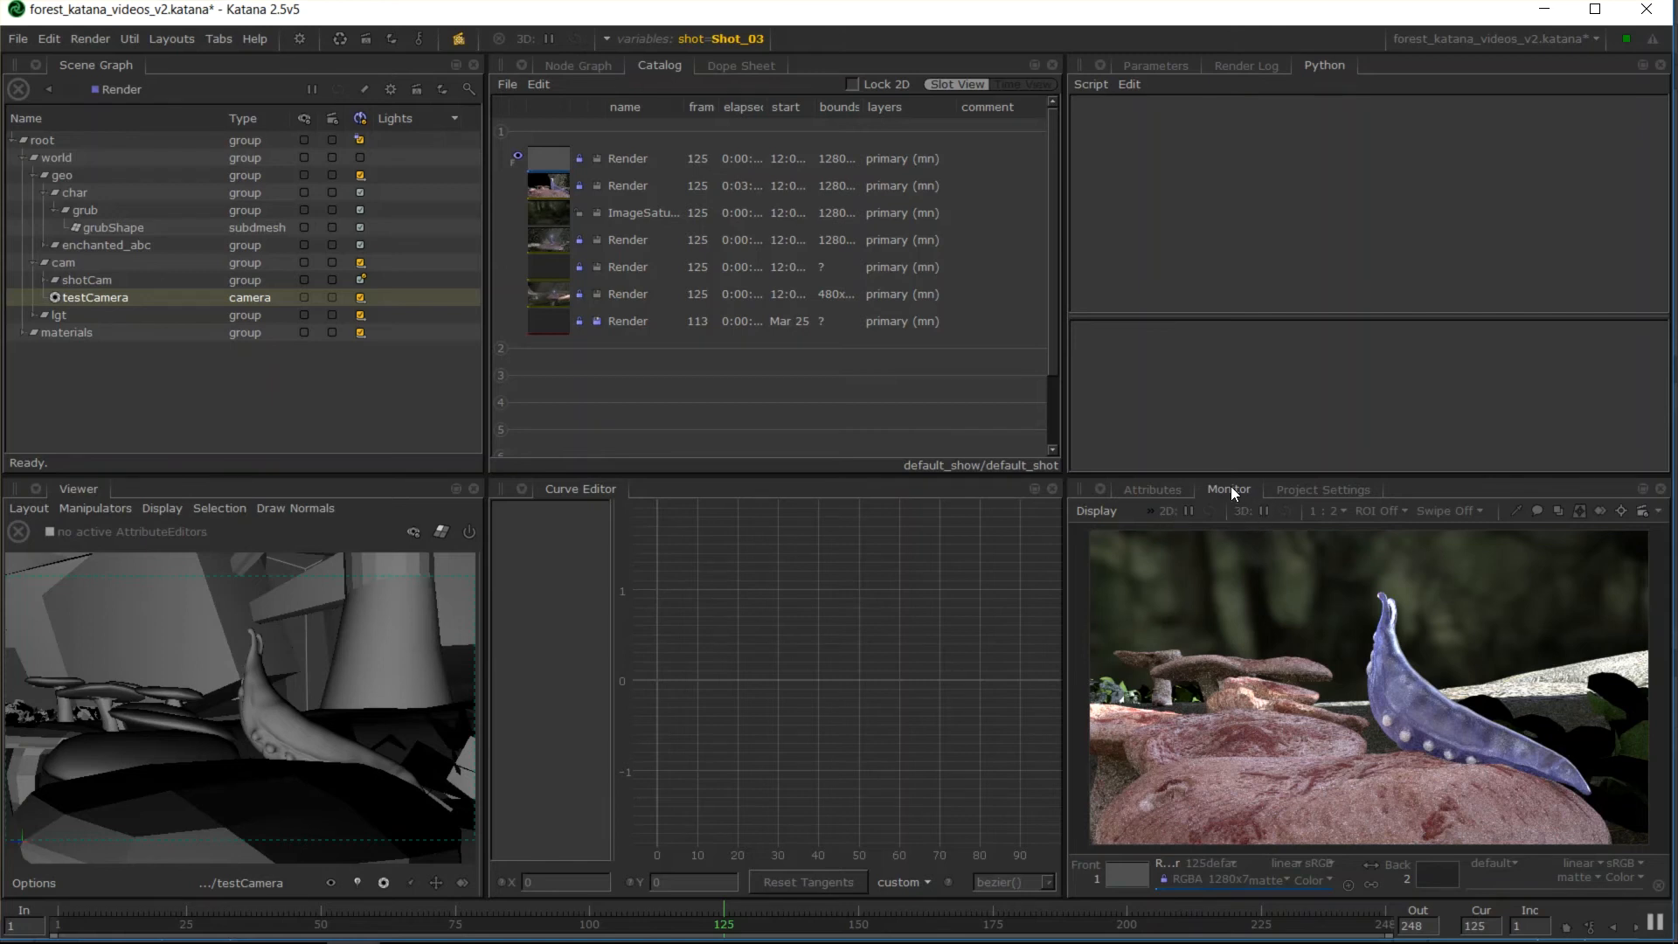
# Detach the render monitor into a floating window, then dock it into the lower-right pane.
pyautogui.rightClick(1227, 489)
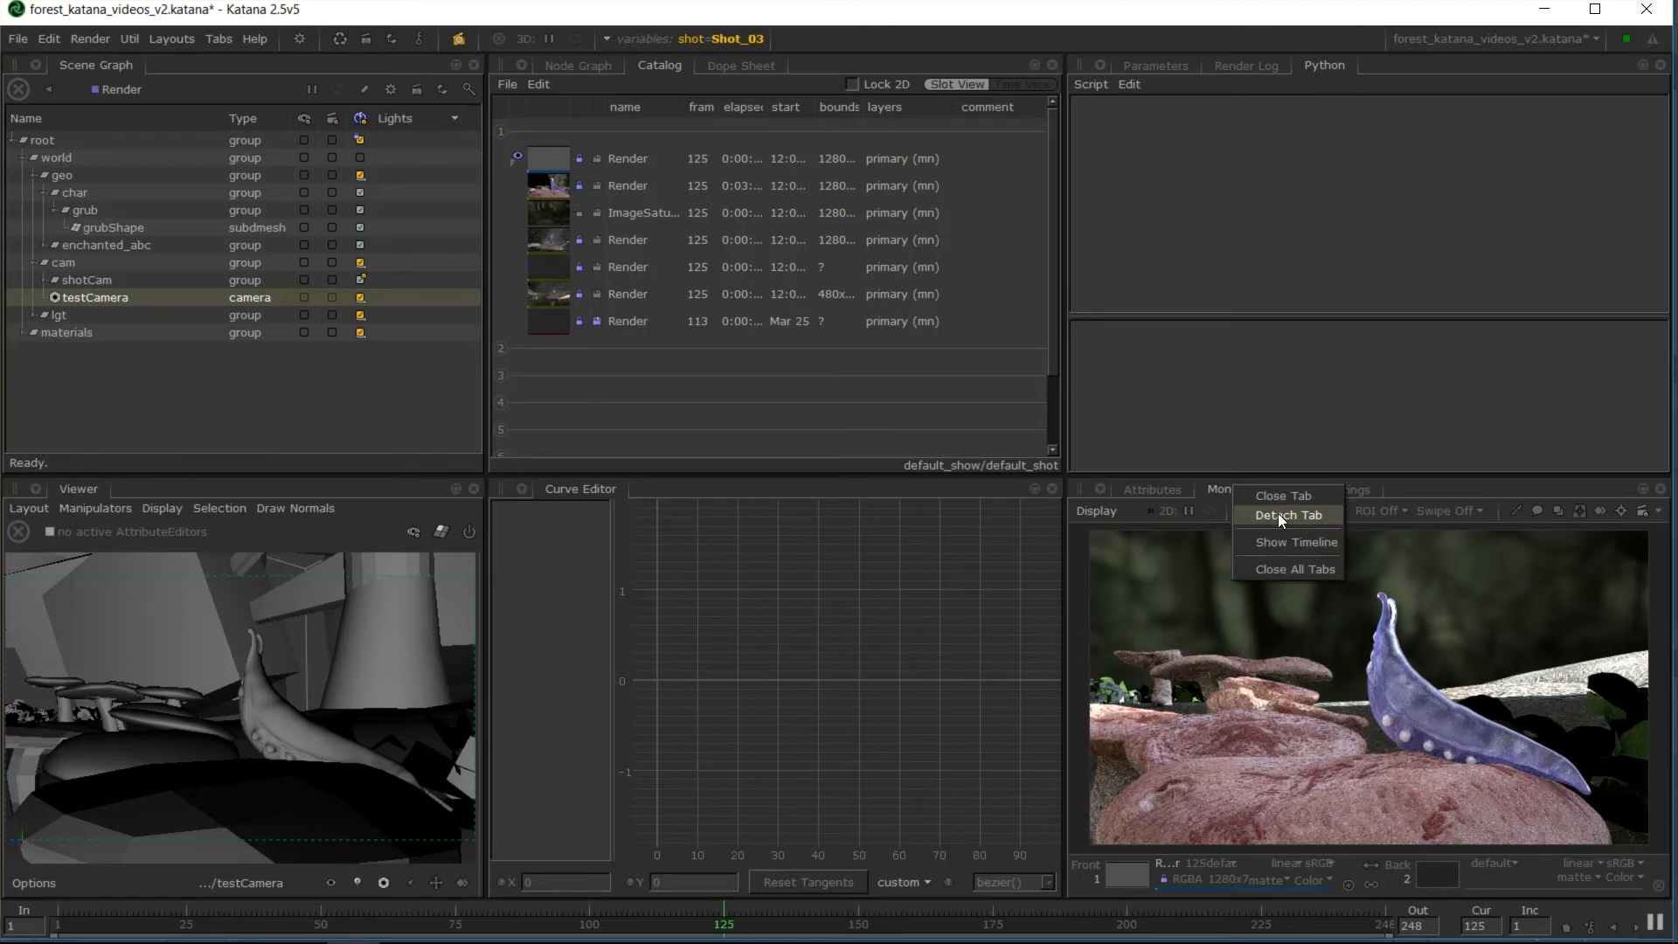
pyautogui.click(1288, 513)
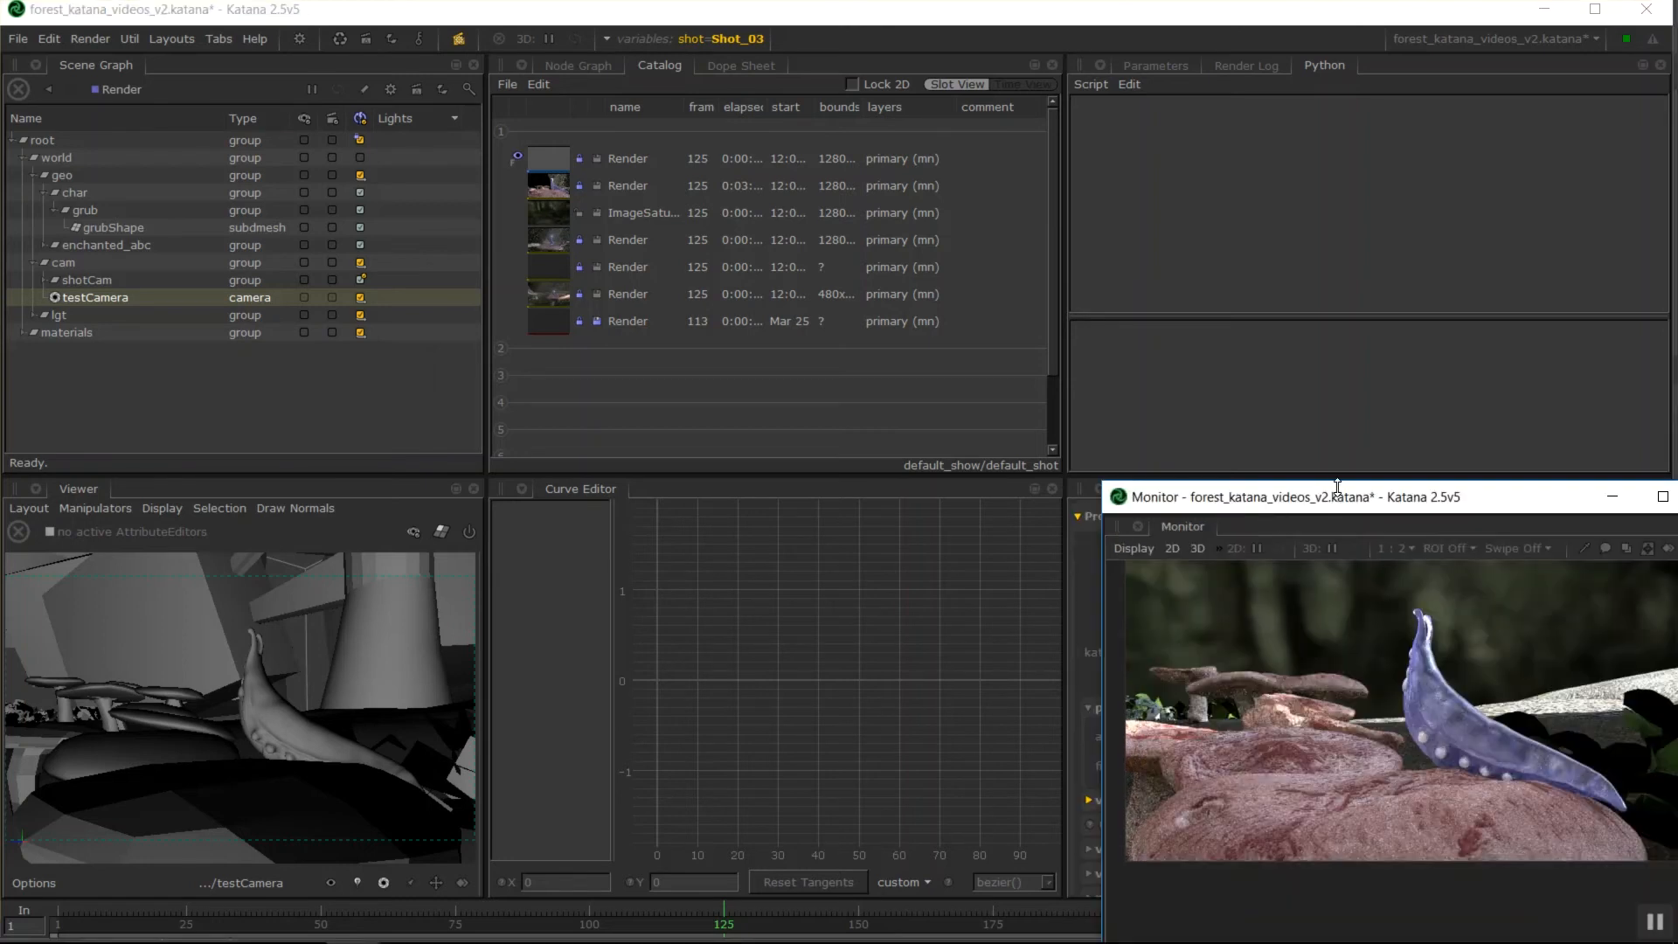
pyautogui.moveTo(1337, 494); pyautogui.dragTo(1114, 325)
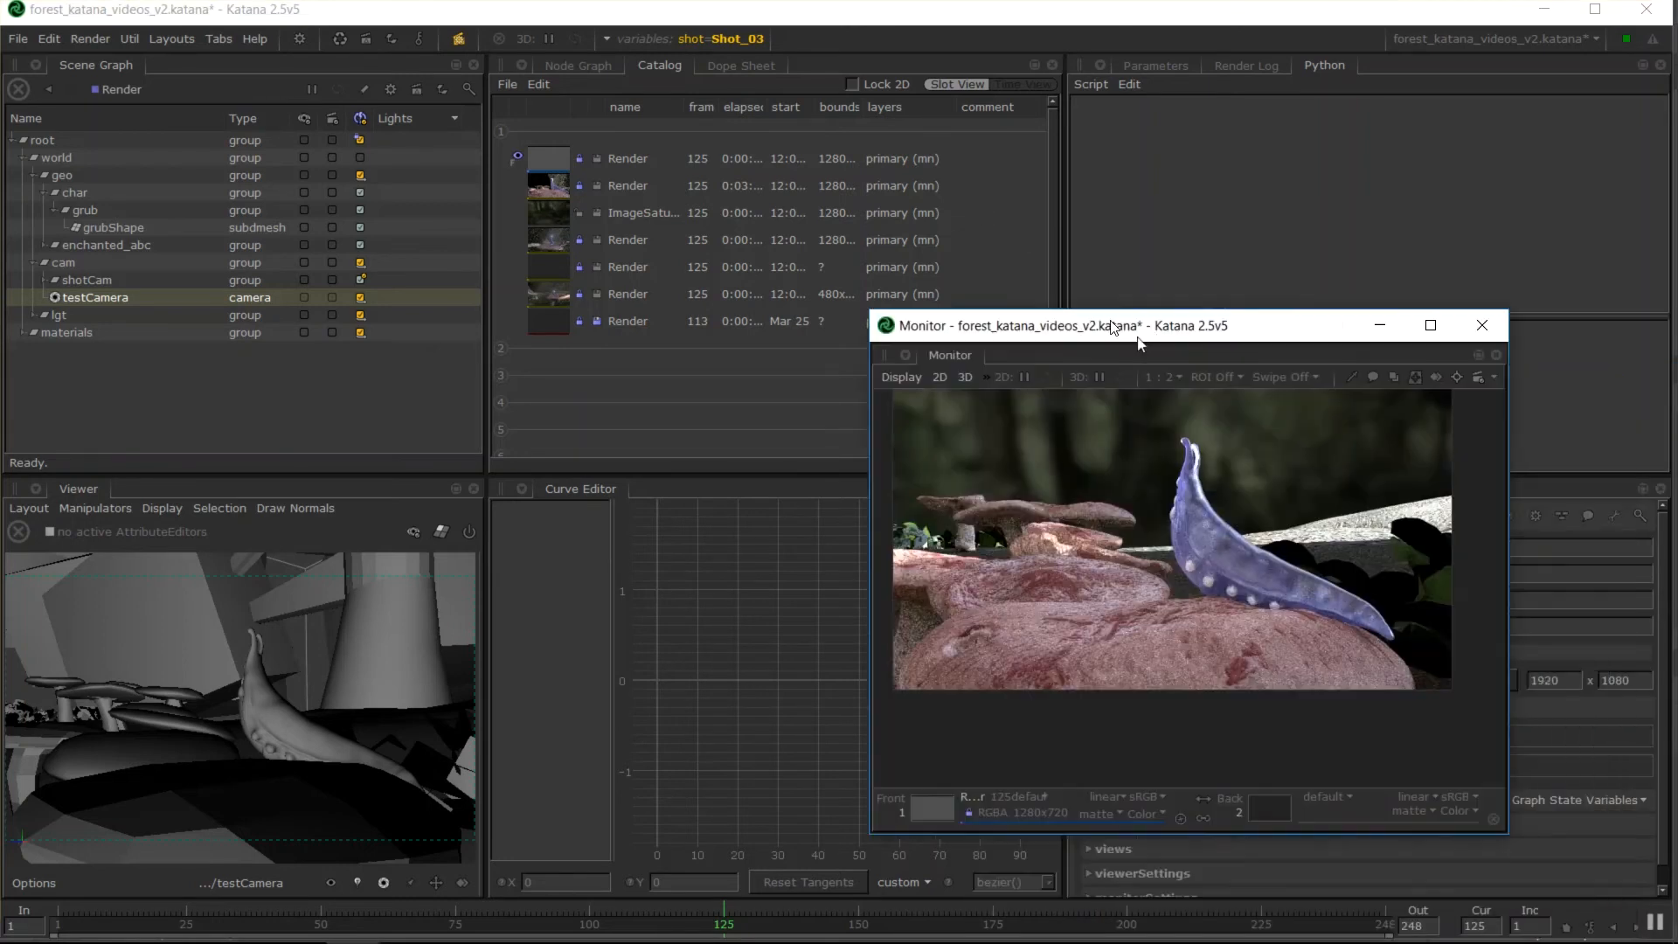
pyautogui.press('alt+tab')
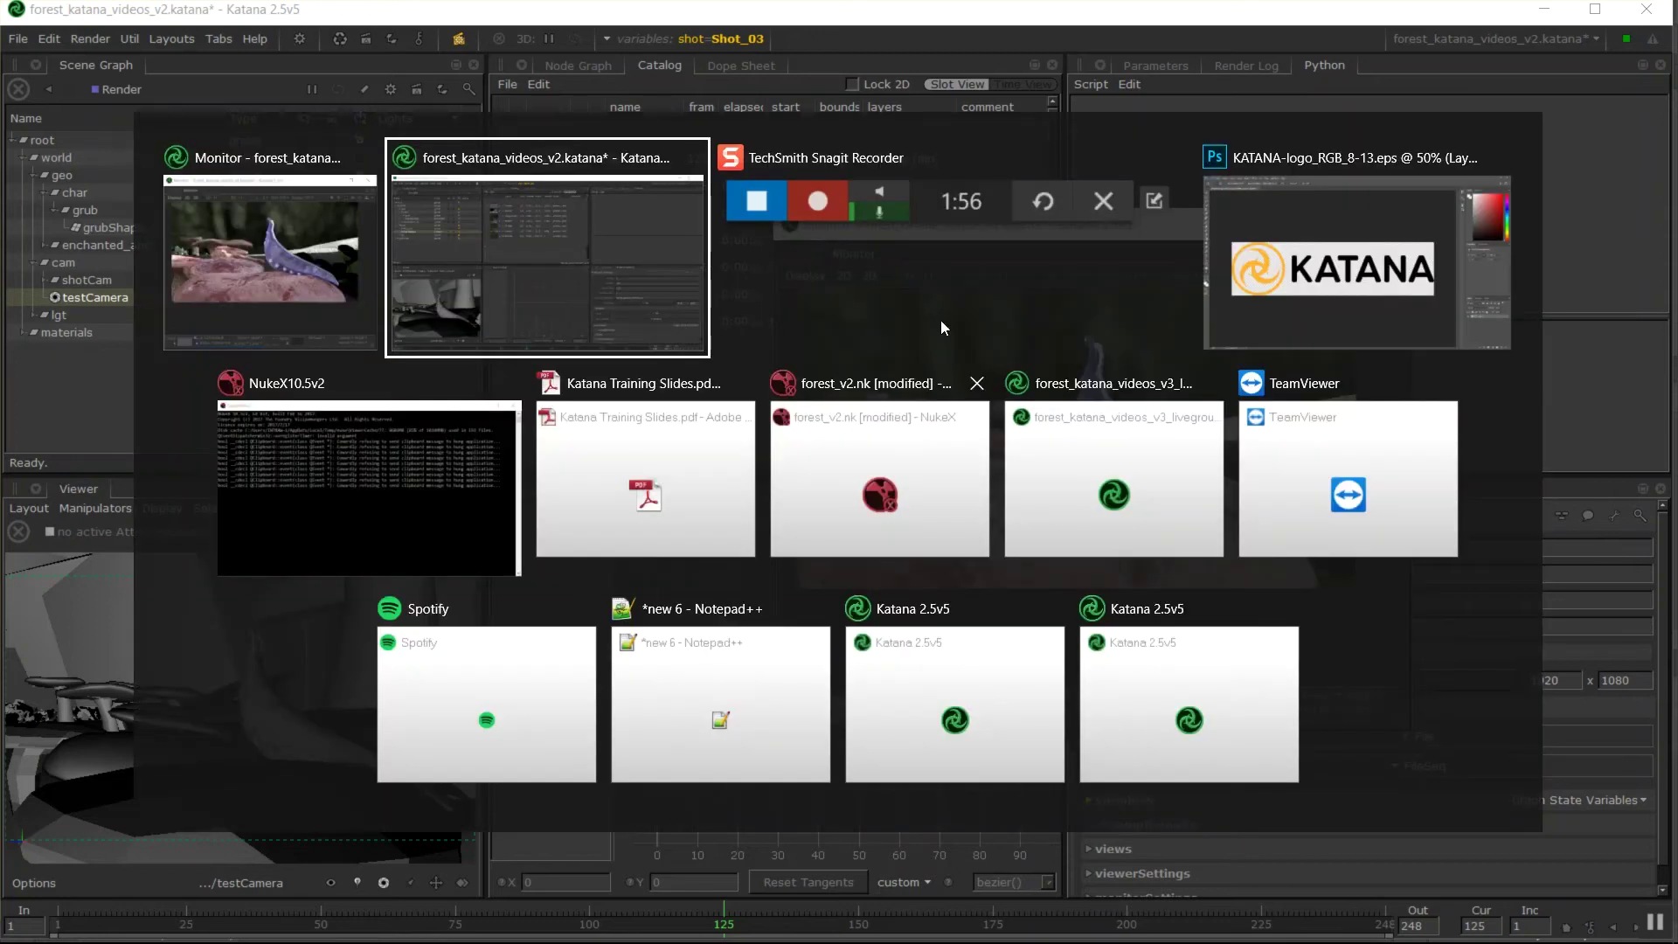
pyautogui.moveTo(522, 255)
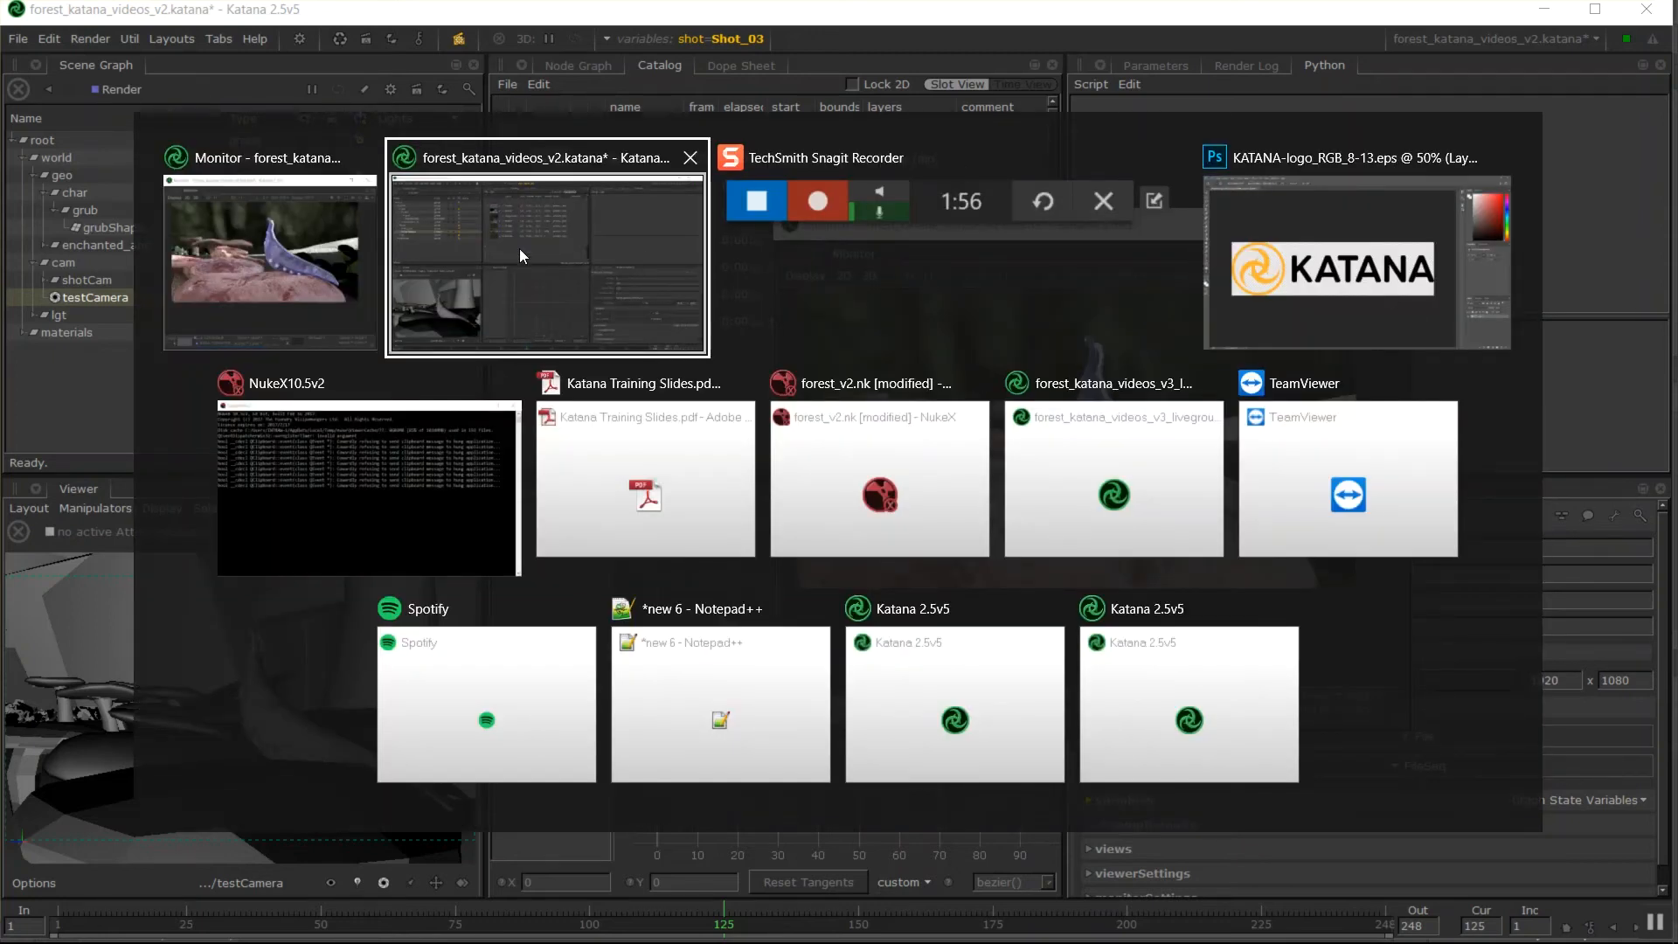
pyautogui.moveTo(477, 349)
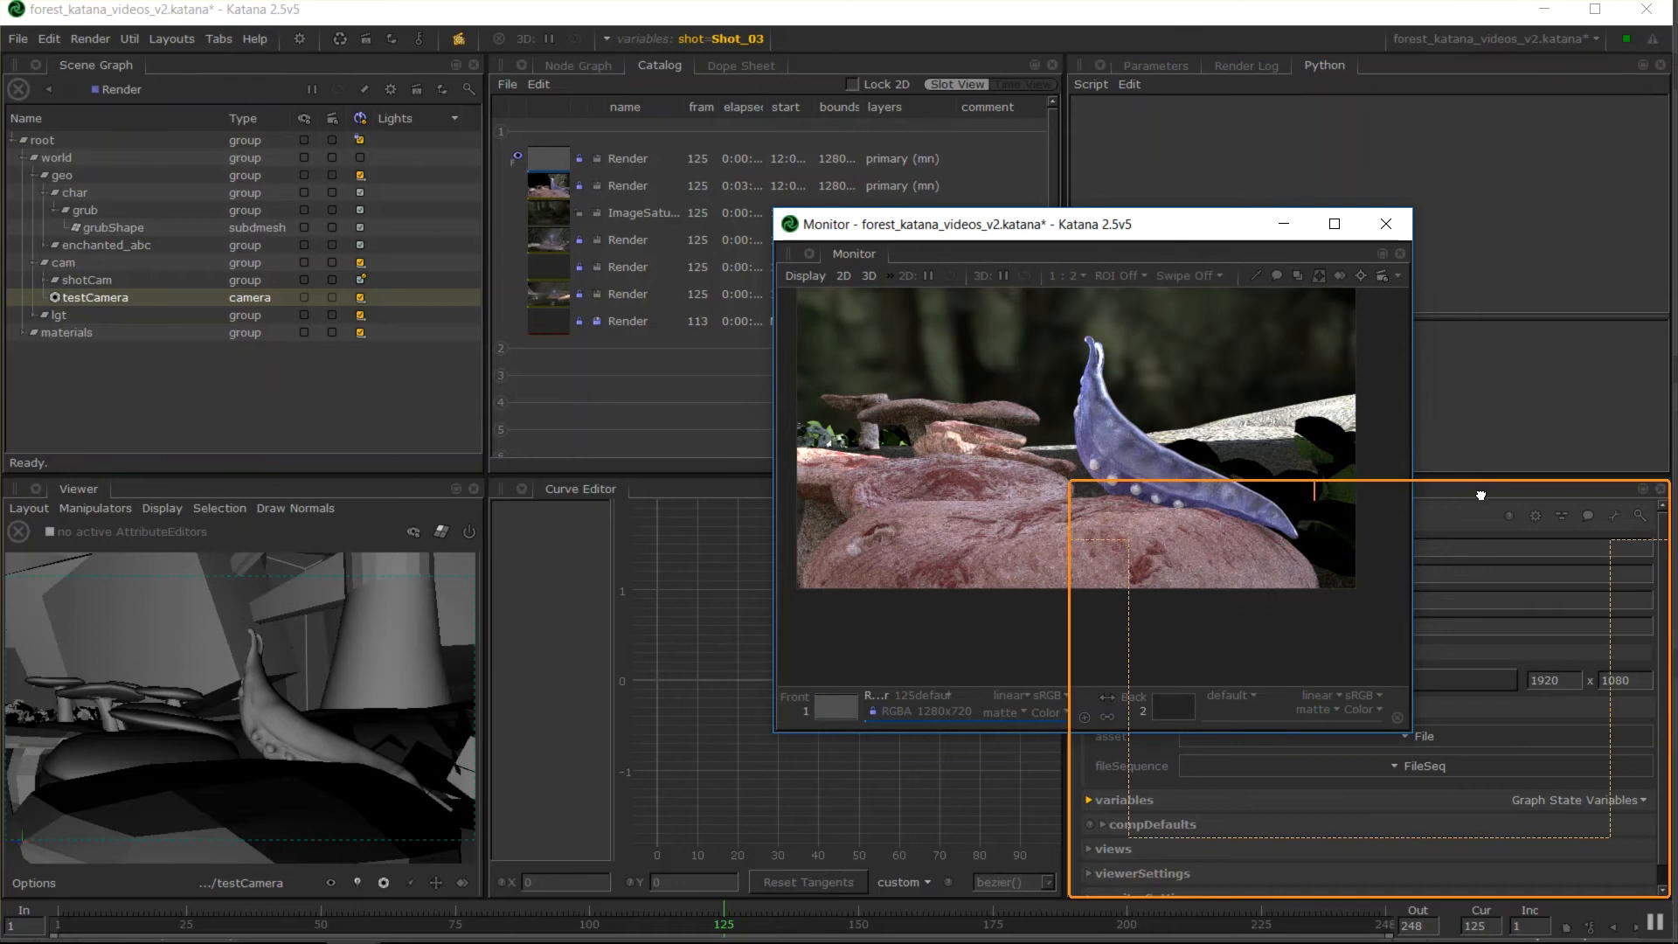
pyautogui.click(1386, 223)
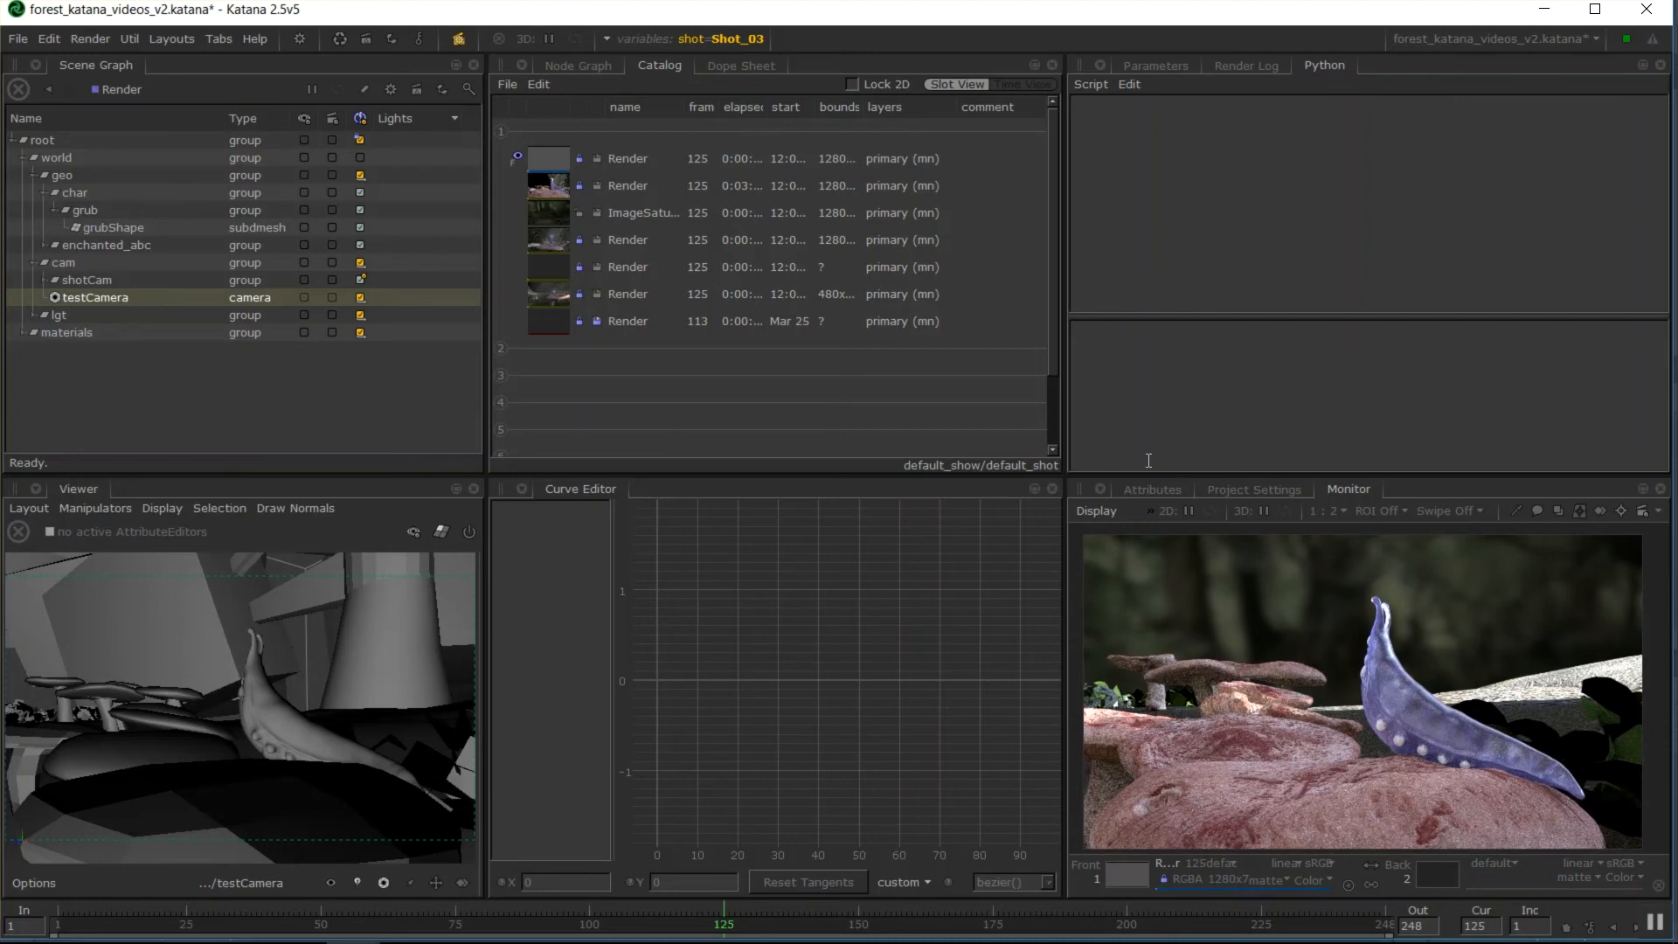
# Close the Curve Editor pane so the Node Graph fills the middle column.
pyautogui.click(217, 38)
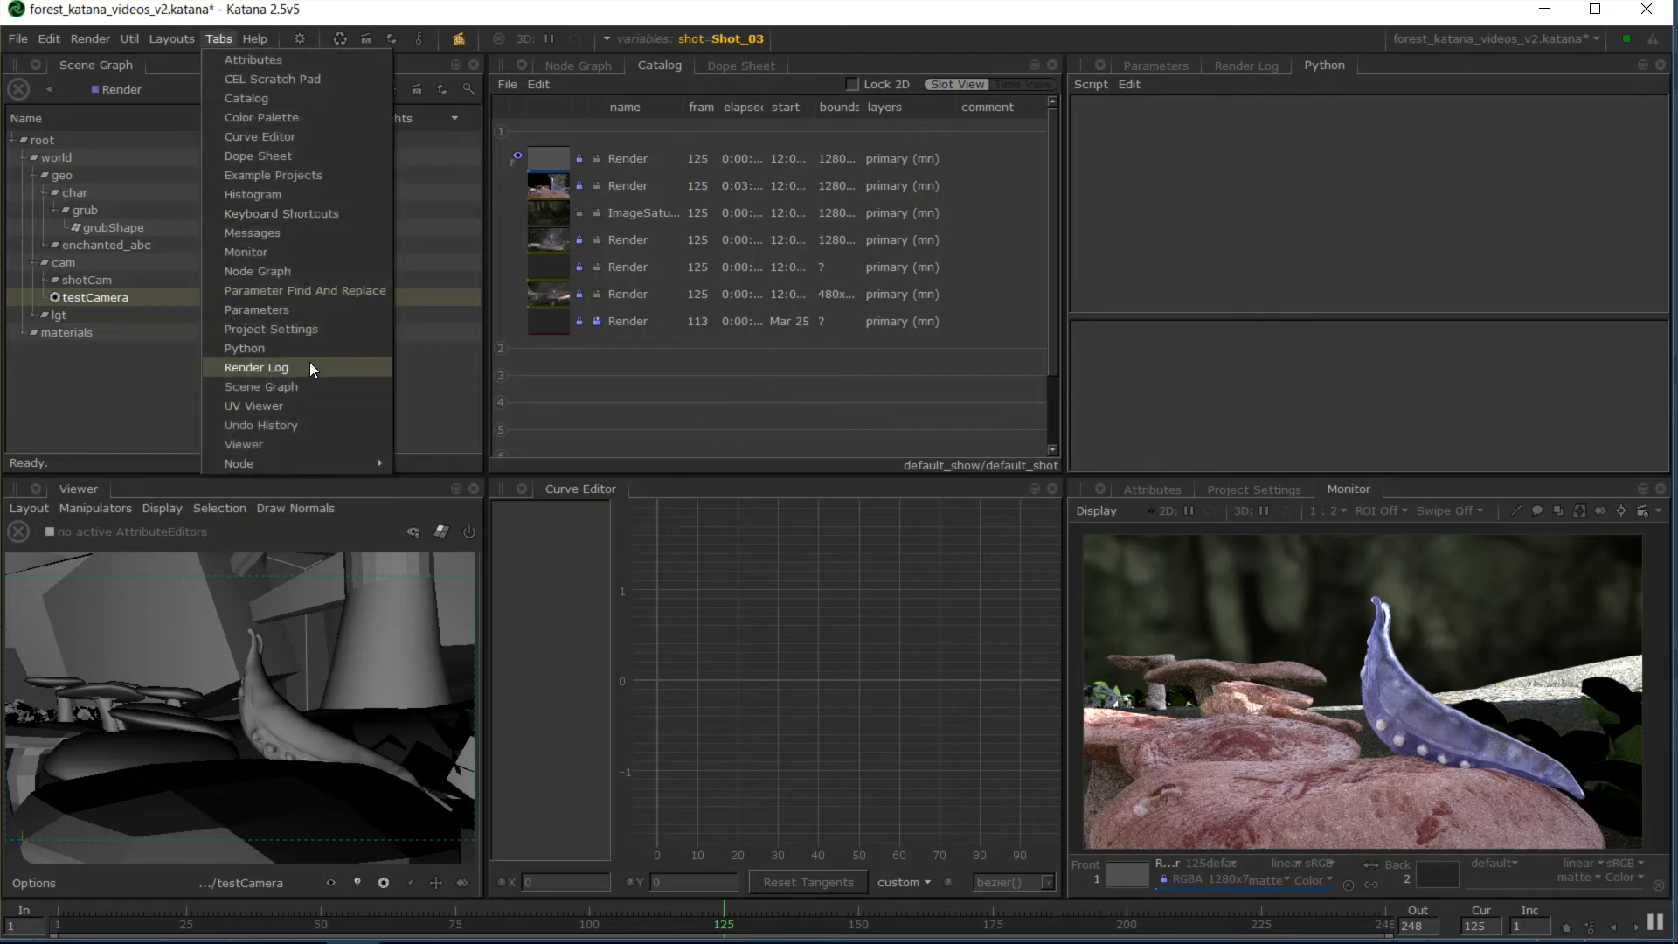
pyautogui.moveTo(281, 348)
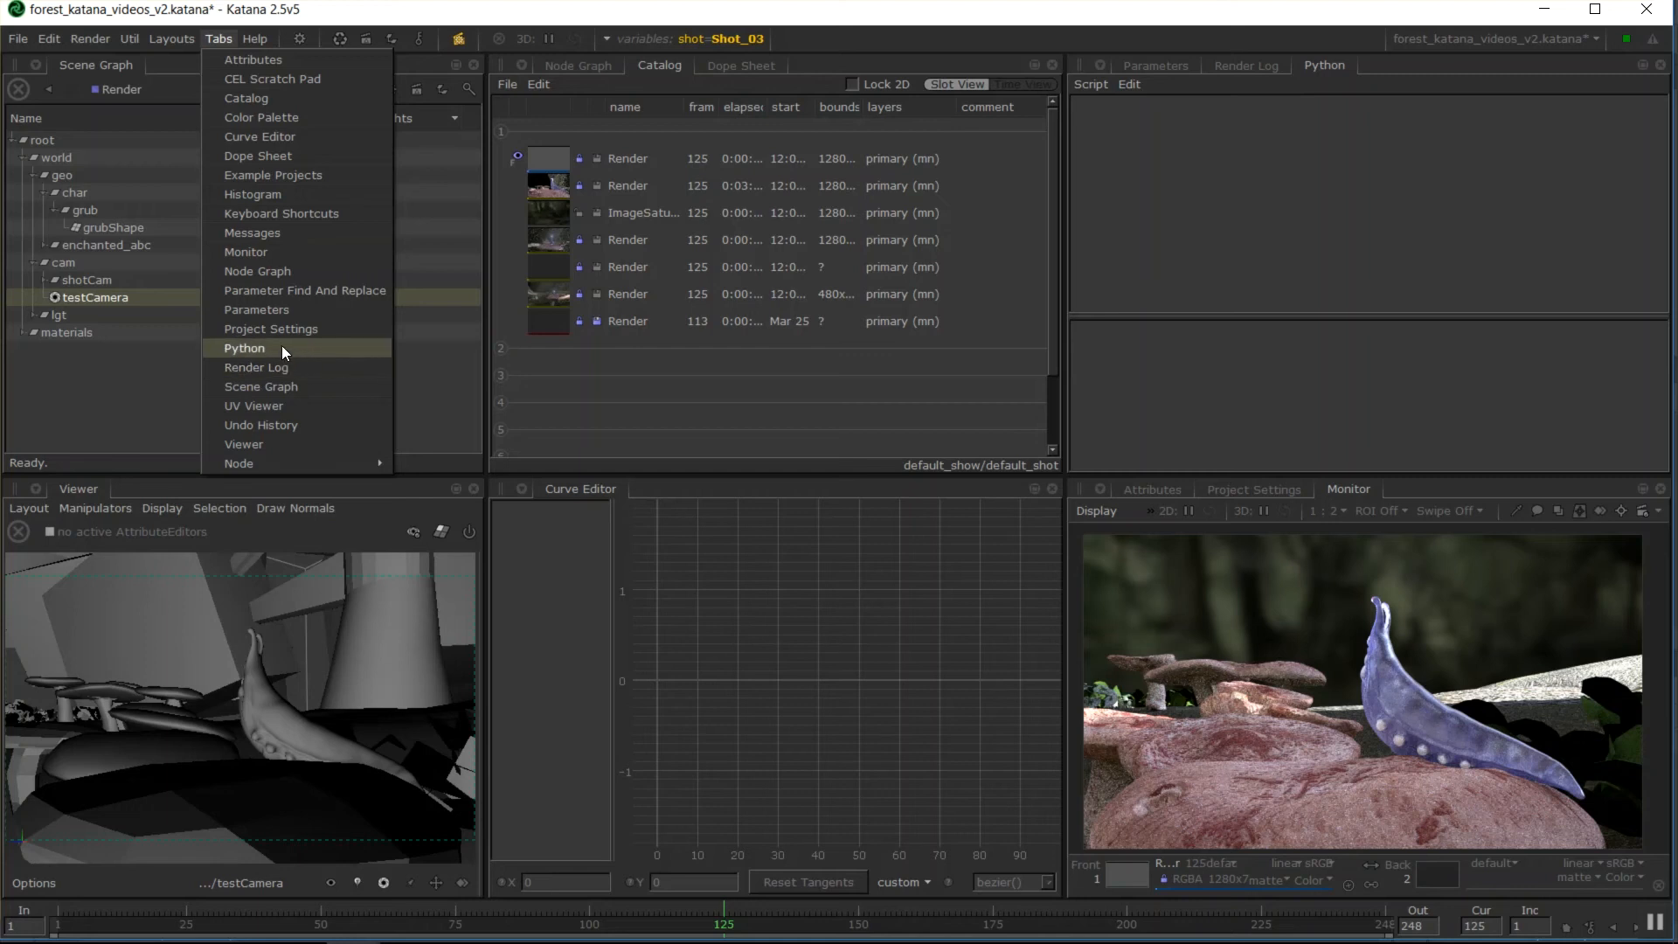
pyautogui.moveTo(856, 636)
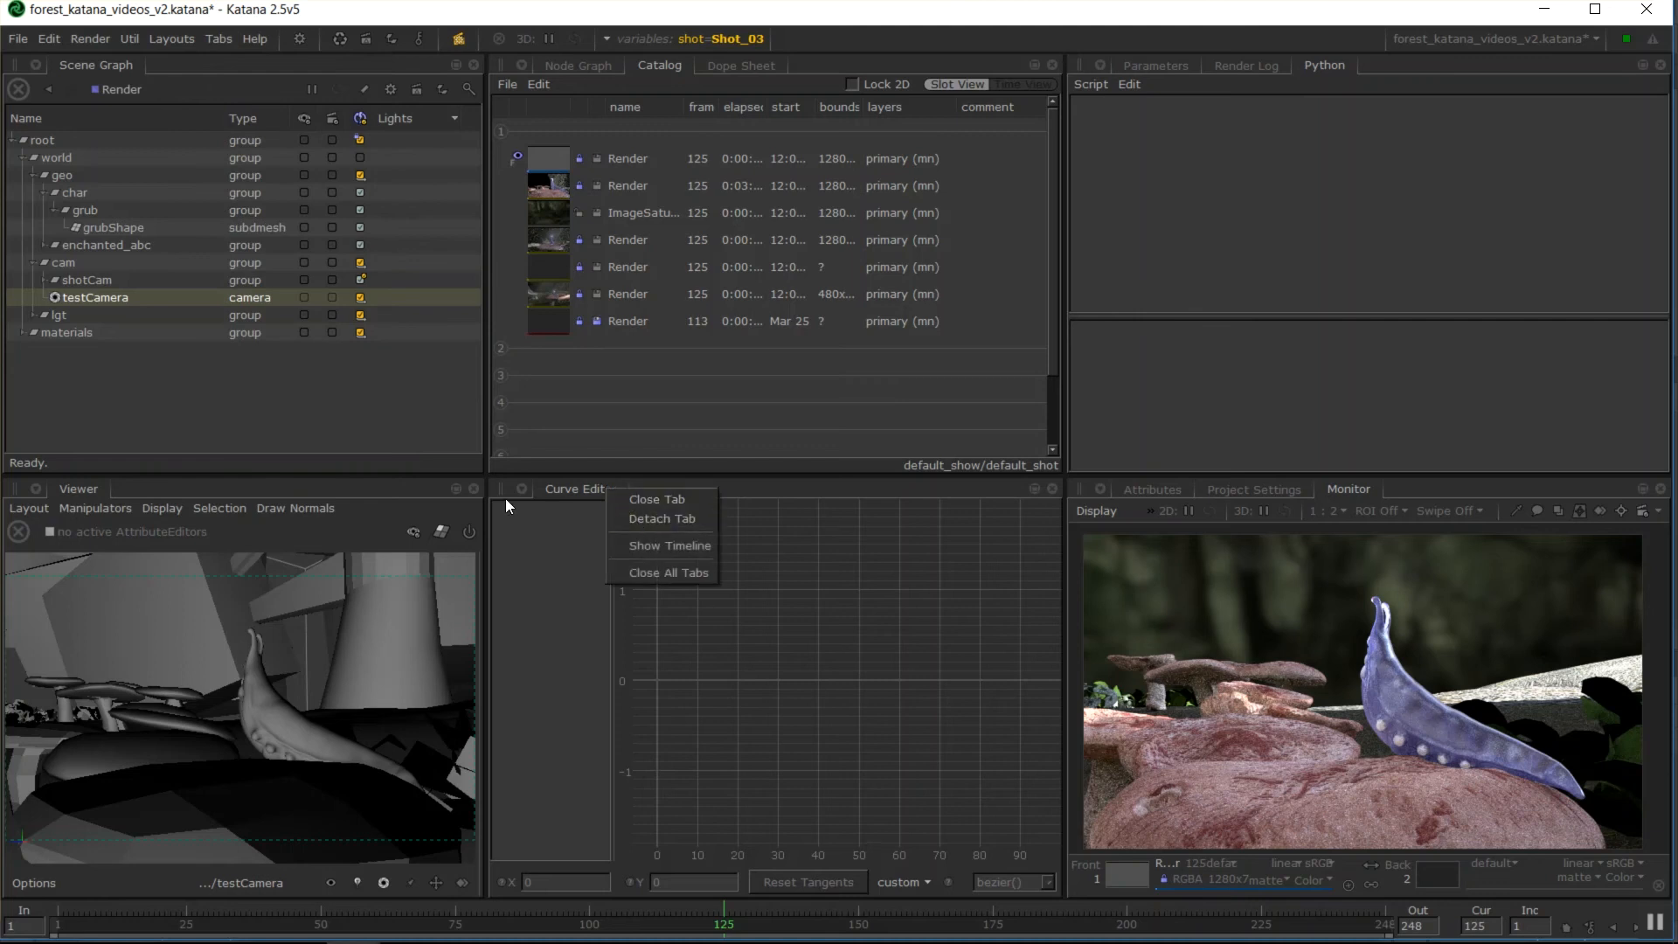
pyautogui.click(586, 510)
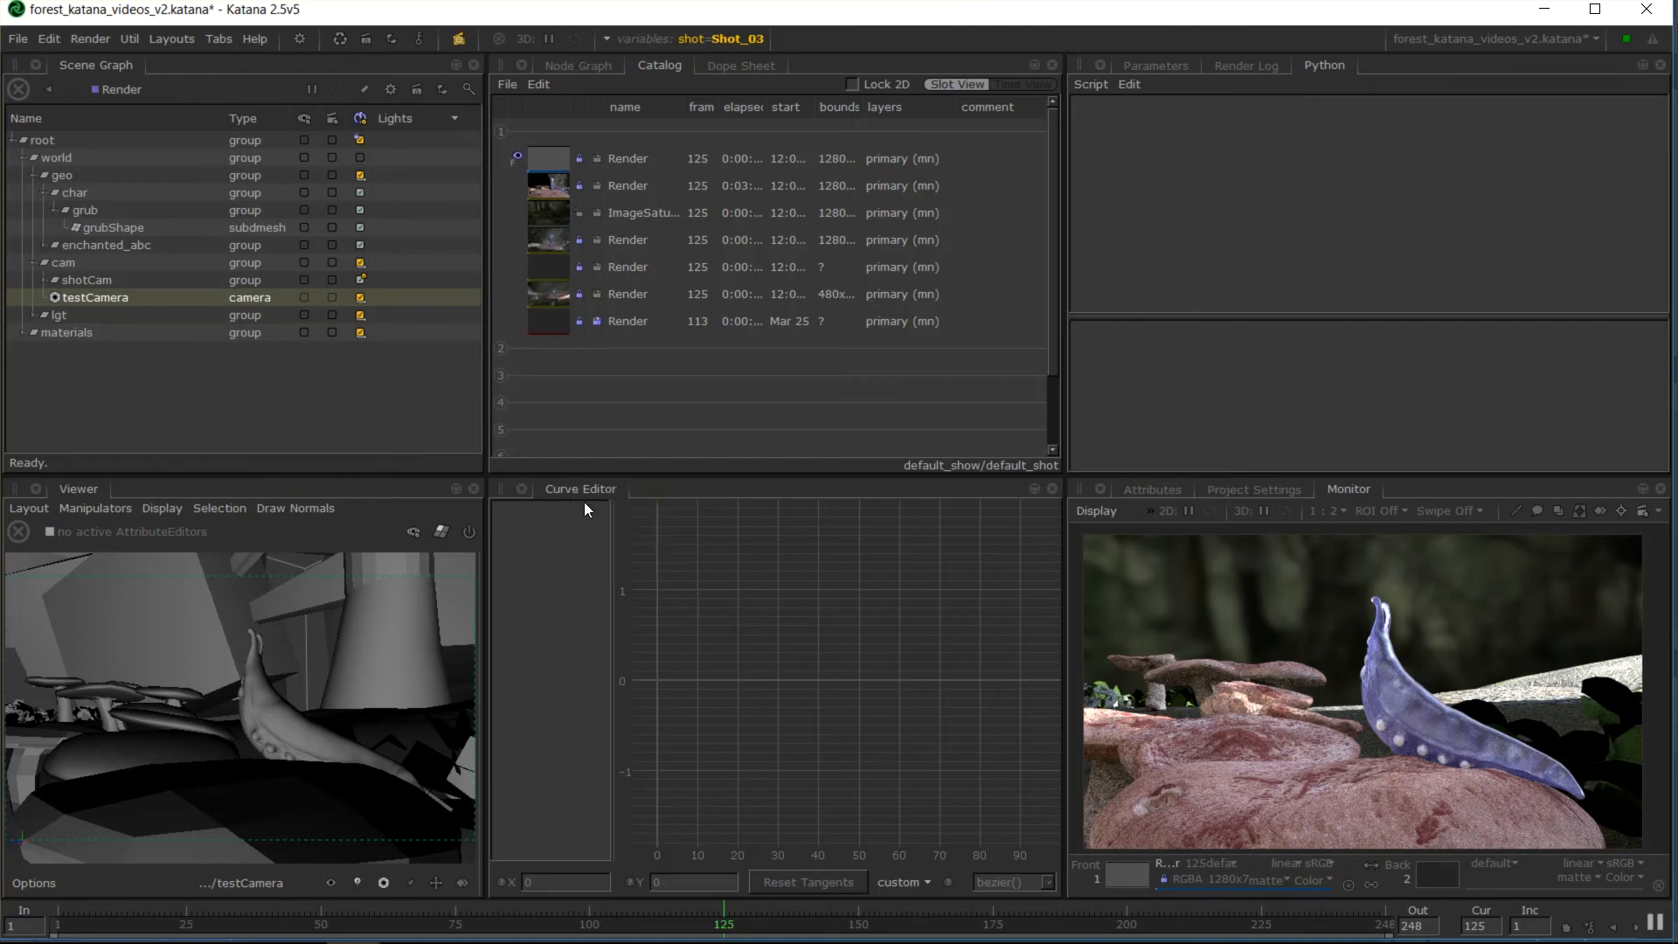
pyautogui.rightClick(580, 490)
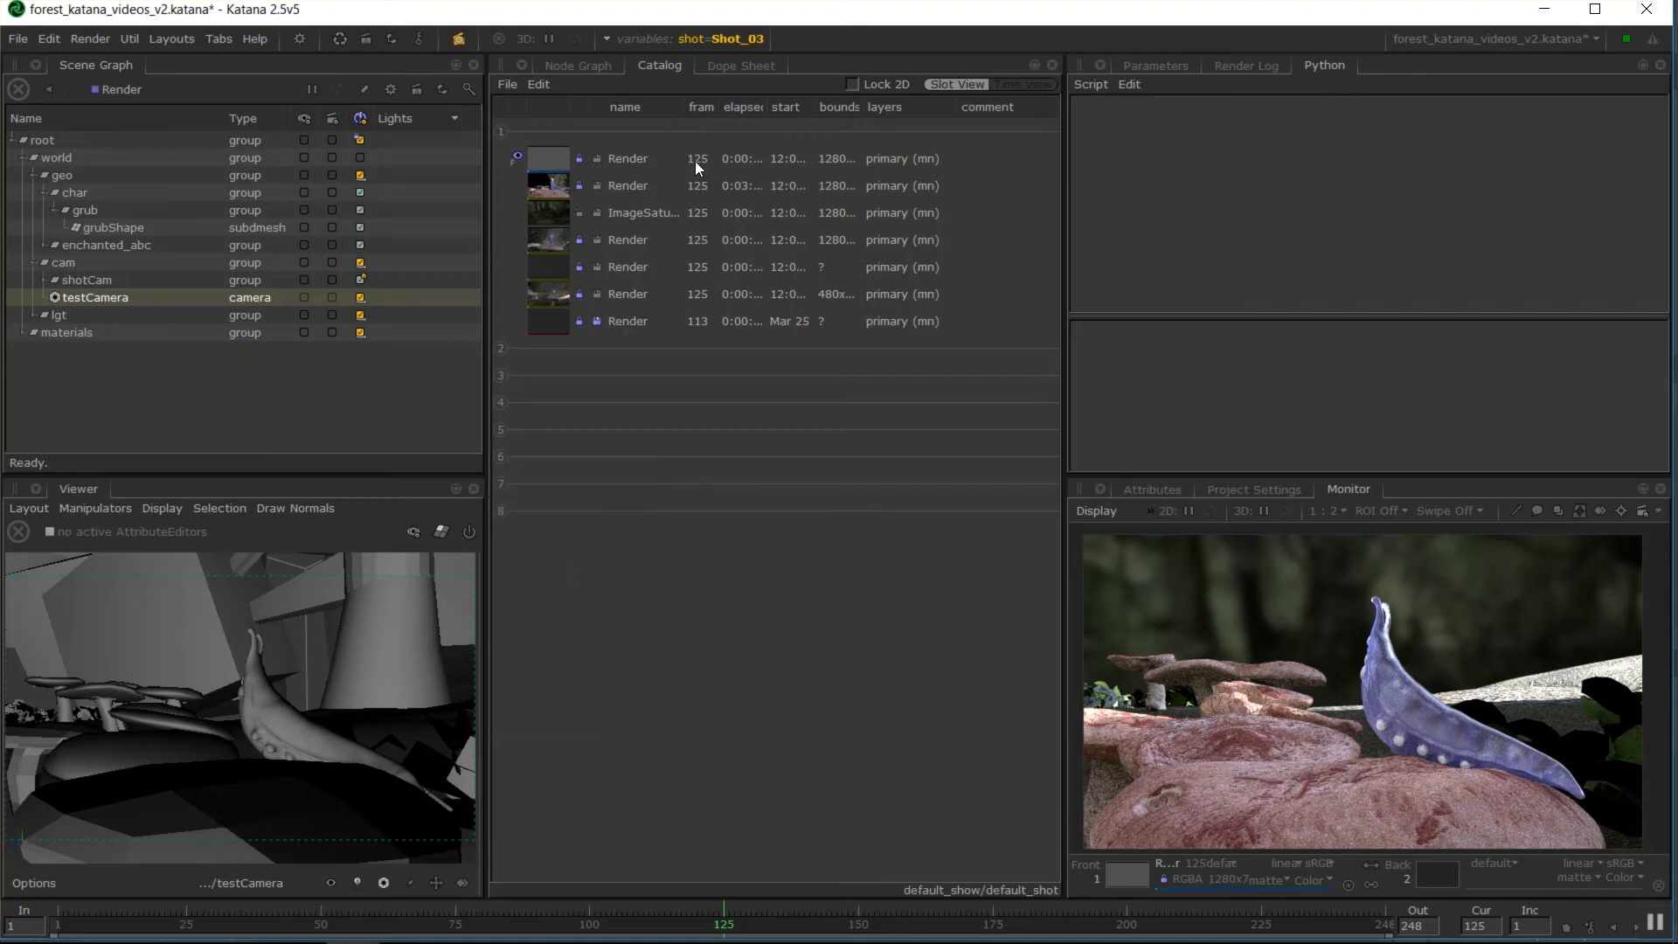
pyautogui.click(577, 66)
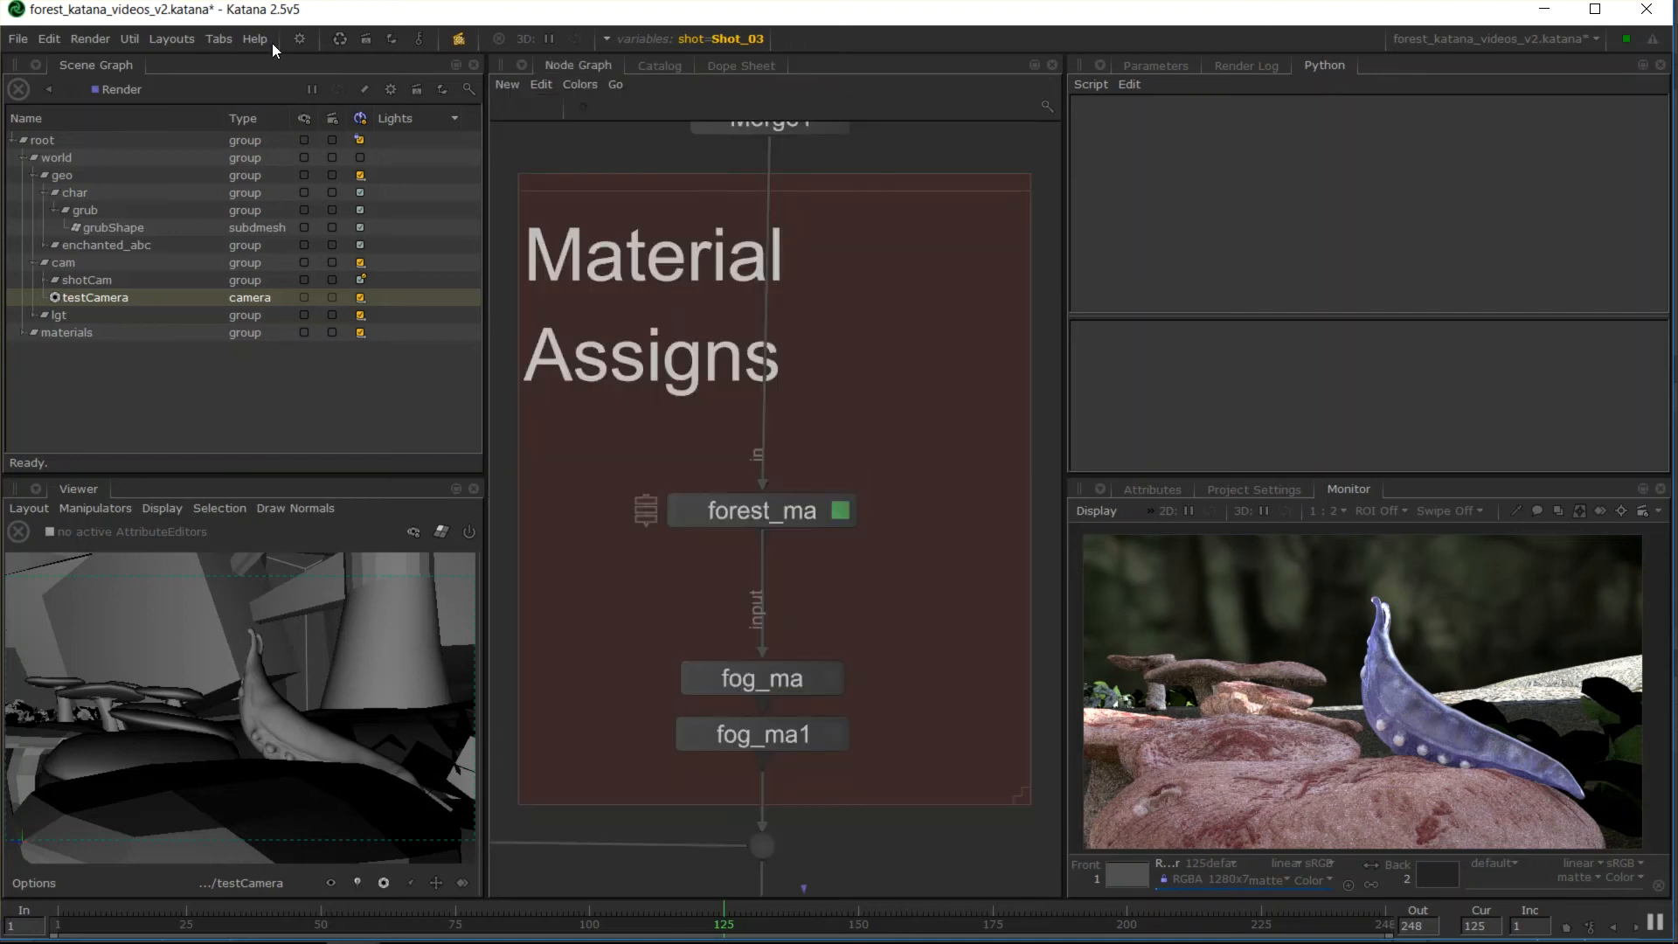
pyautogui.click(219, 39)
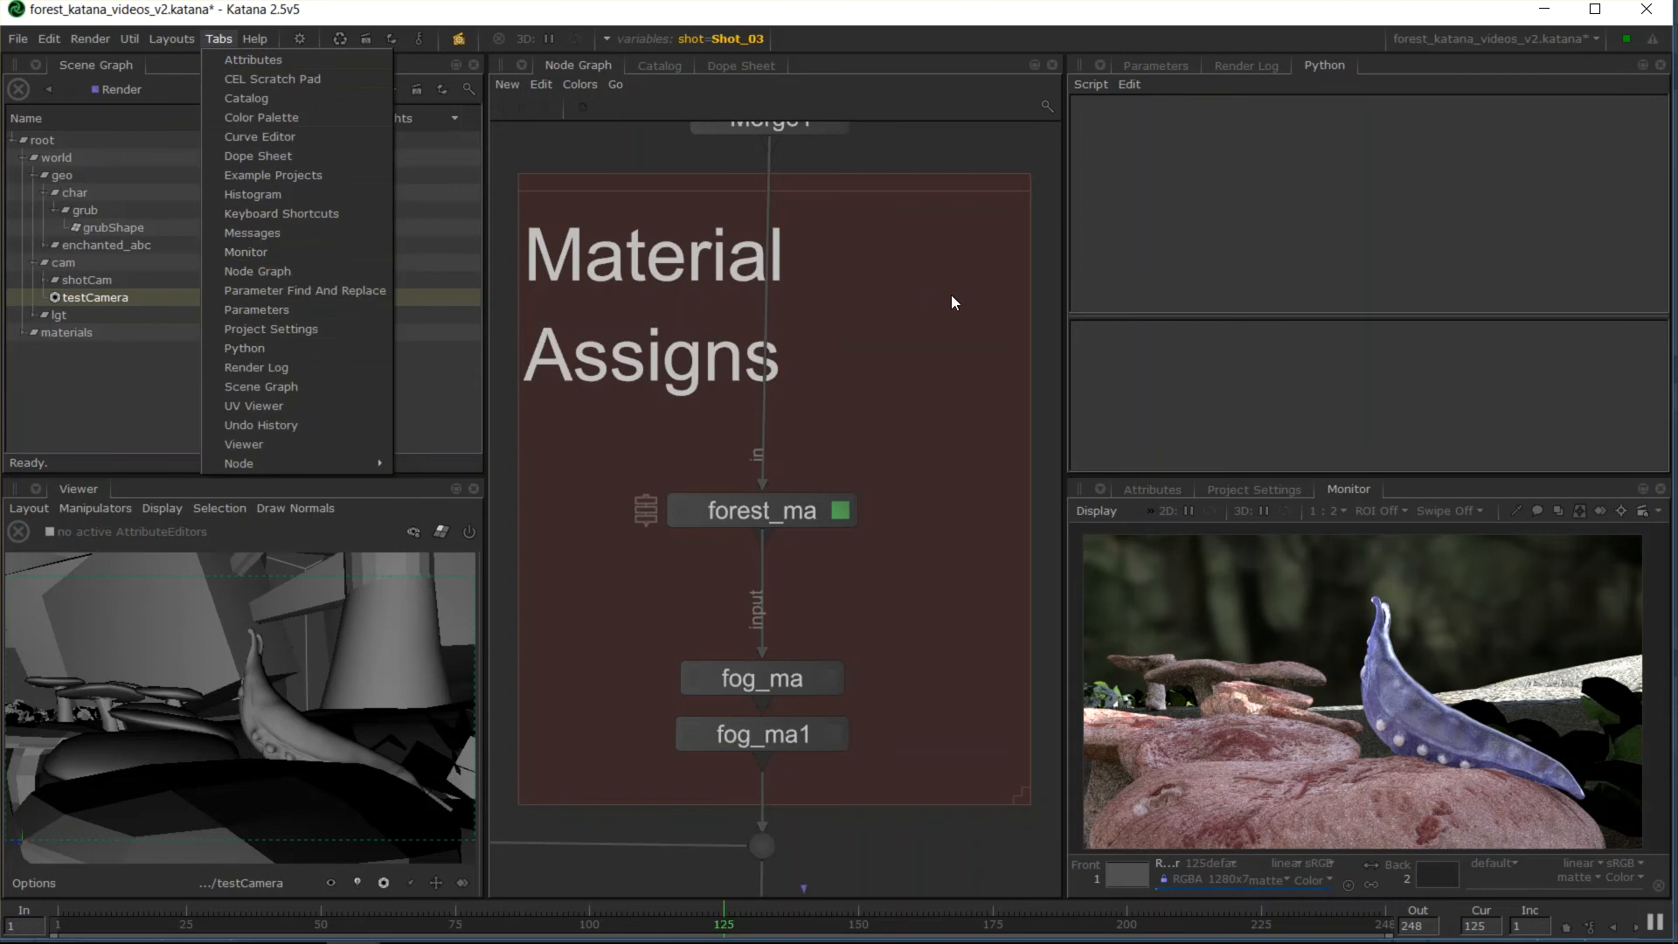
# Save the current layout over the existing name mb1screen.
pyautogui.click(631, 349)
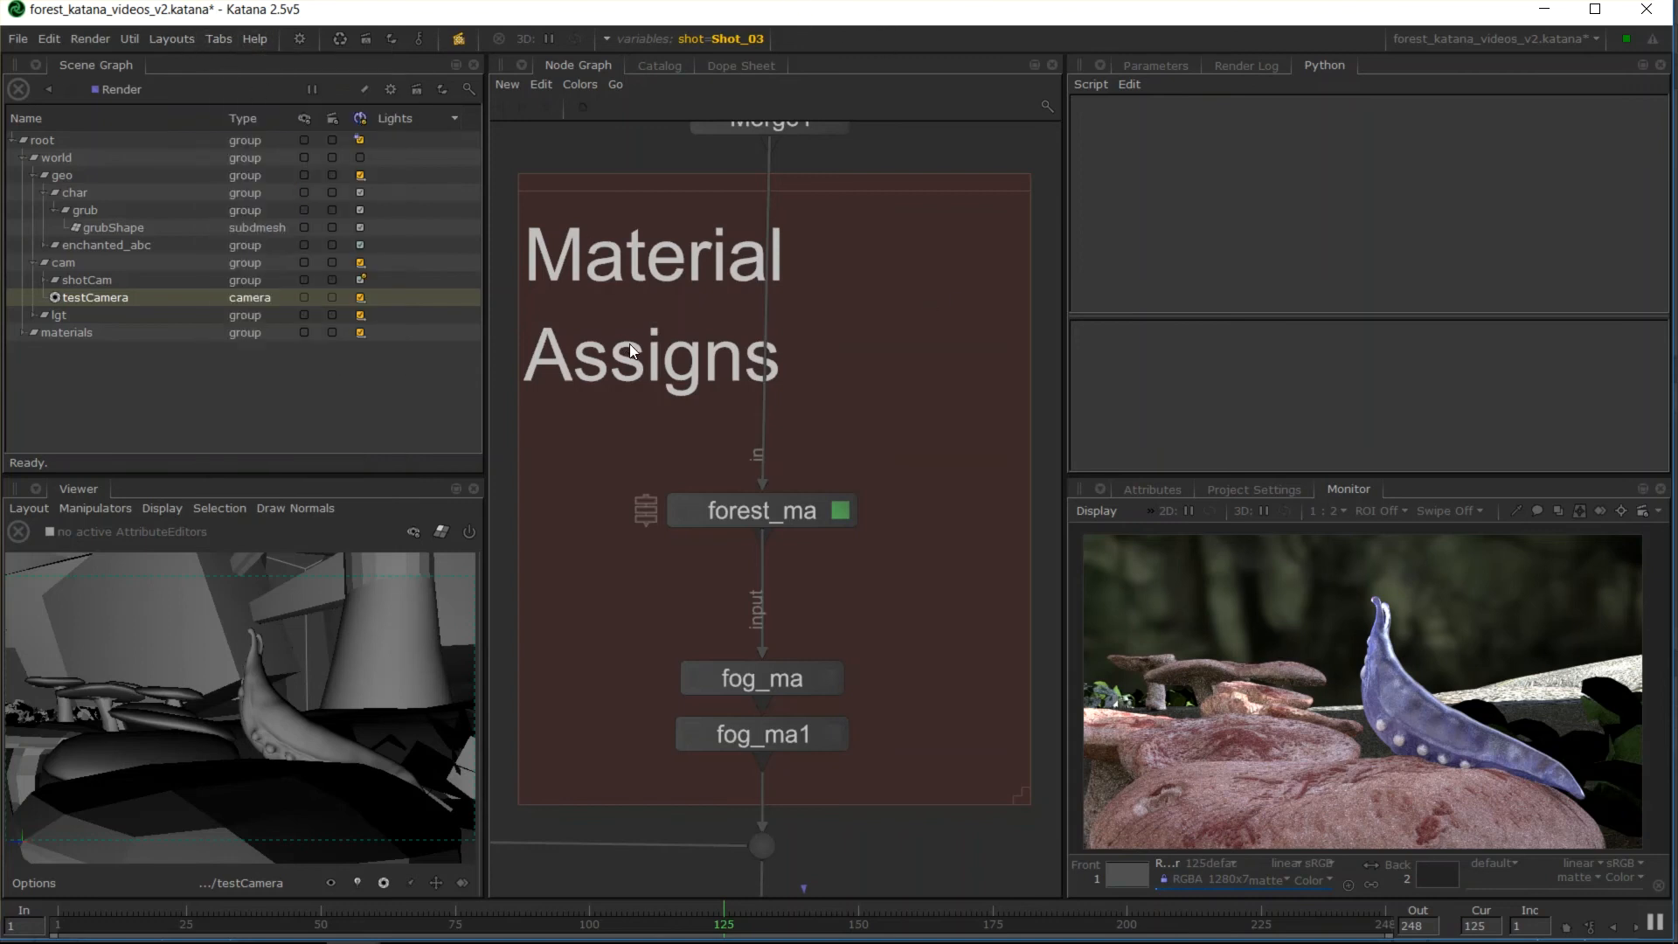
pyautogui.click(171, 39)
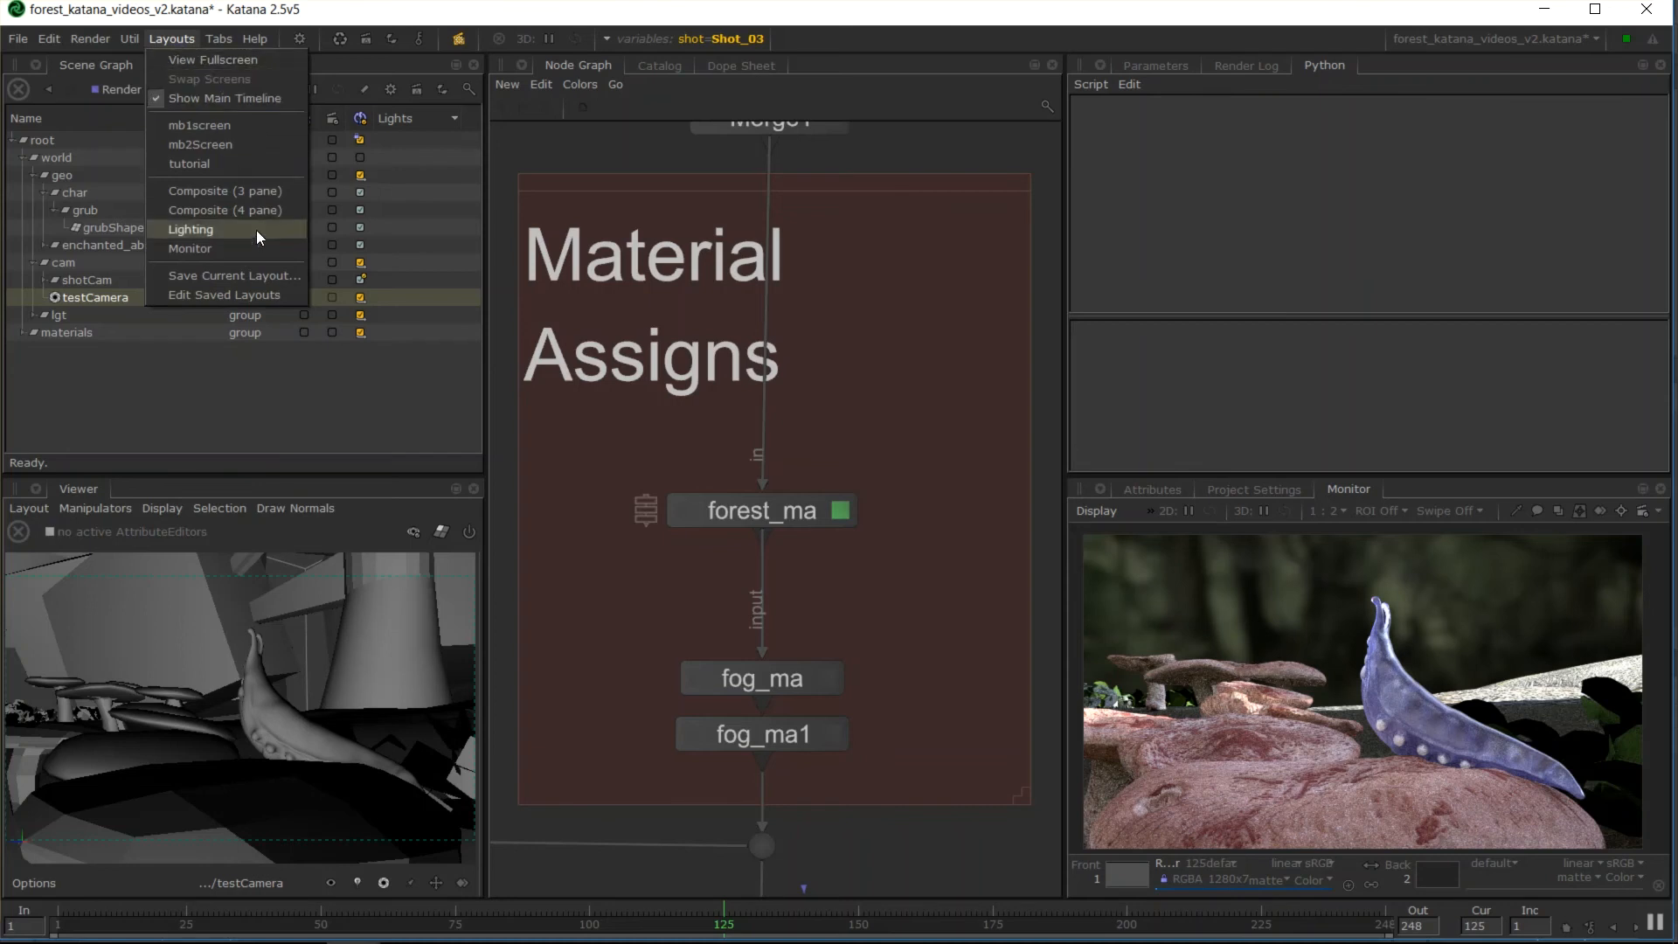
pyautogui.click(232, 275)
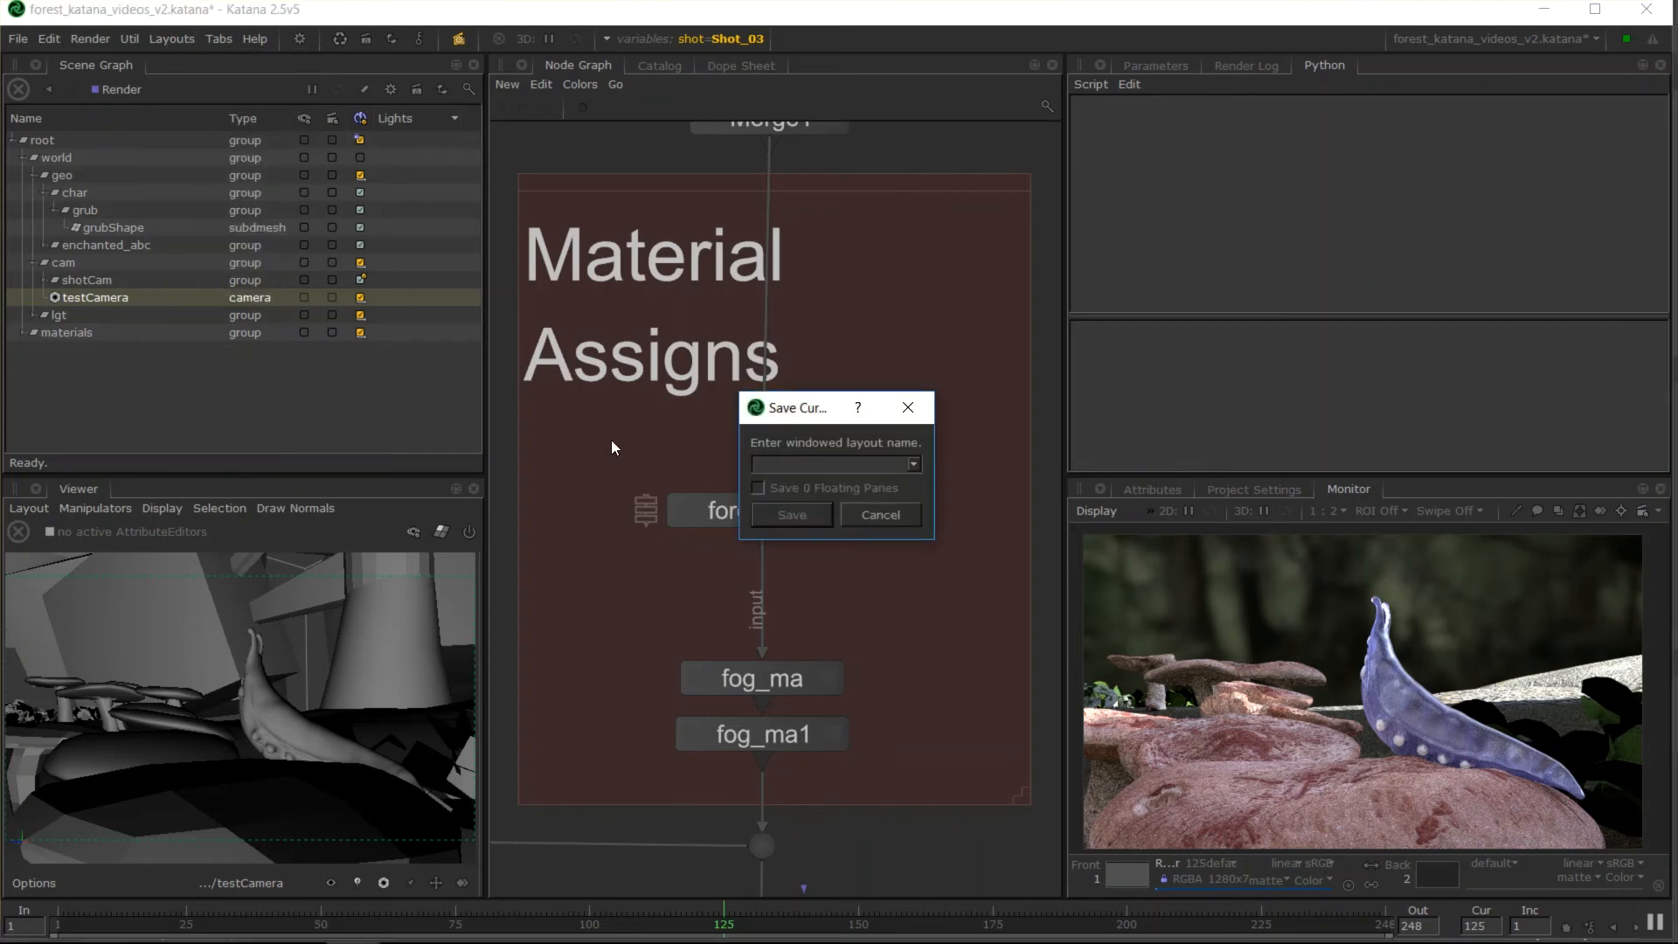
pyautogui.click(912, 463)
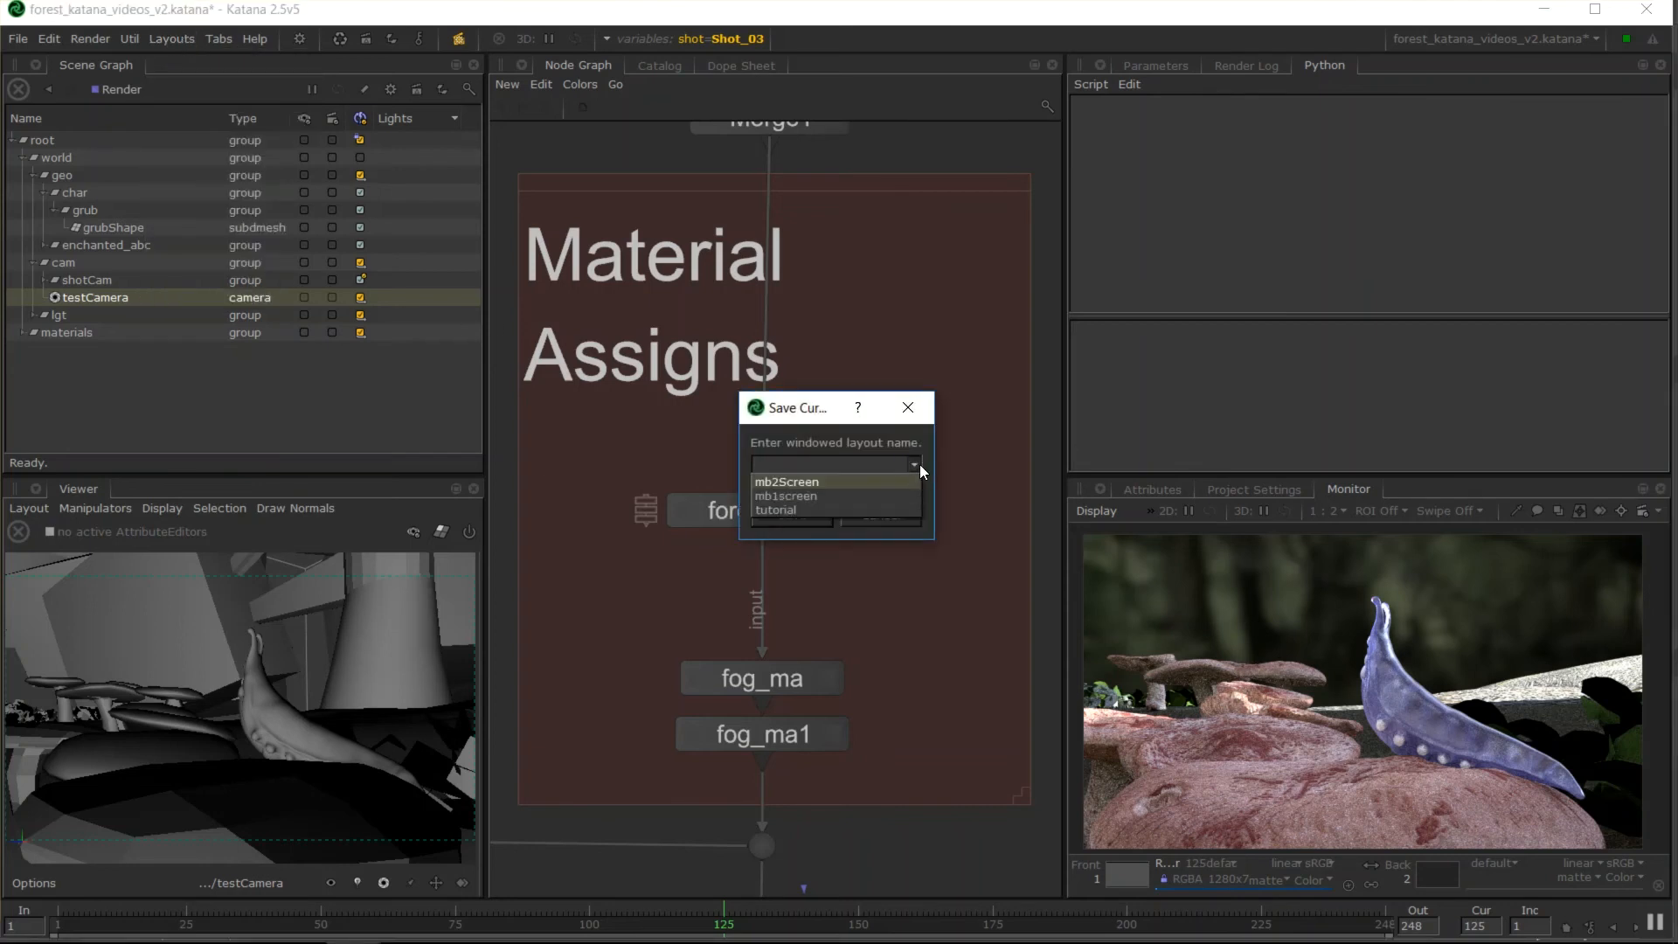
pyautogui.moveTo(859, 512)
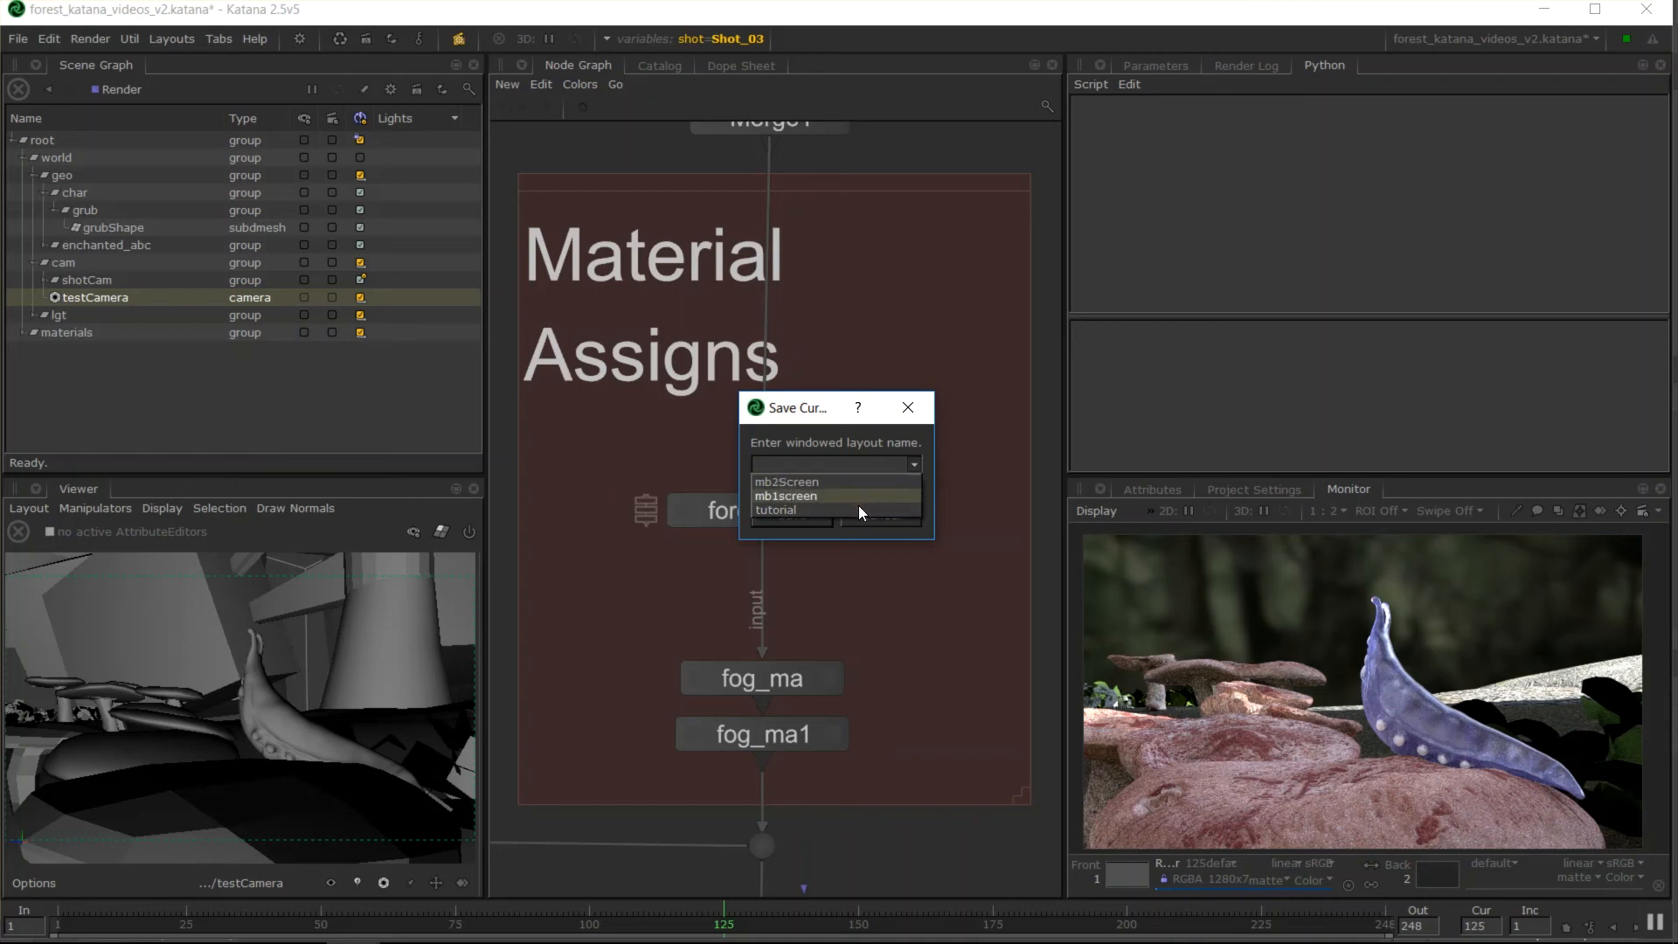
pyautogui.click(800, 510)
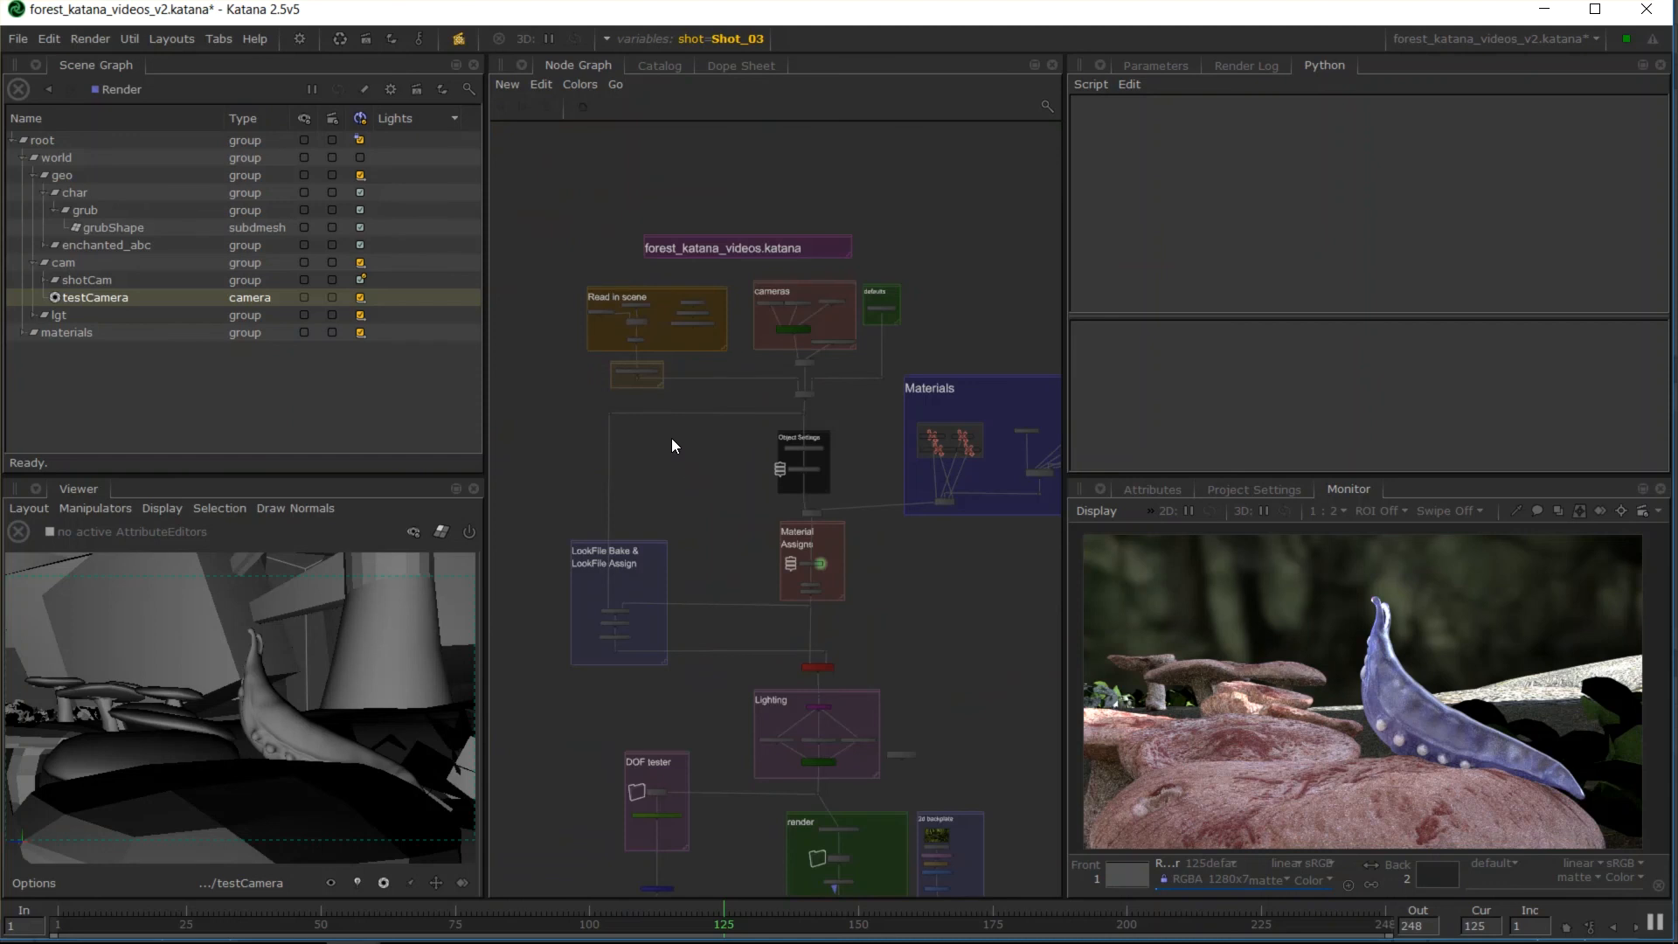
pyautogui.moveTo(730, 468)
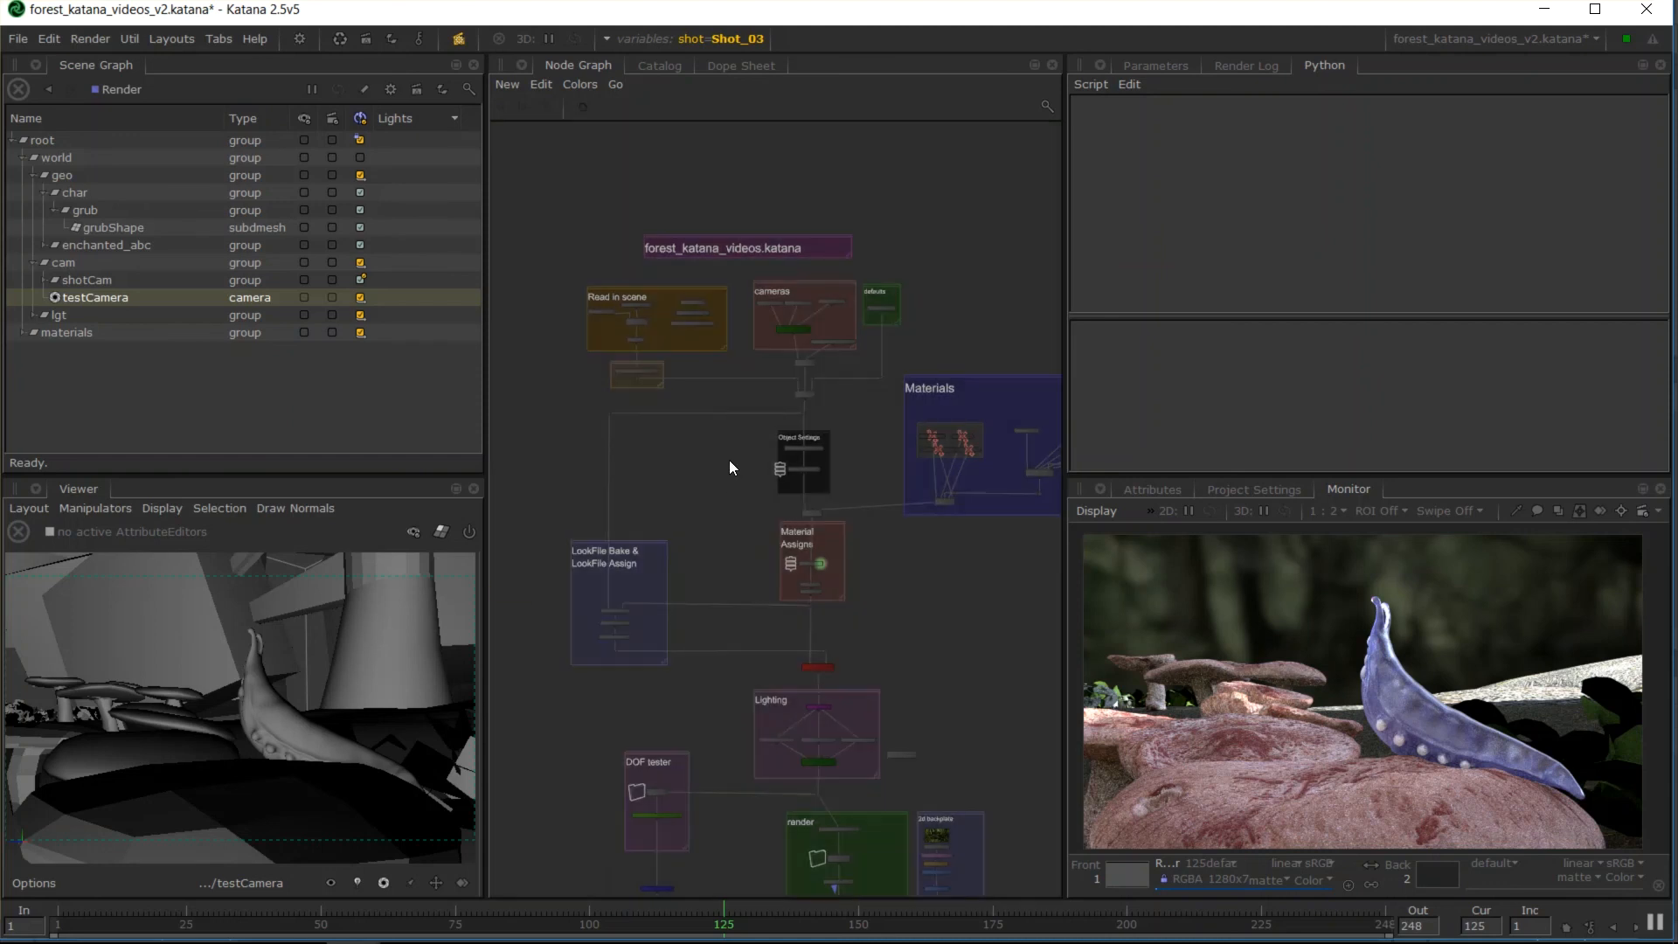
pyautogui.rightClick(732, 468)
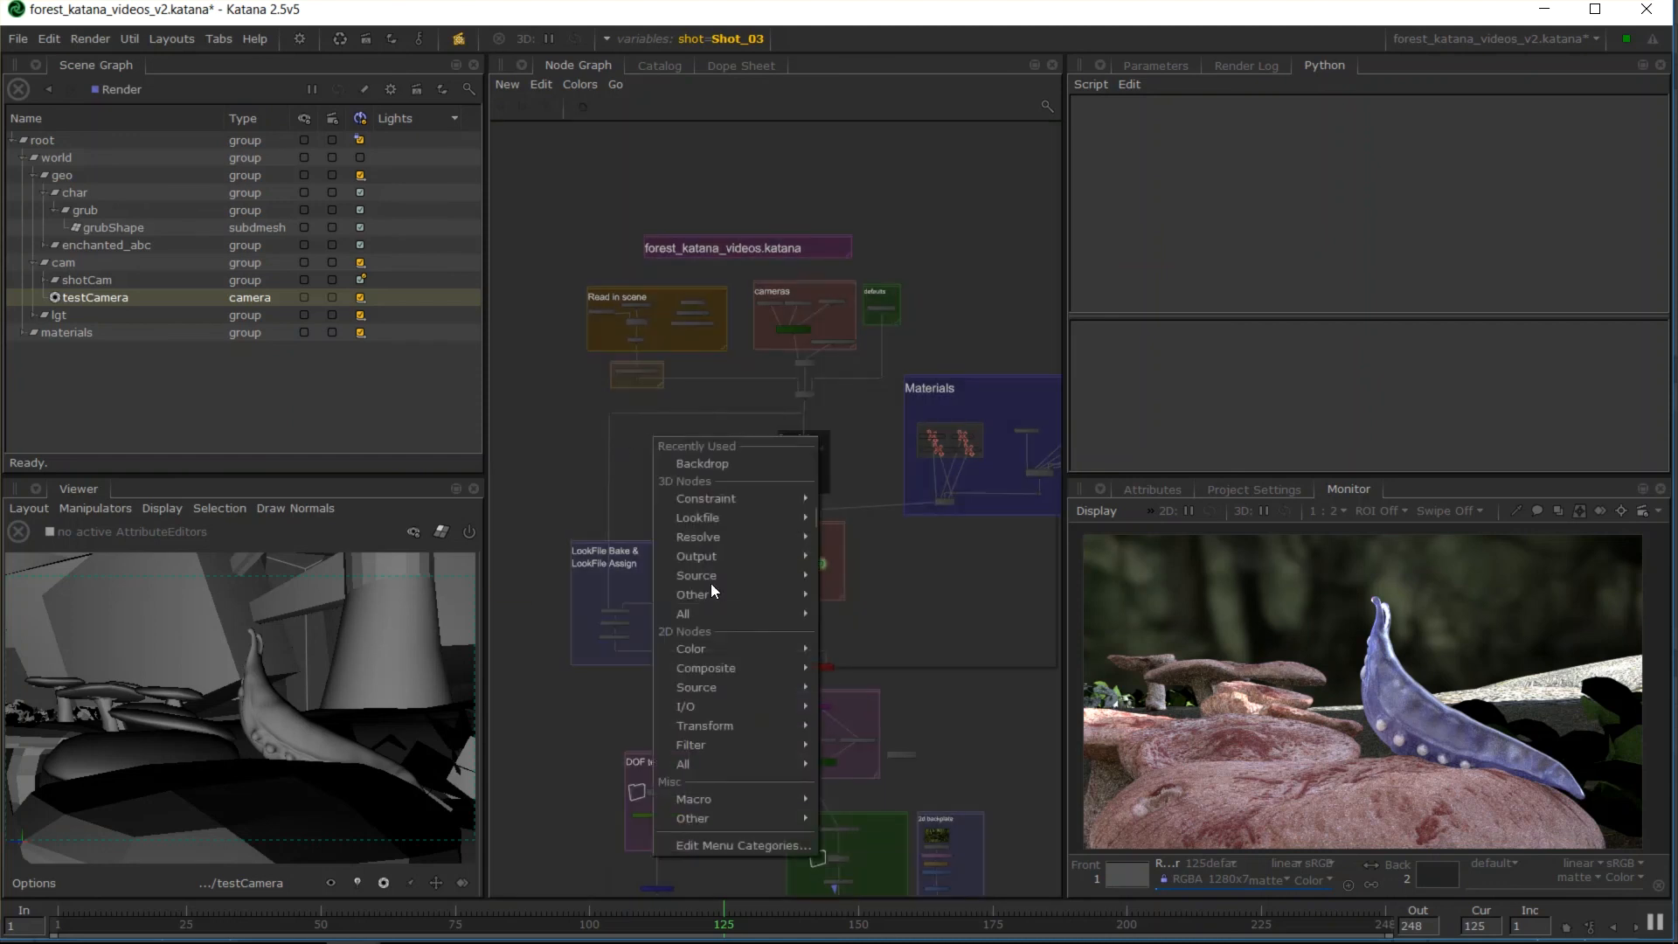
pyautogui.moveTo(690, 648)
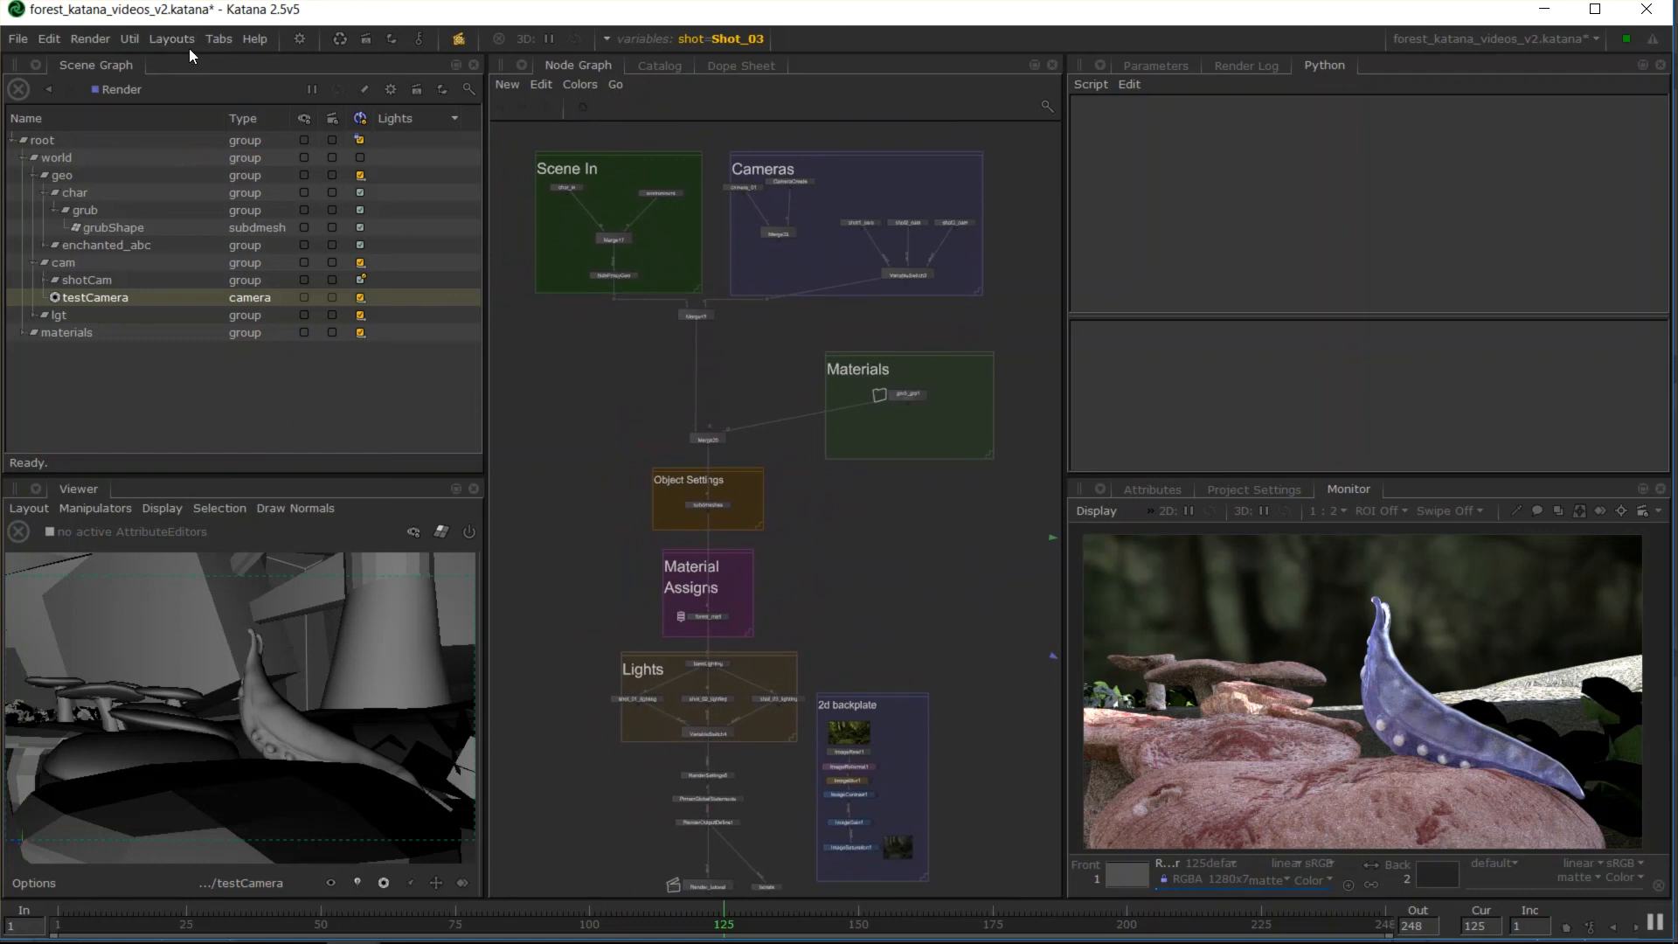
# Show the Layouts menu to reach Save Current Layout.
pyautogui.click(172, 39)
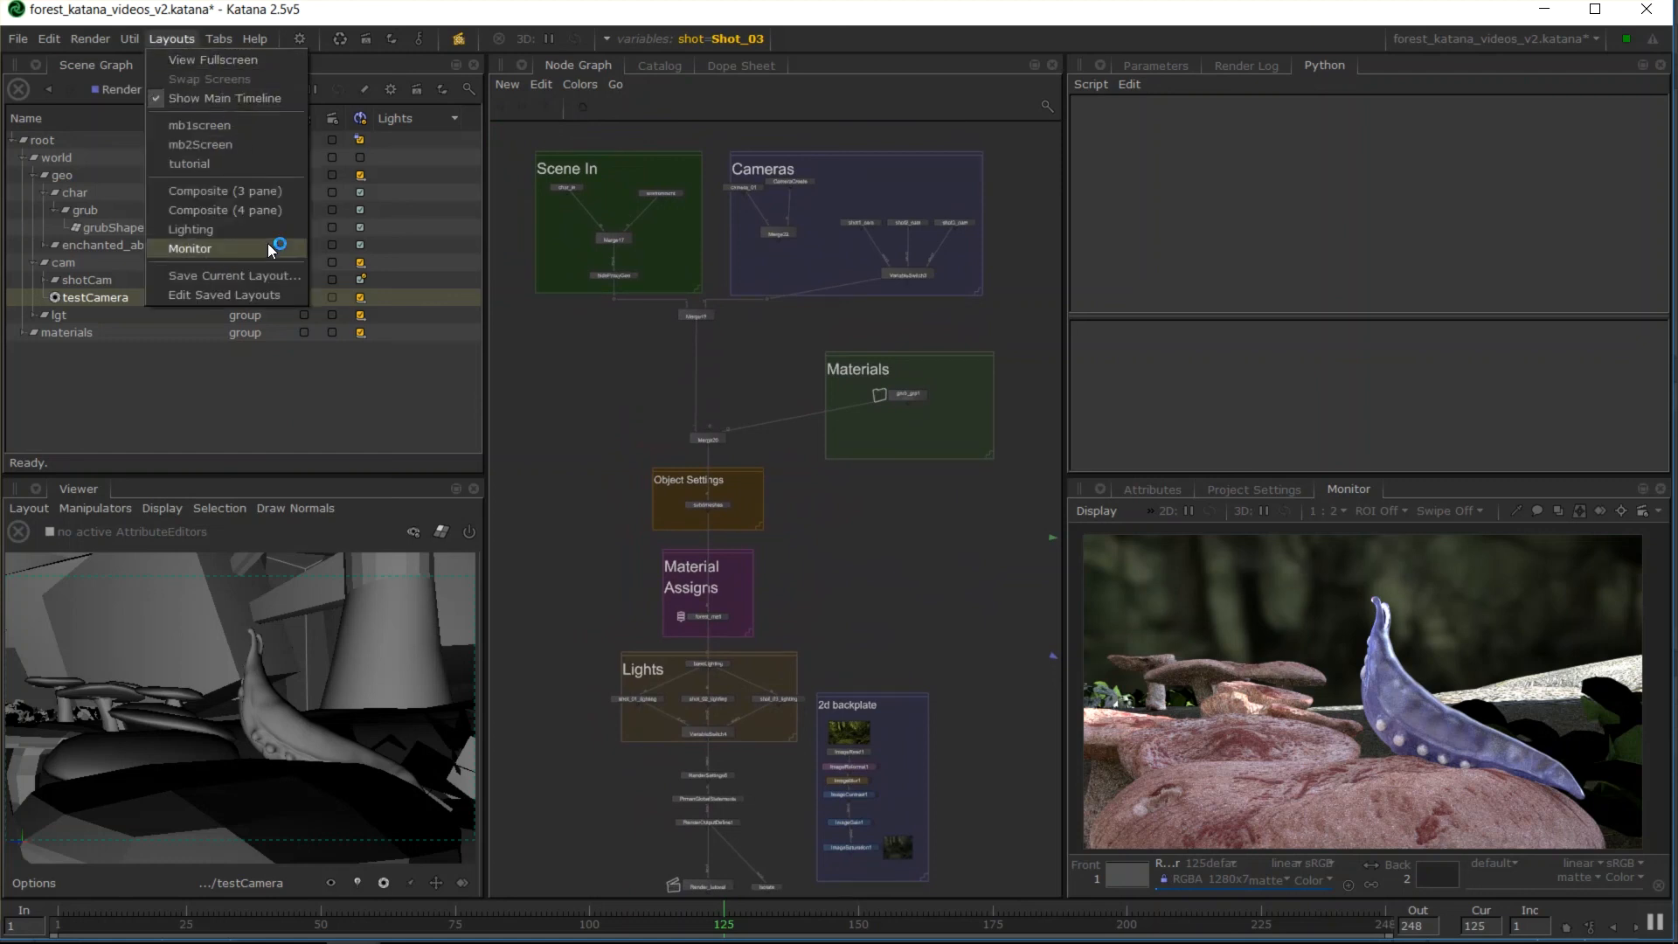
pyautogui.moveTo(229, 276)
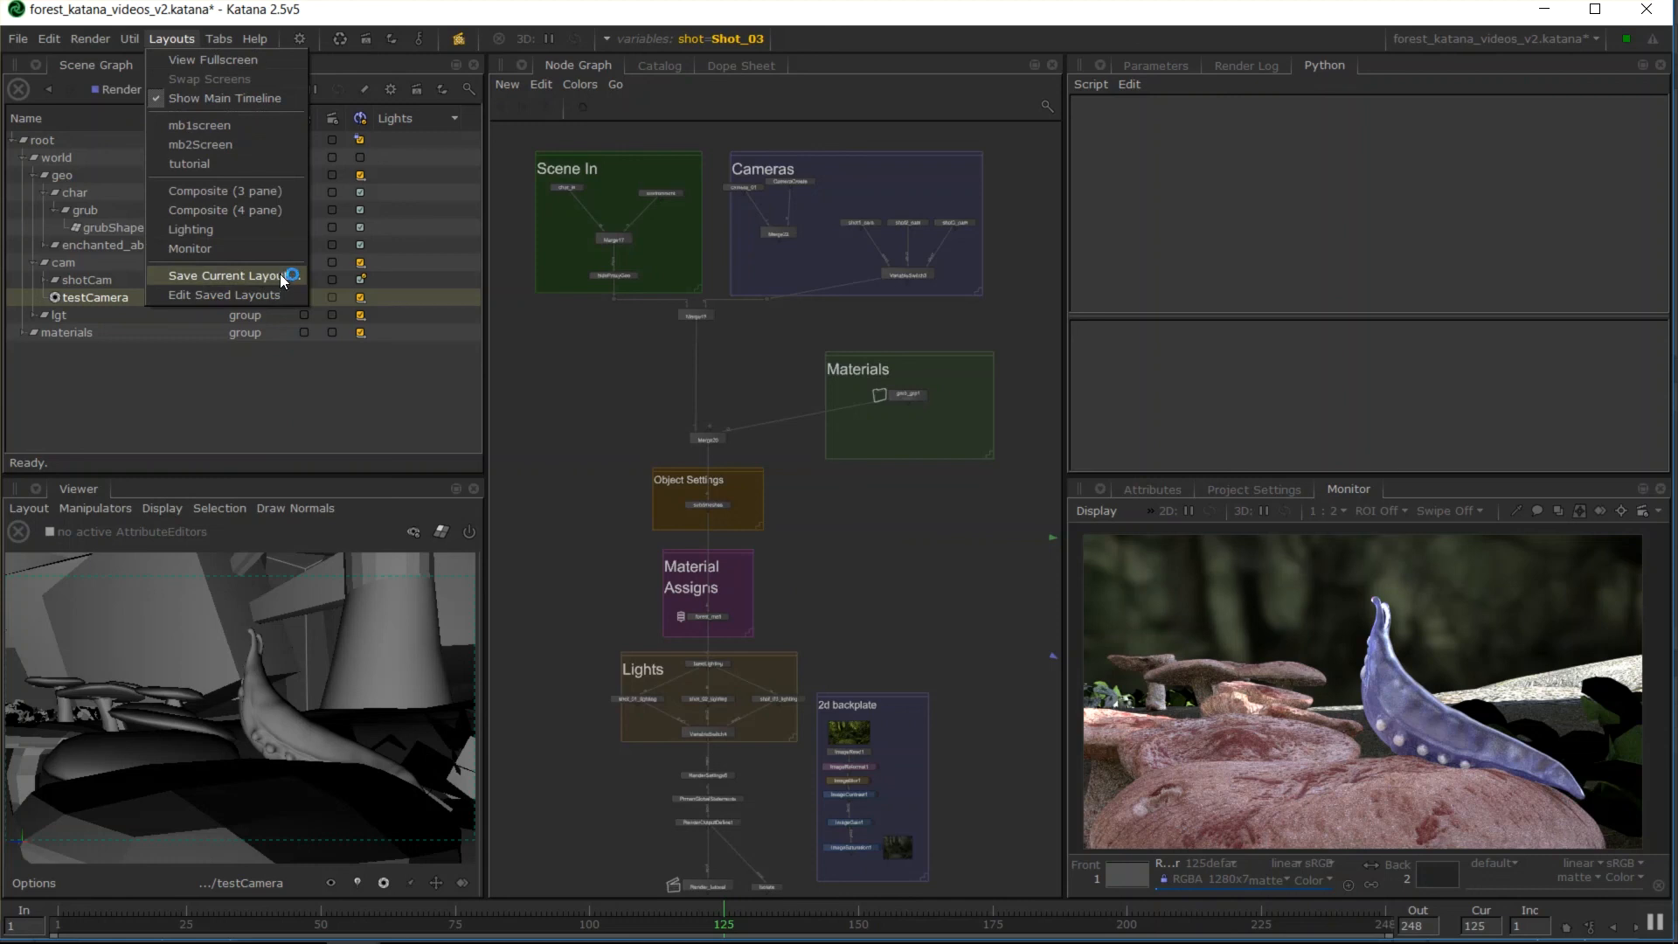